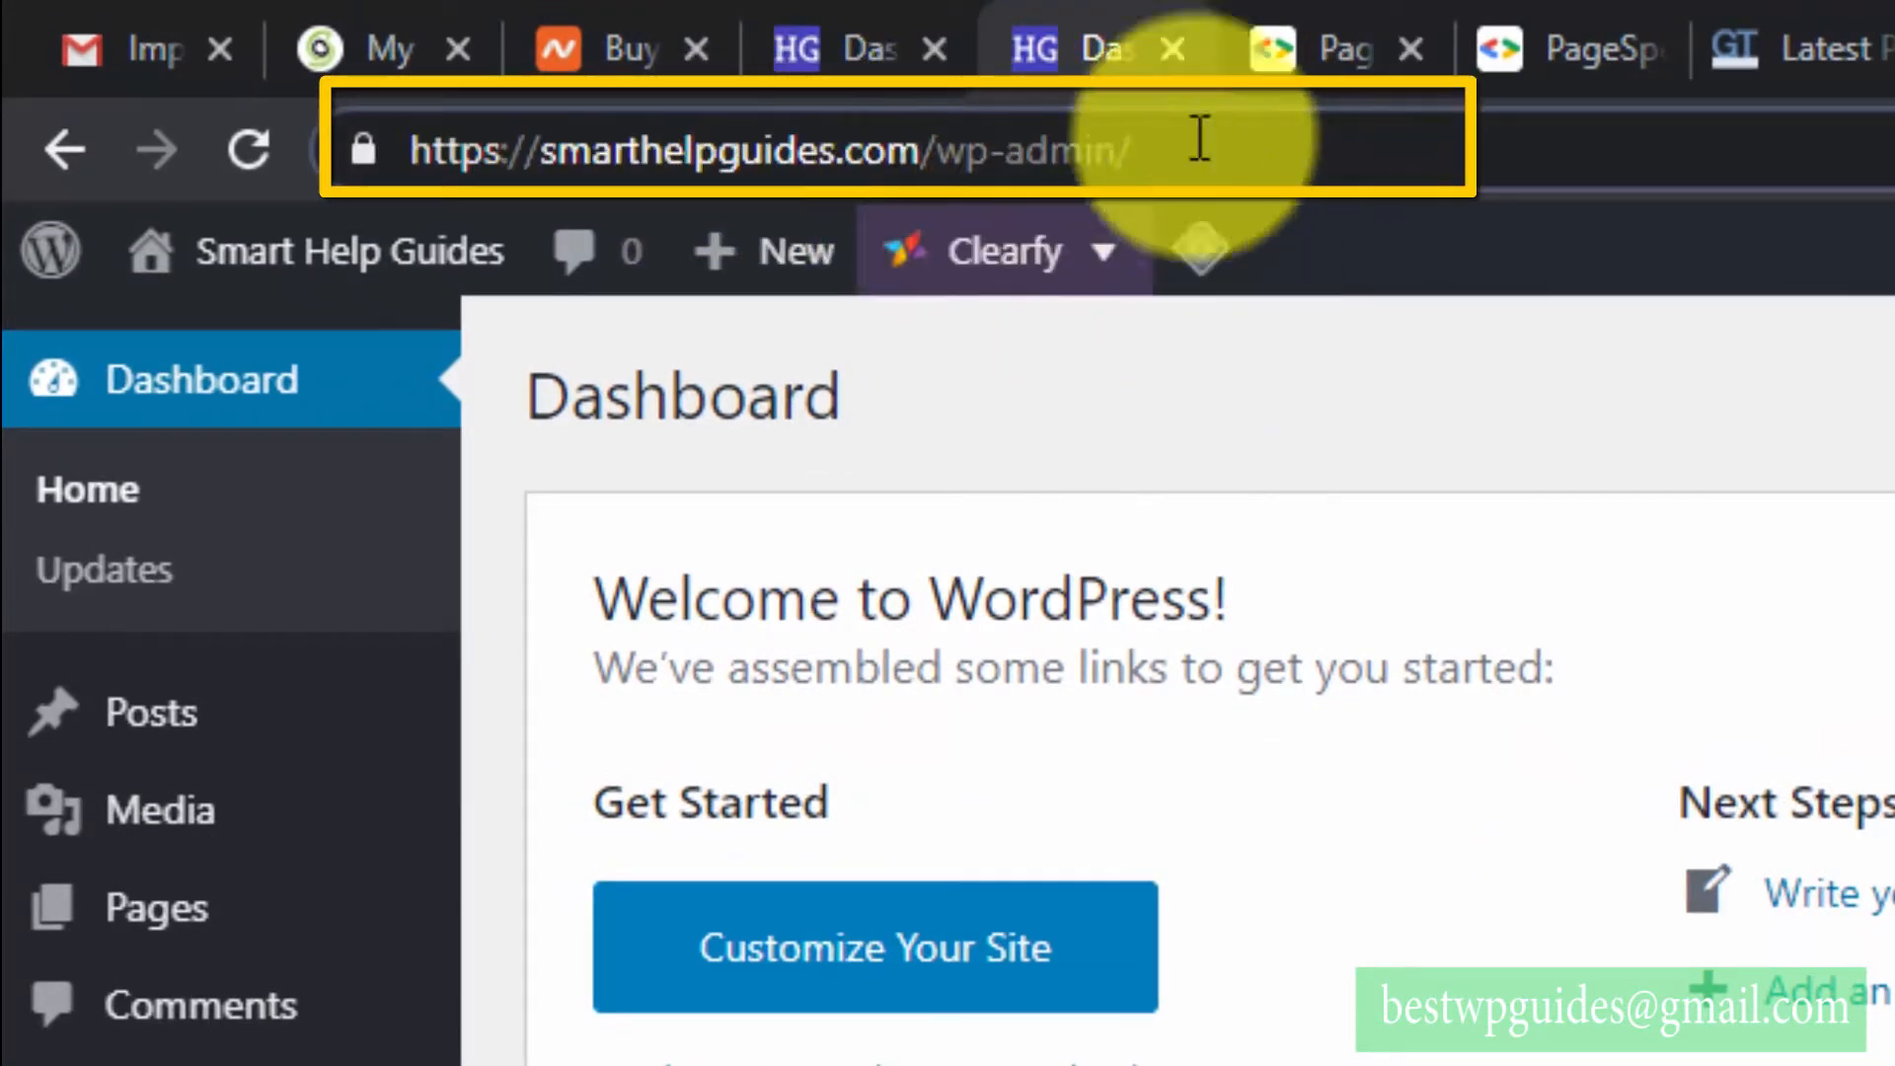
- Point out smarthelpguides.com in the address bar as the domain being migrated
left_click(1074, 47)
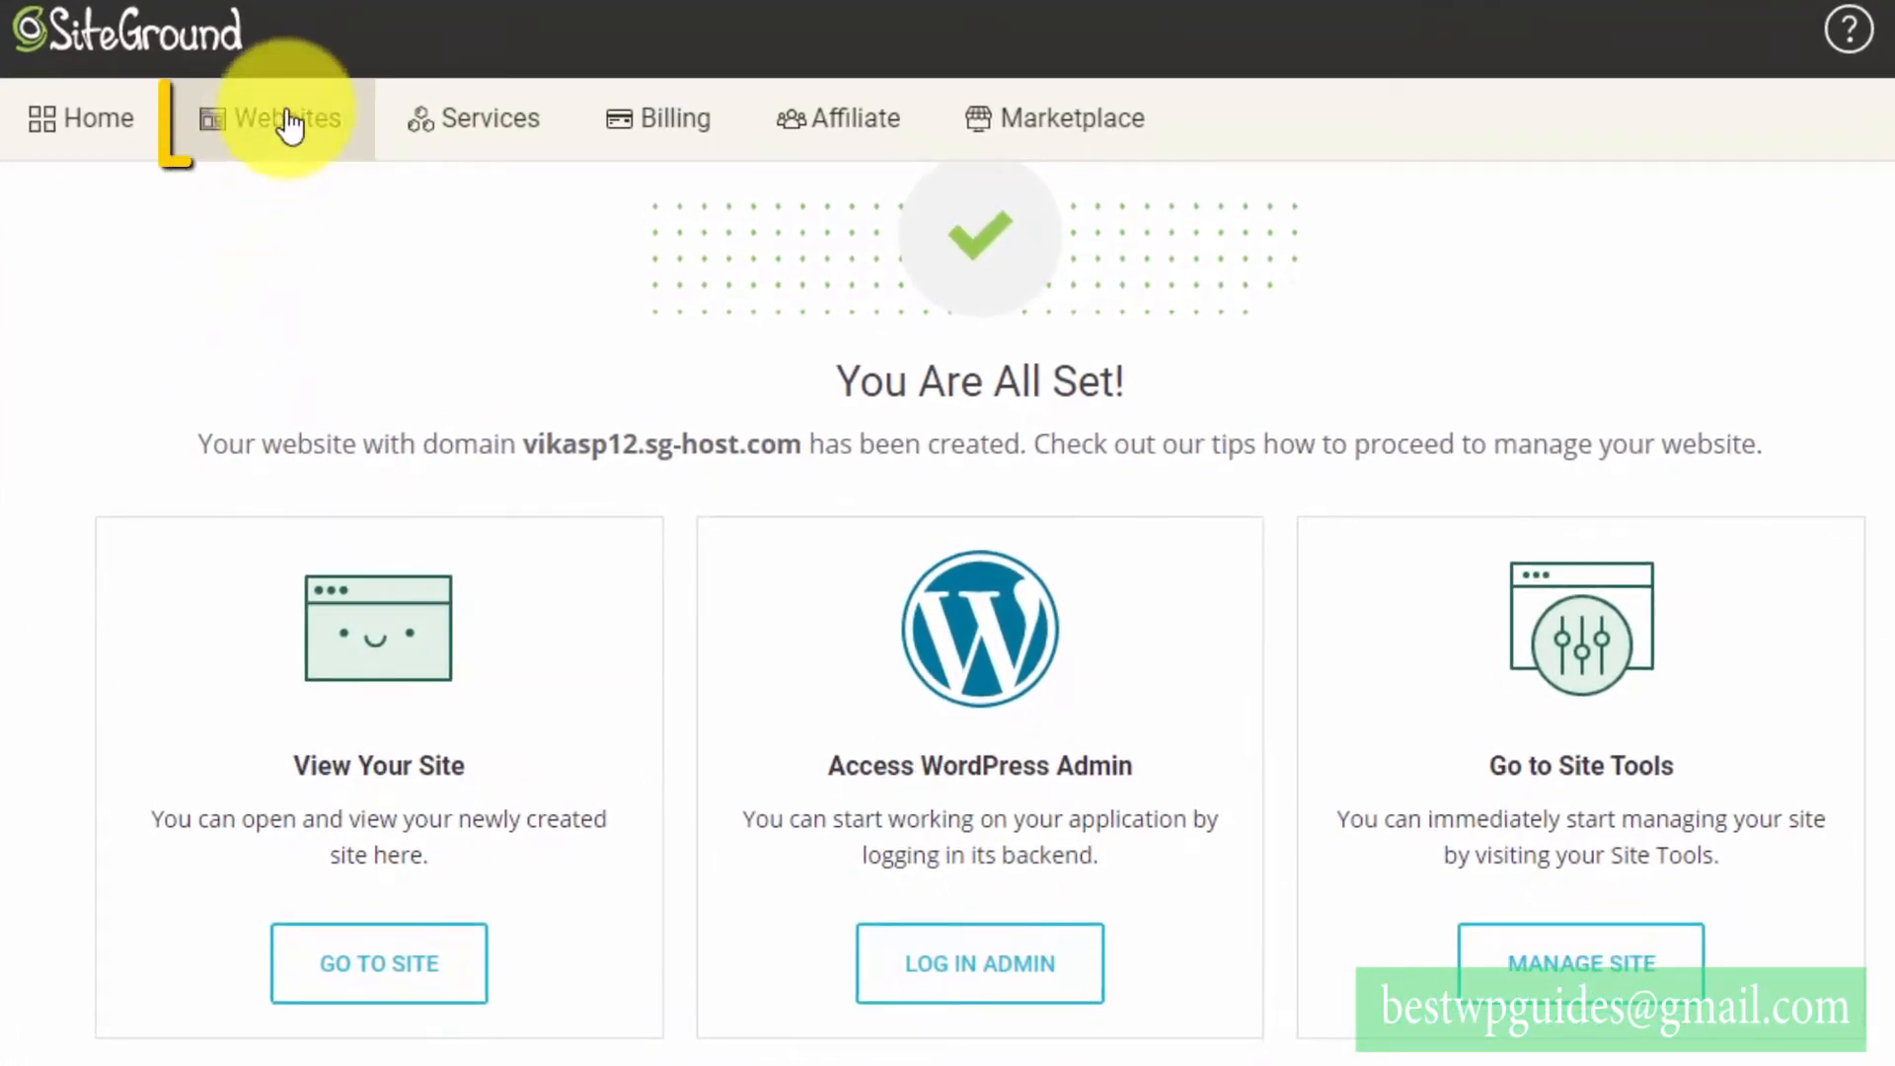
- Show the Websites list with vikasp12.sg-host.com and vikasp11.sg-host.com
left_click(282, 119)
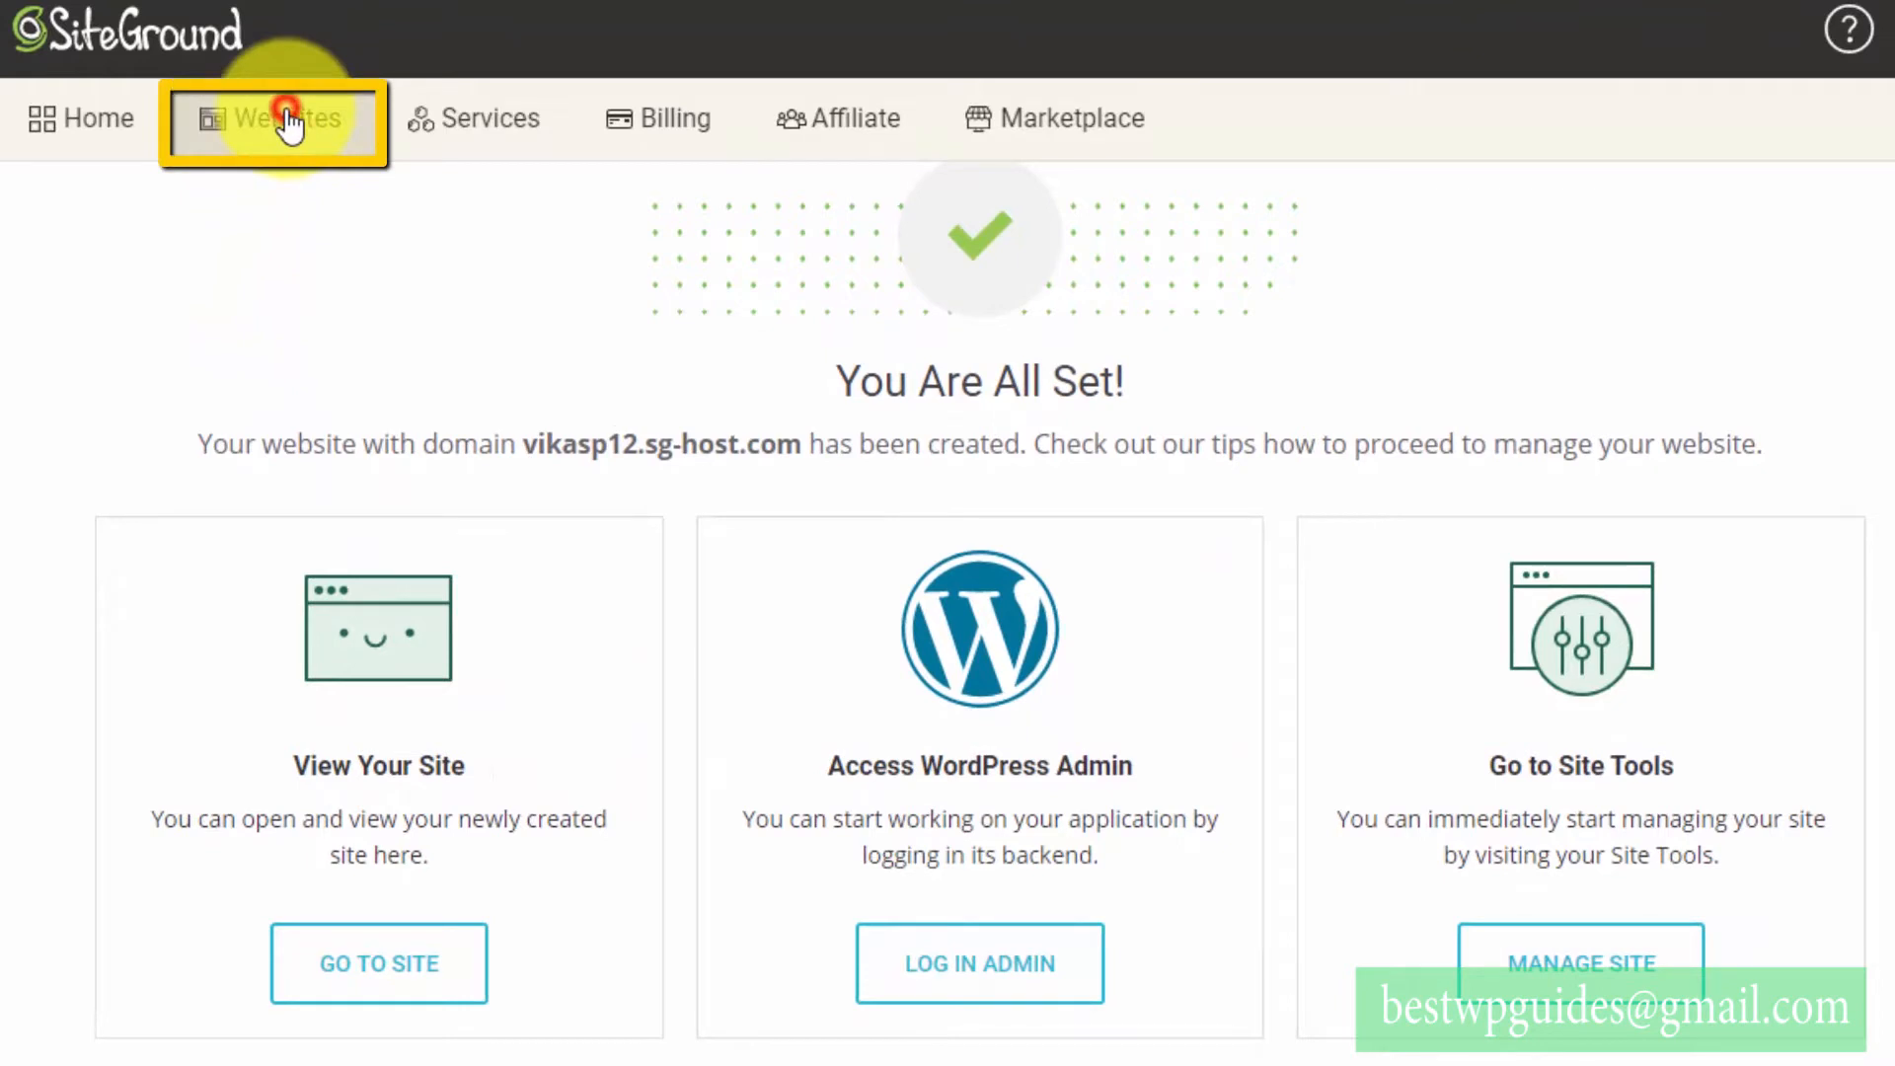
left_click(284, 118)
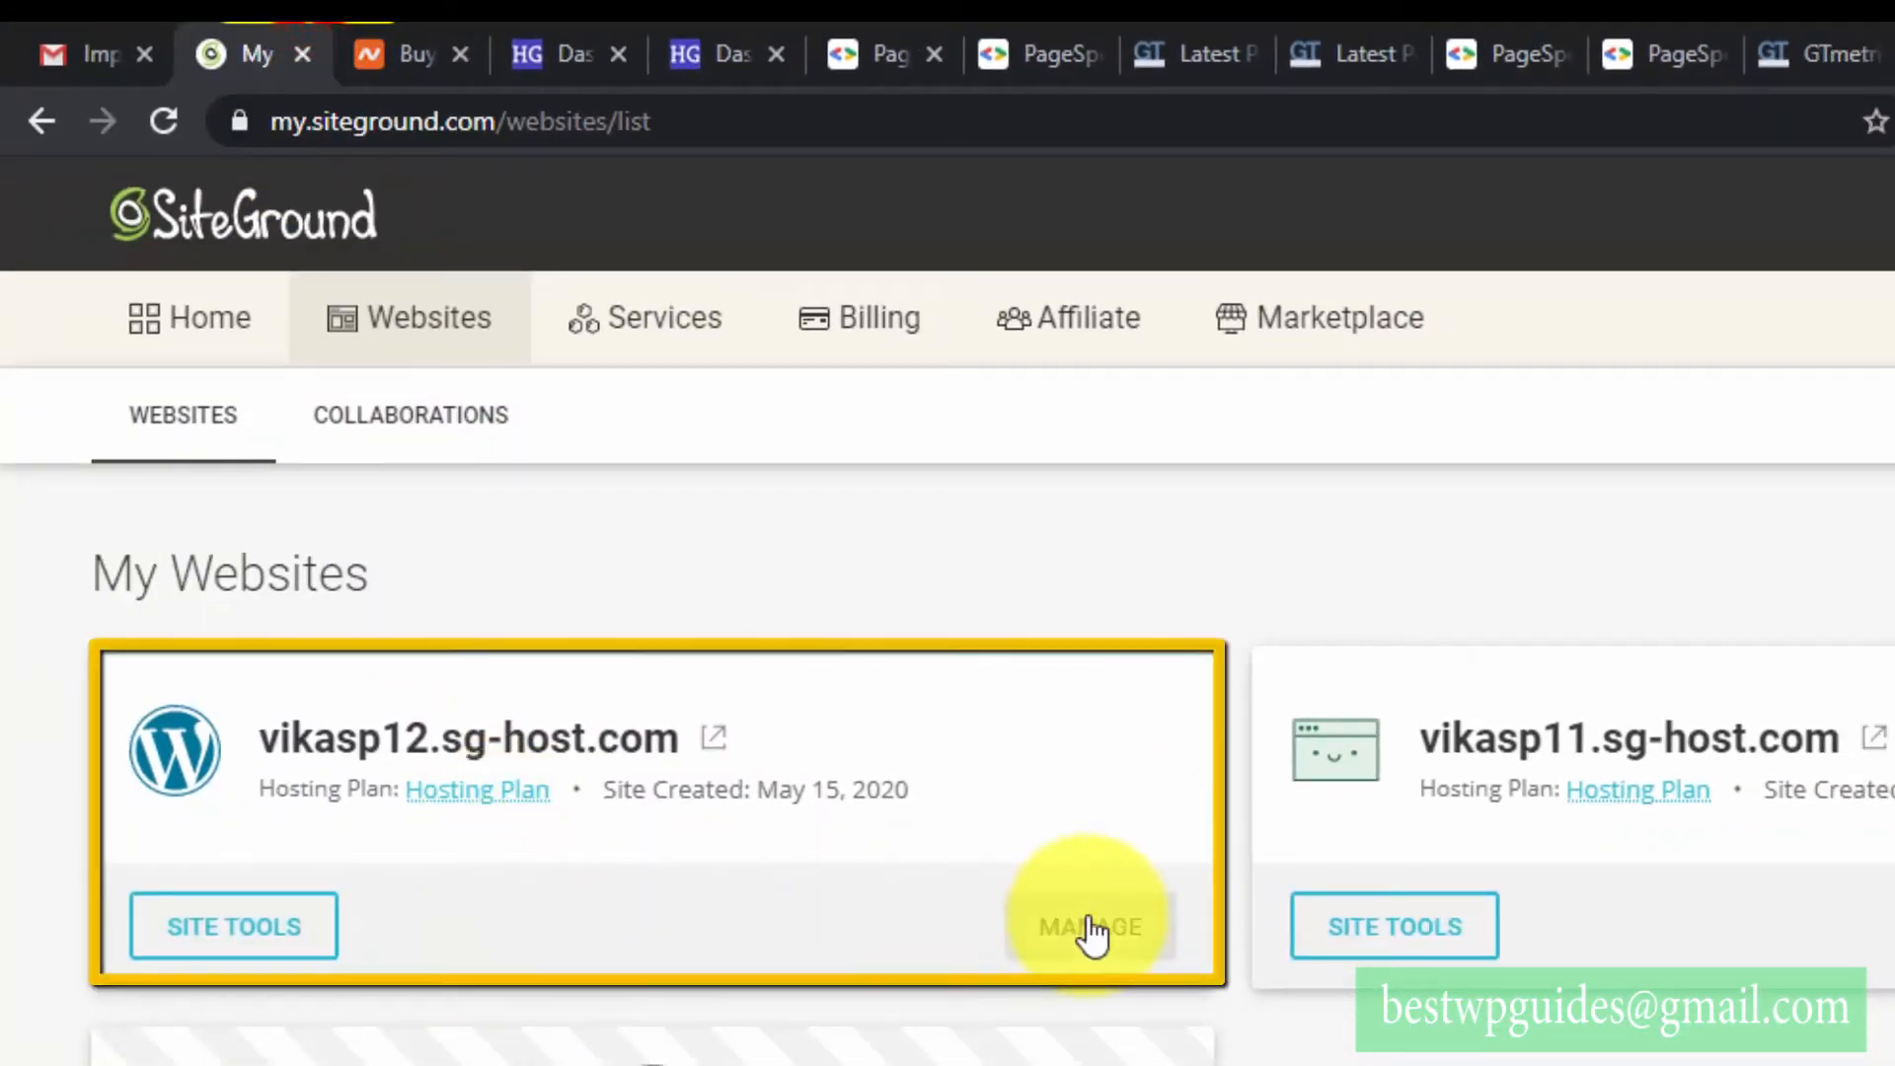
- Manage vikasp12.sg-host.com and choose Change Primary Domain from its more-actions menu
left_click(1085, 926)
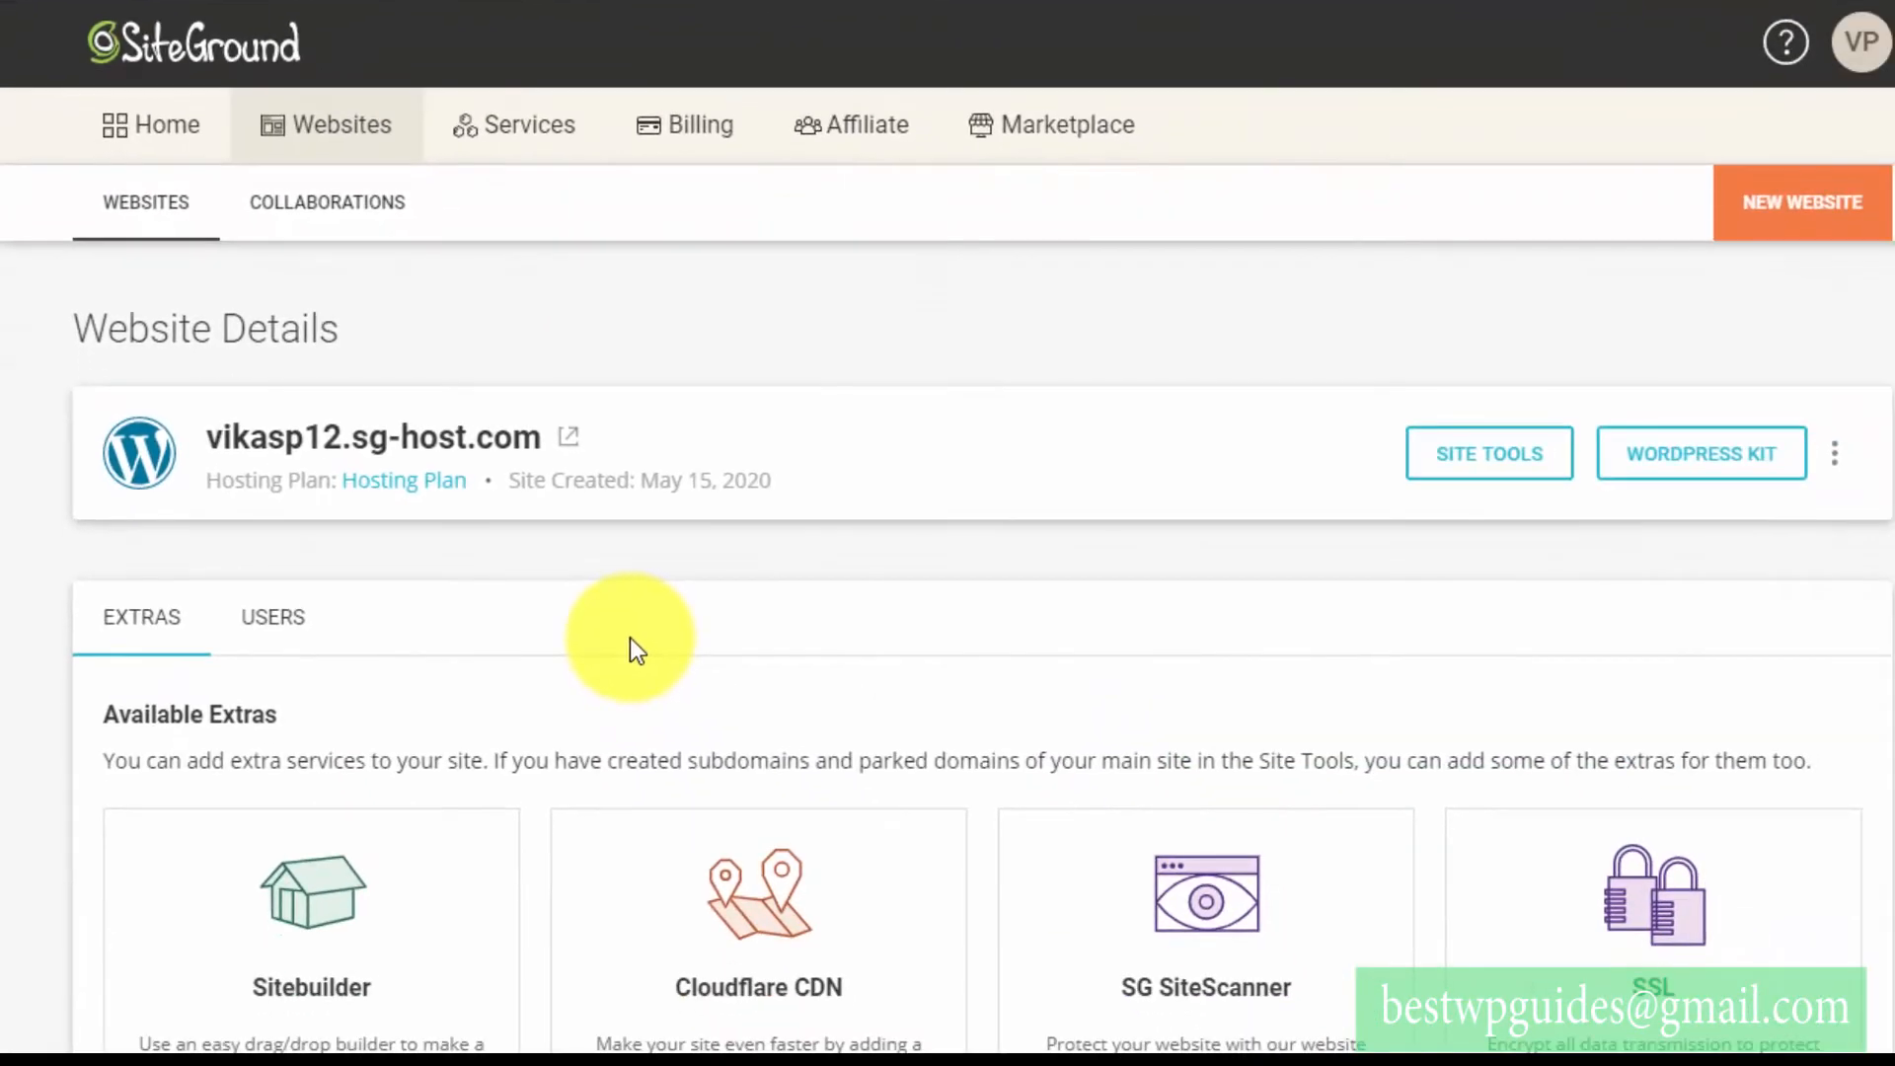
mouse_move(794, 610)
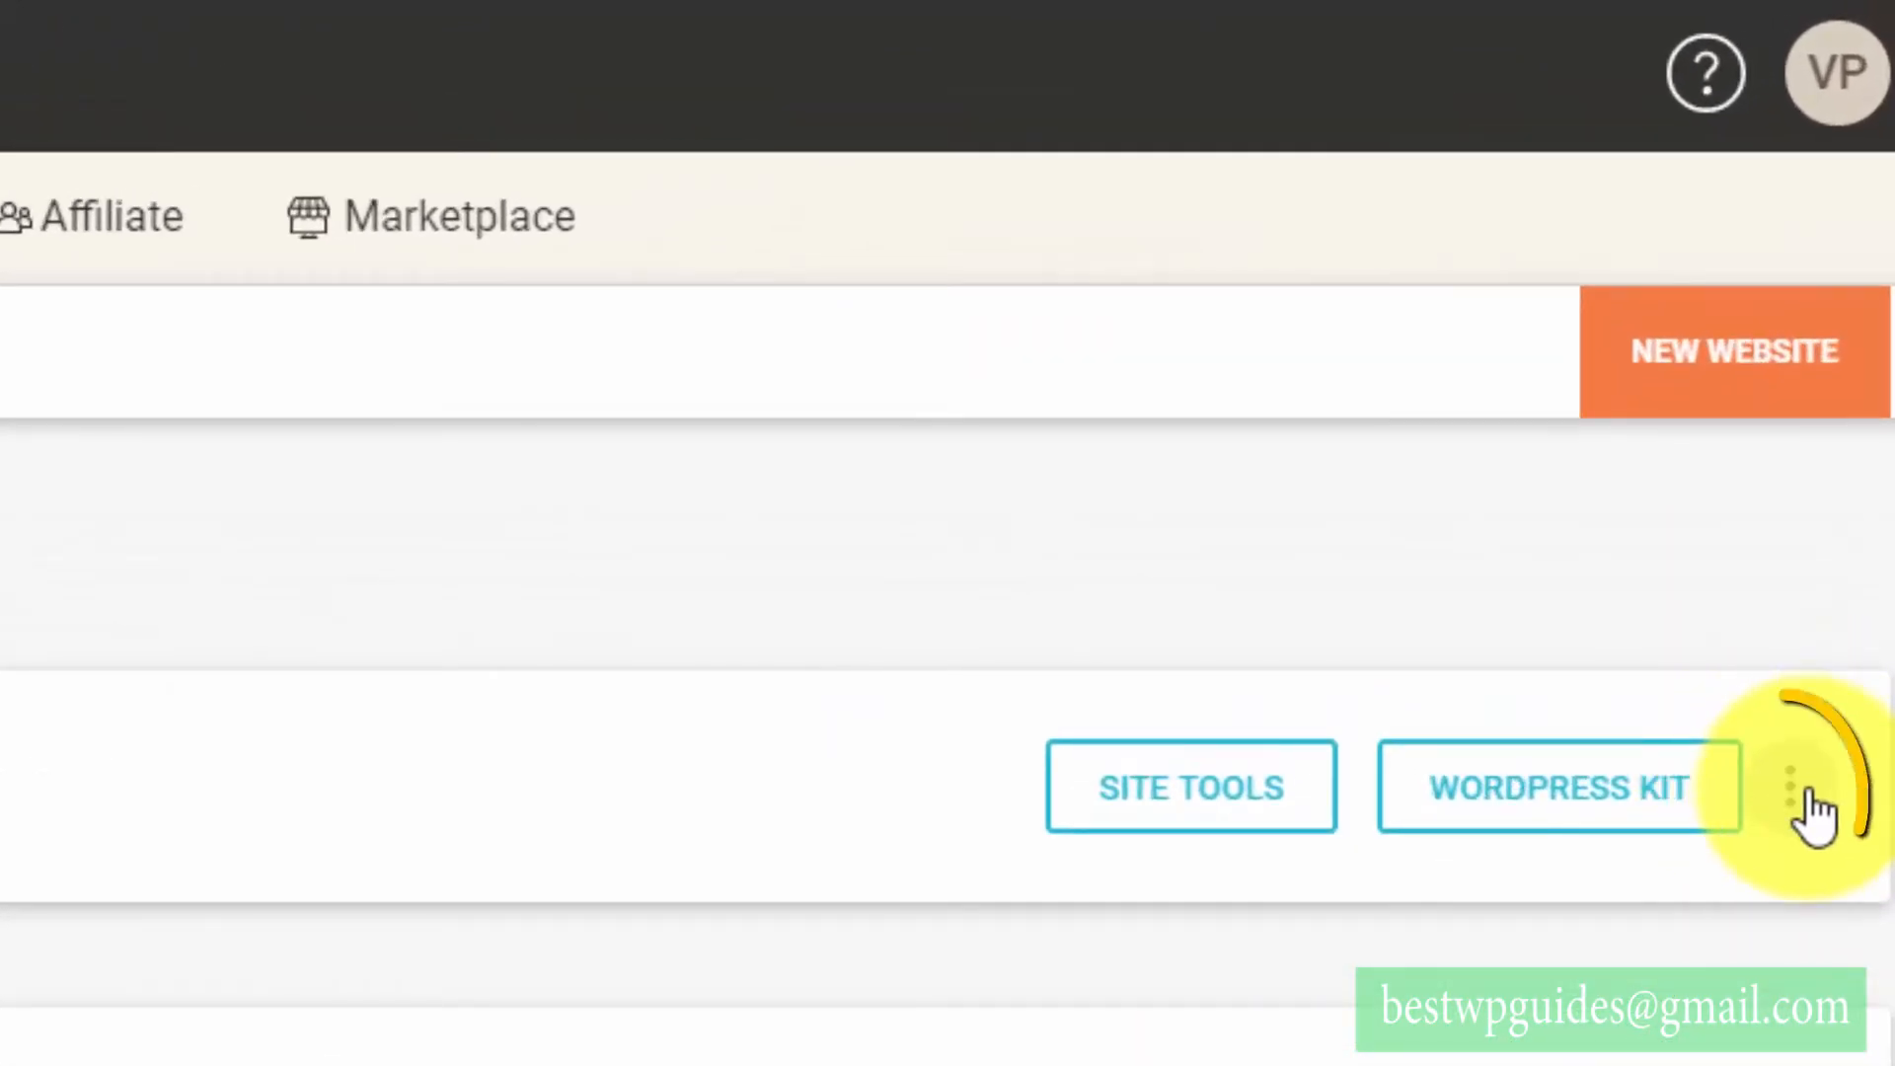
left_click(1801, 786)
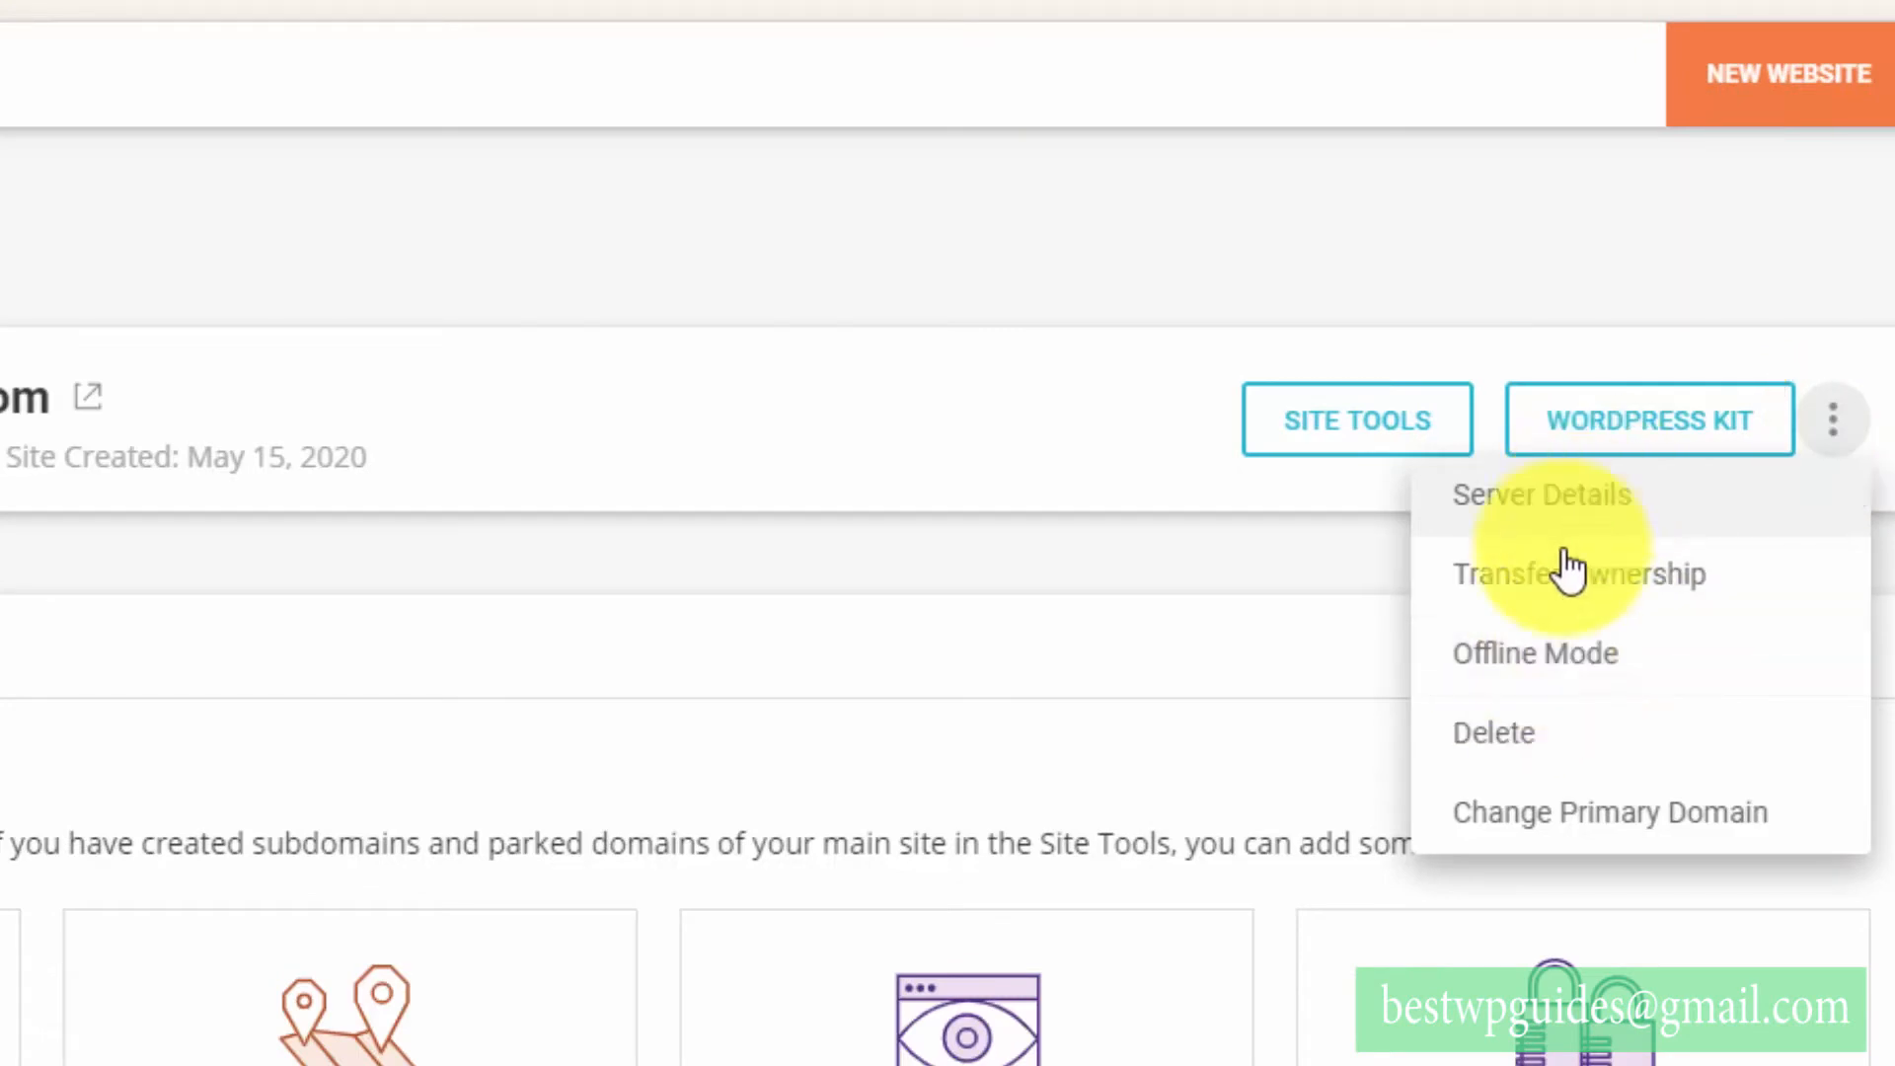
mouse_move(1572, 811)
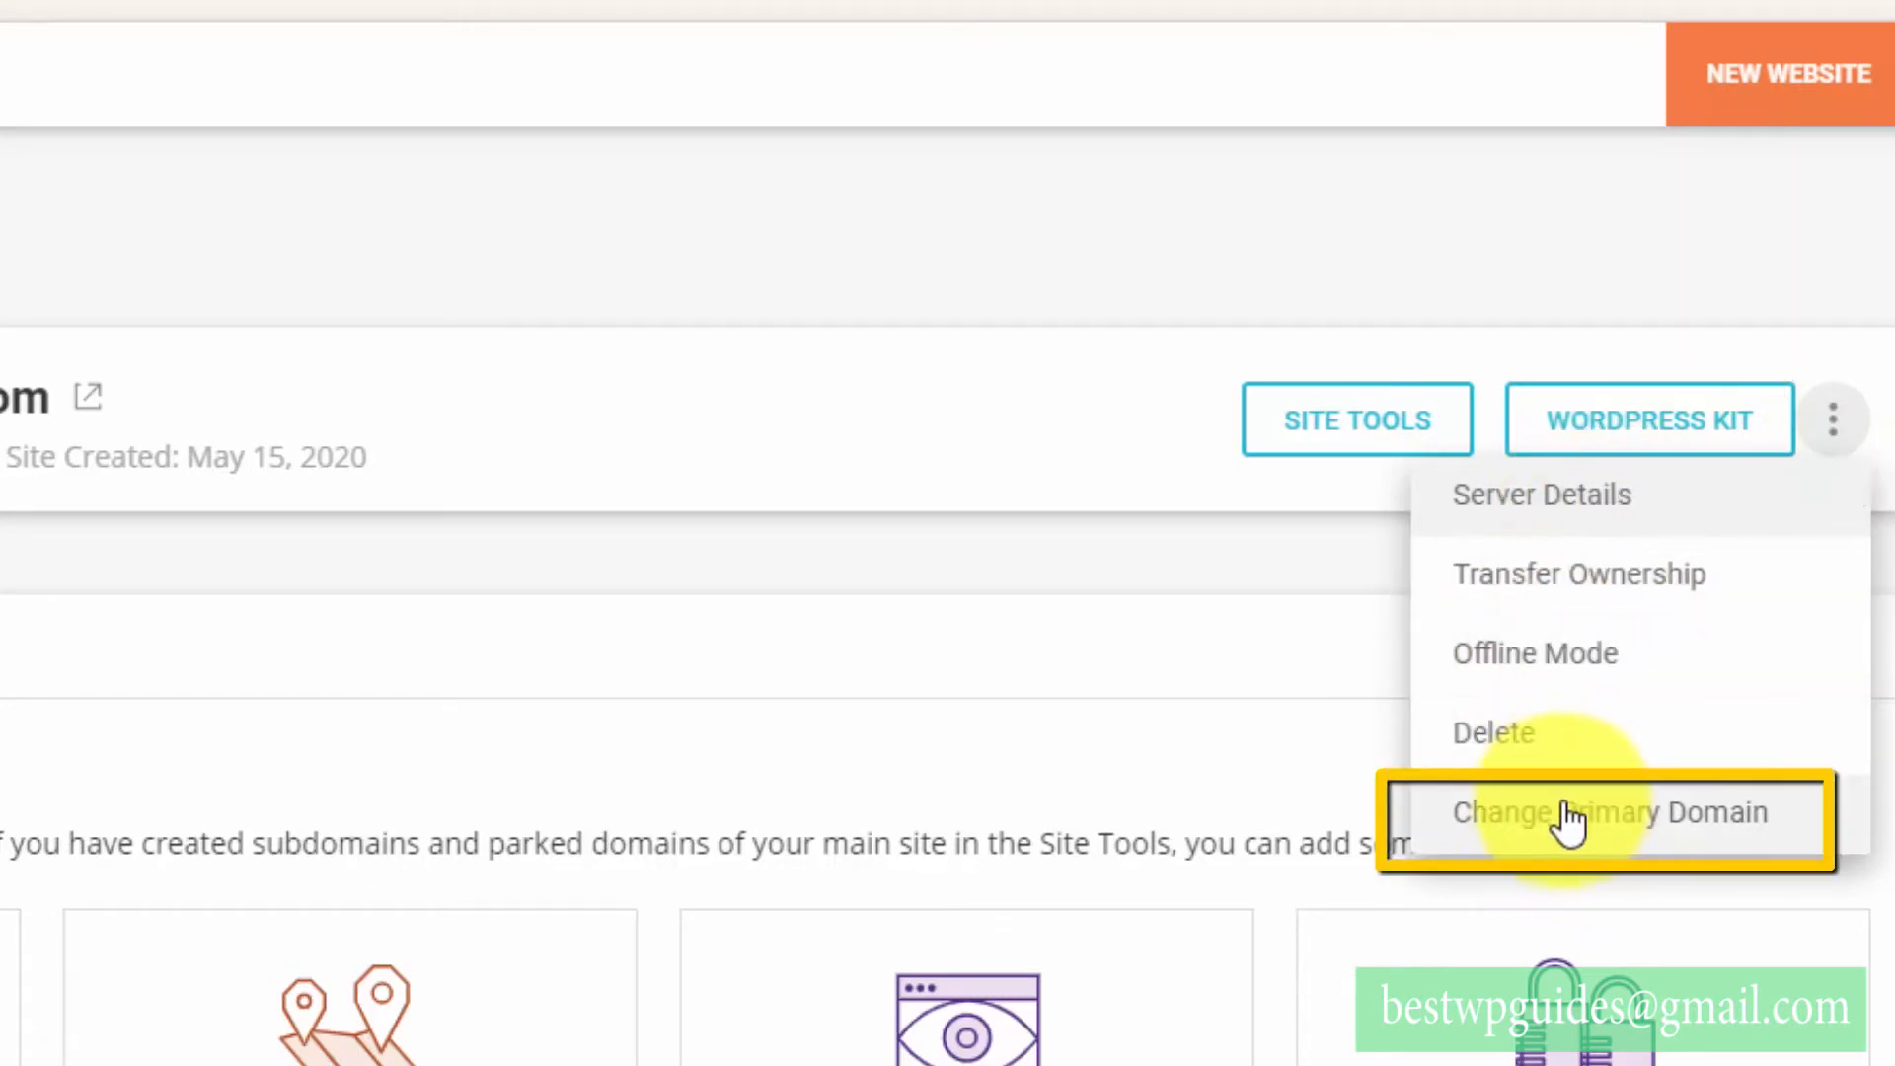
left_click(1607, 811)
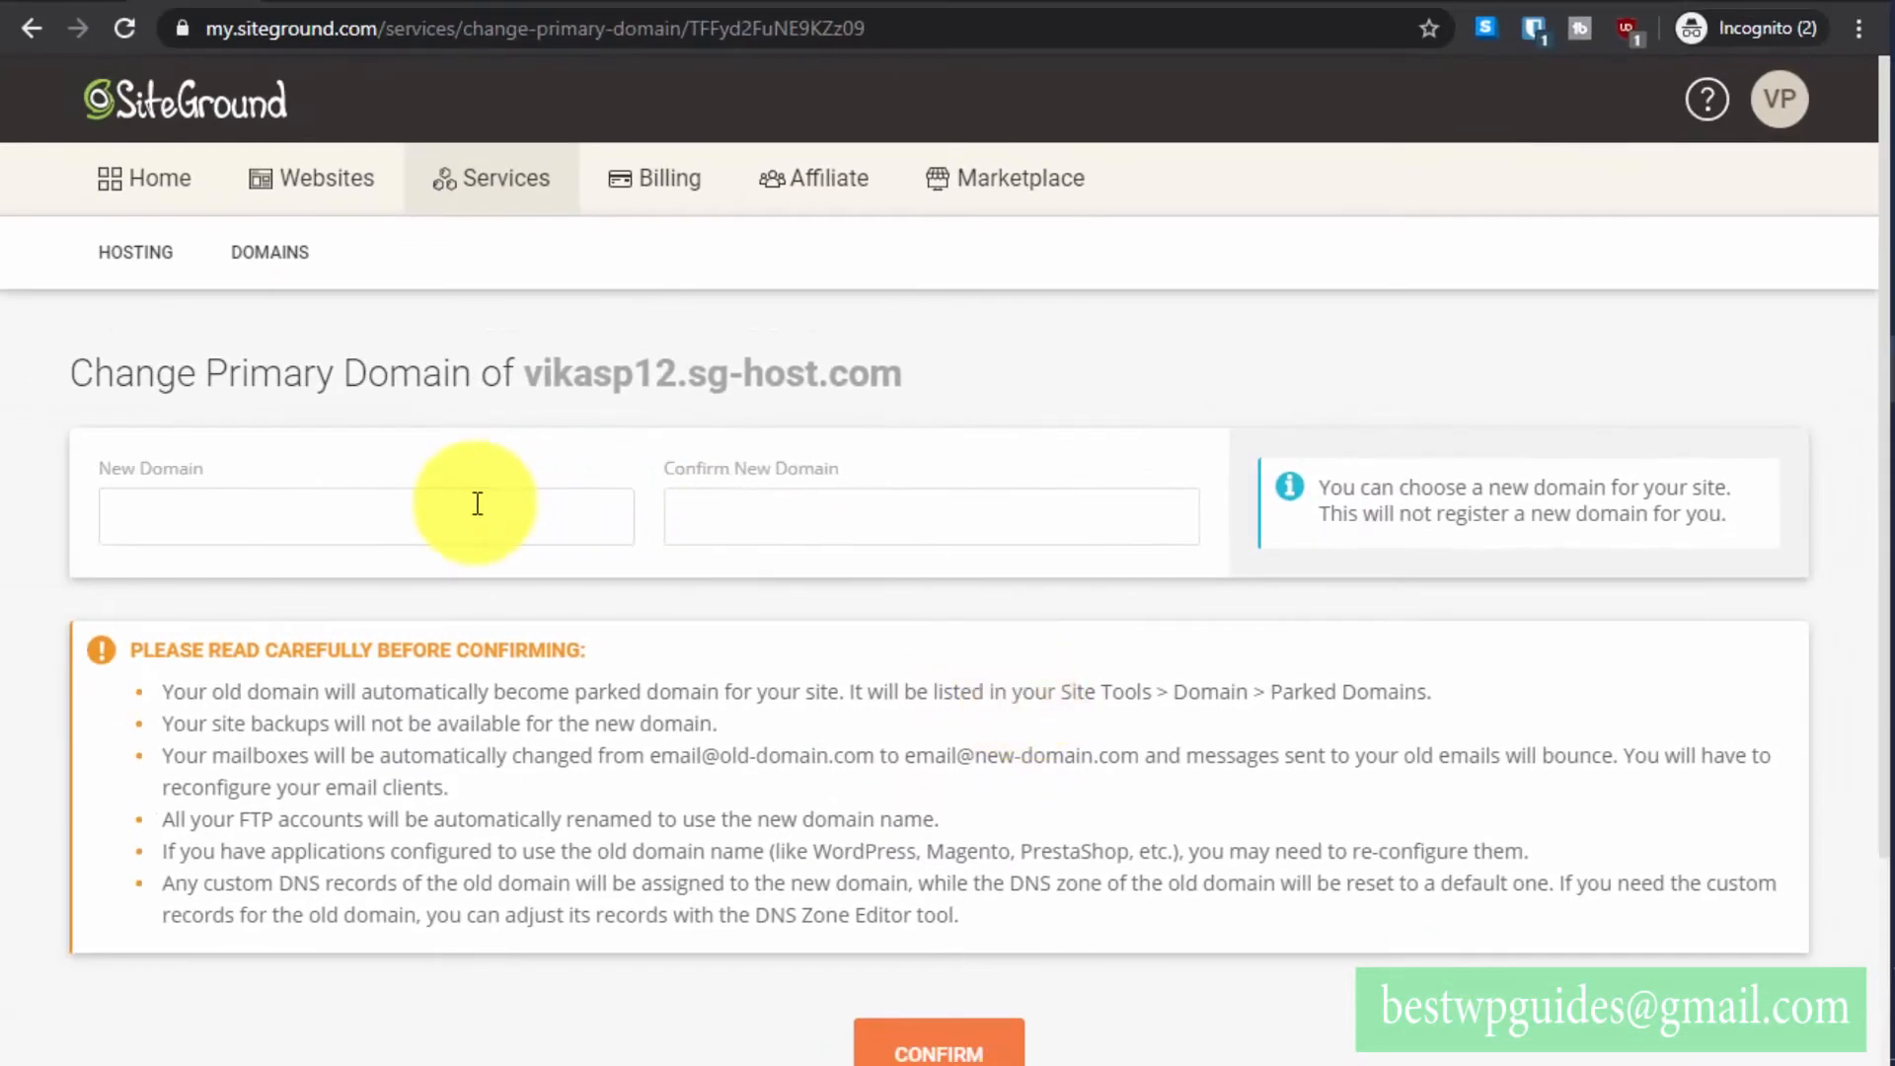
- Fill smarthelpguides.com, copied from the WordPress address bar, into both New Domain fields
left_click(366, 516)
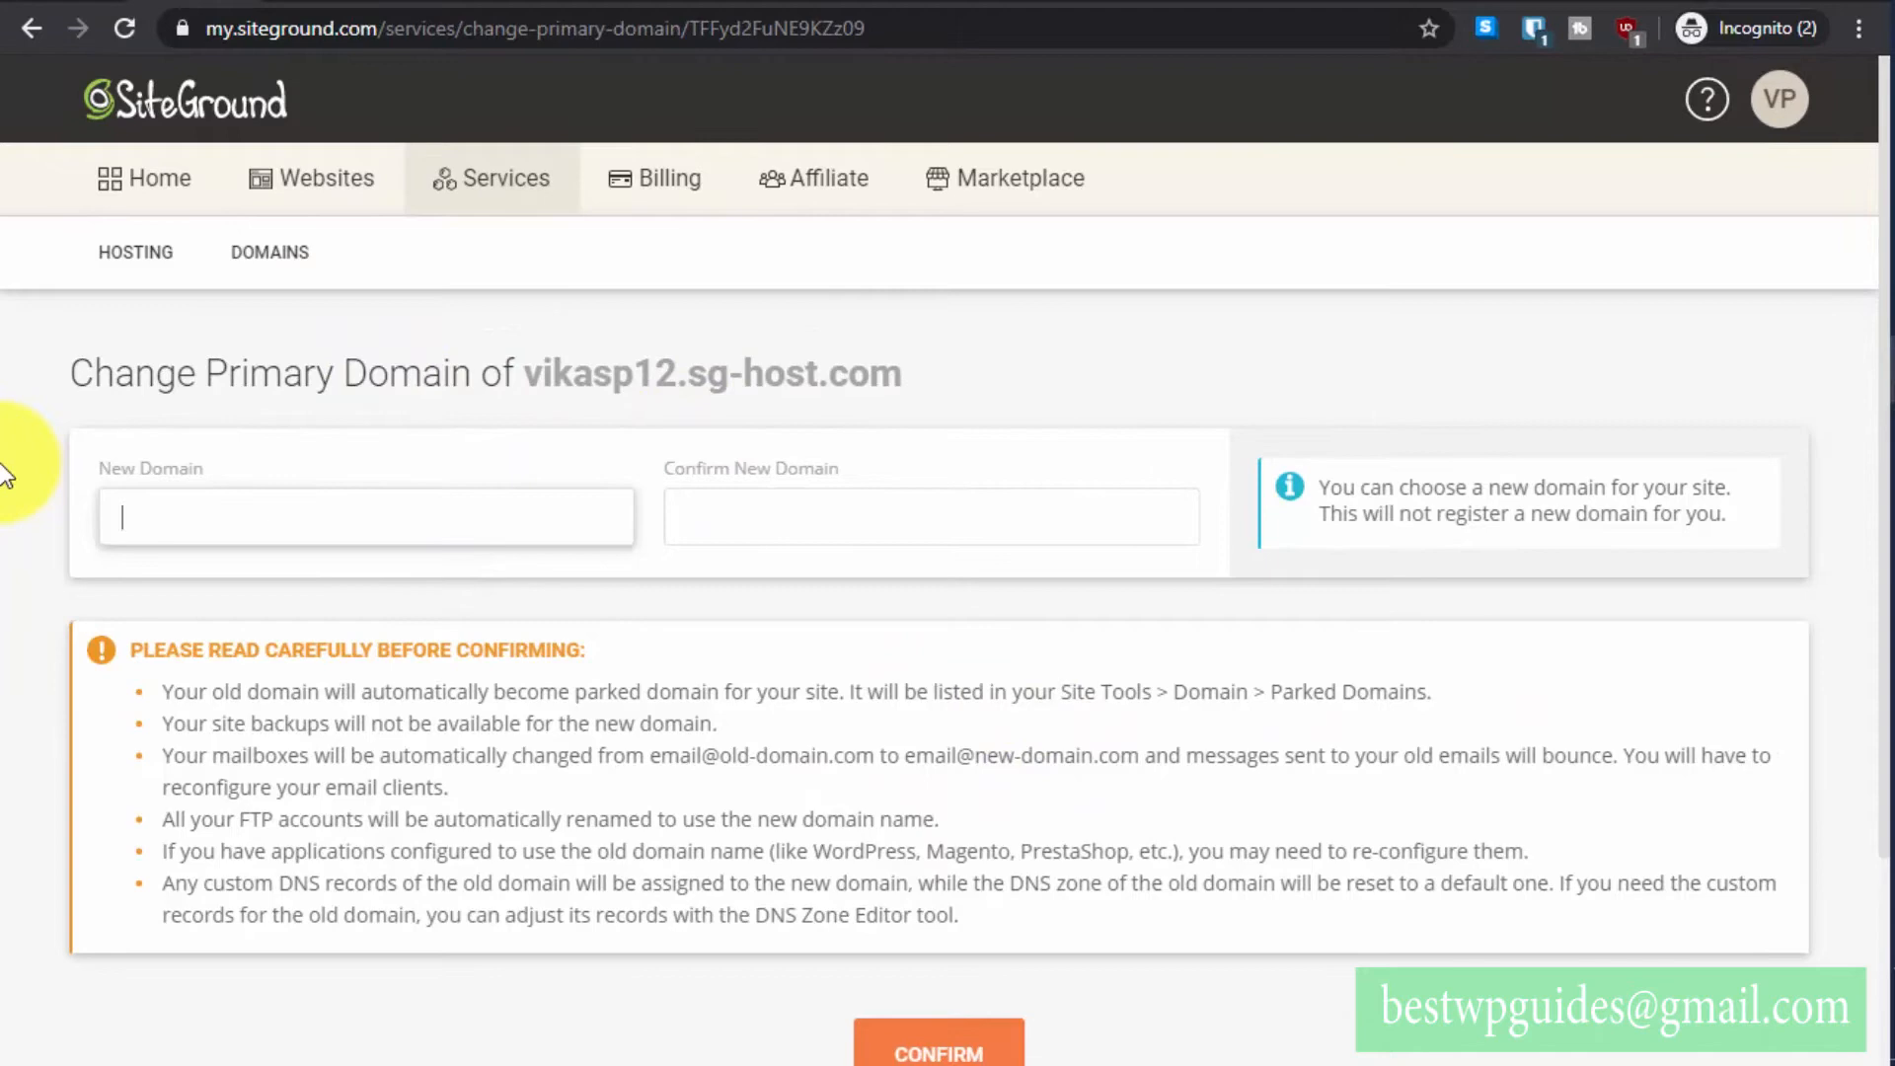
type("s")
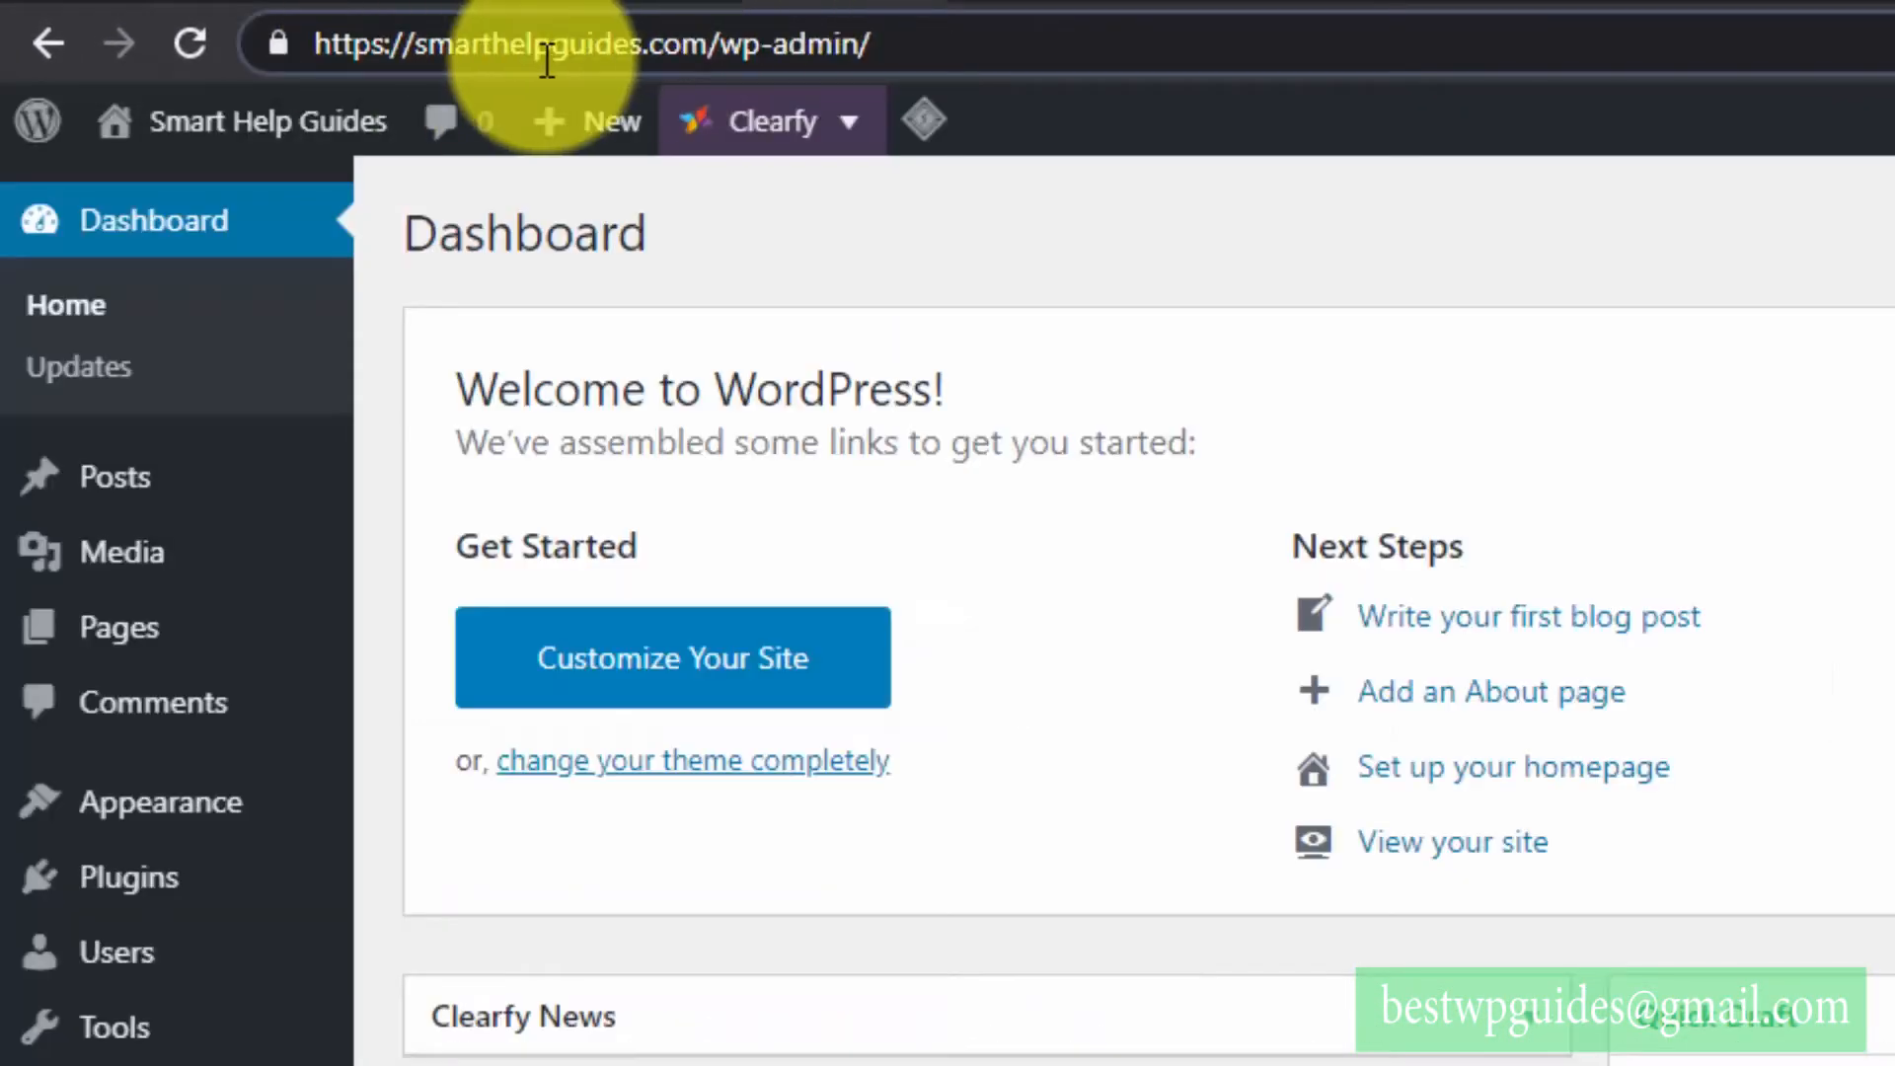
double_click(551, 44)
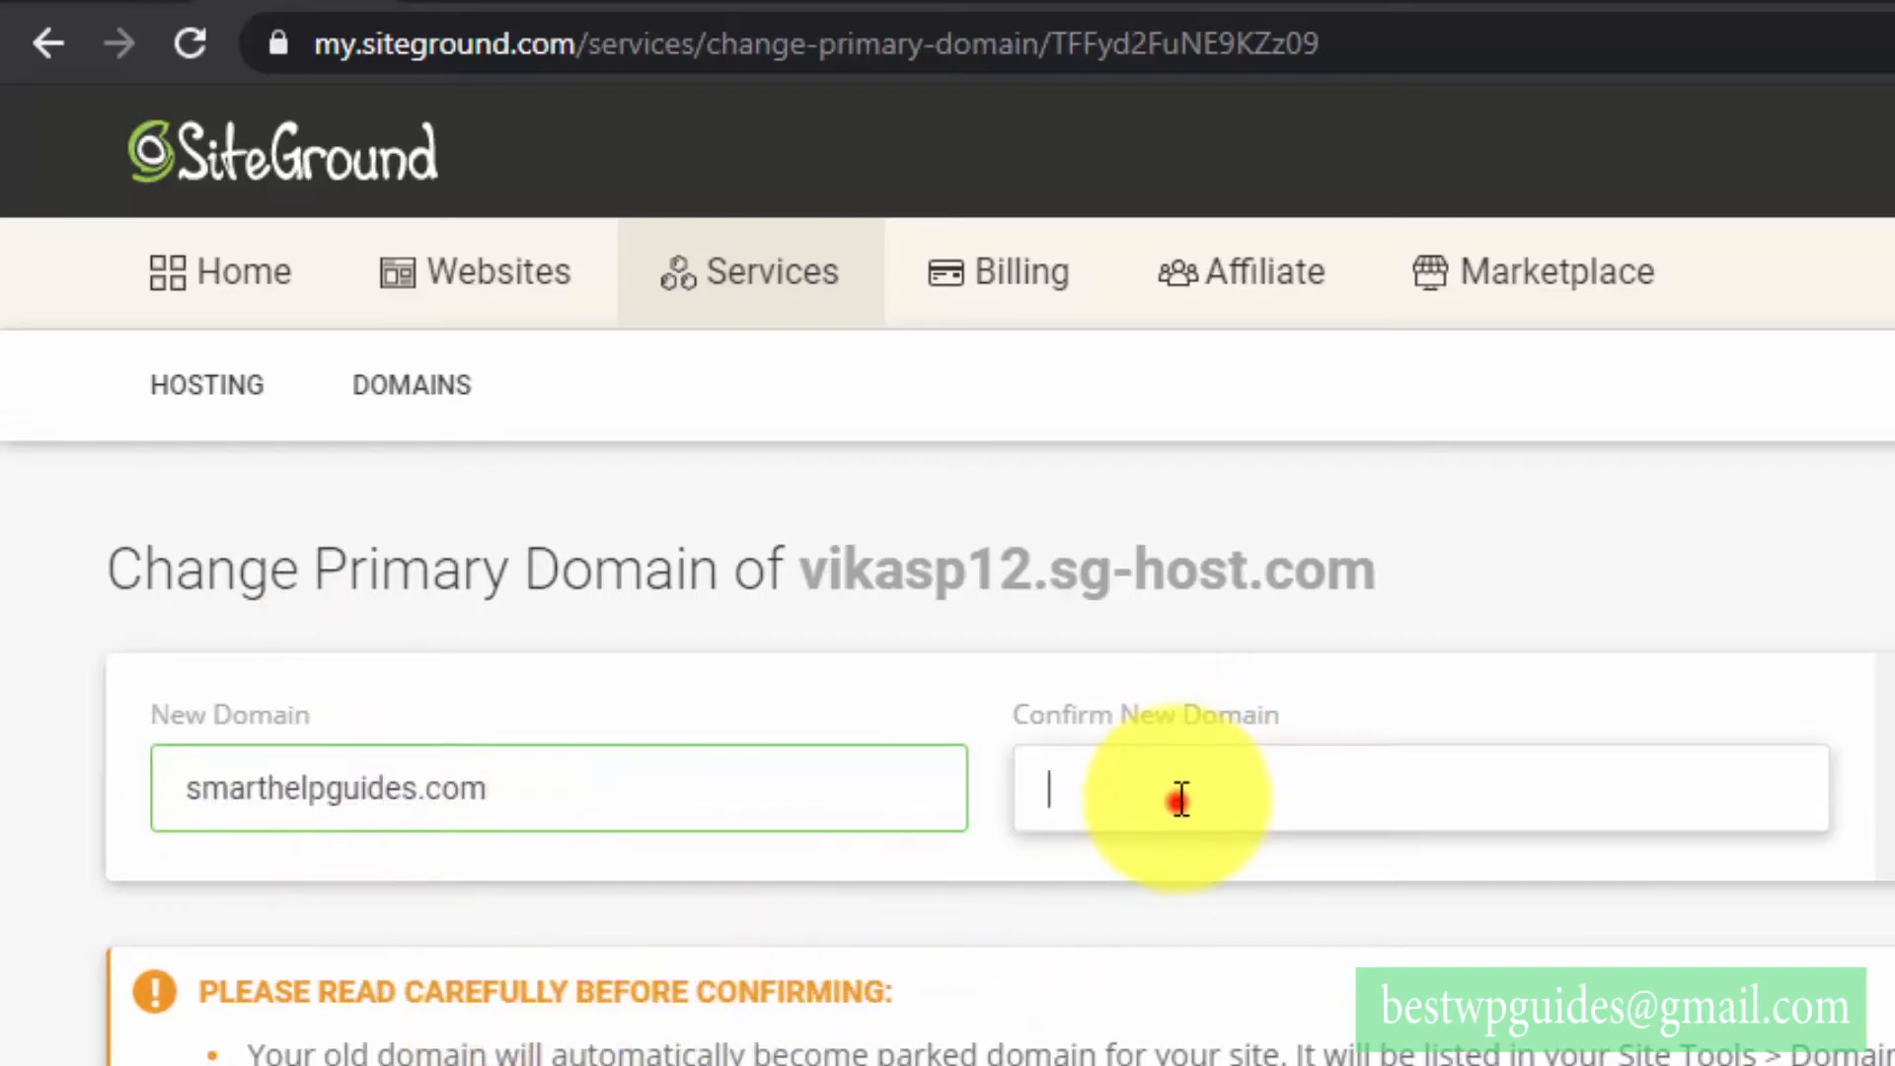
type("smarthelpguides.com")
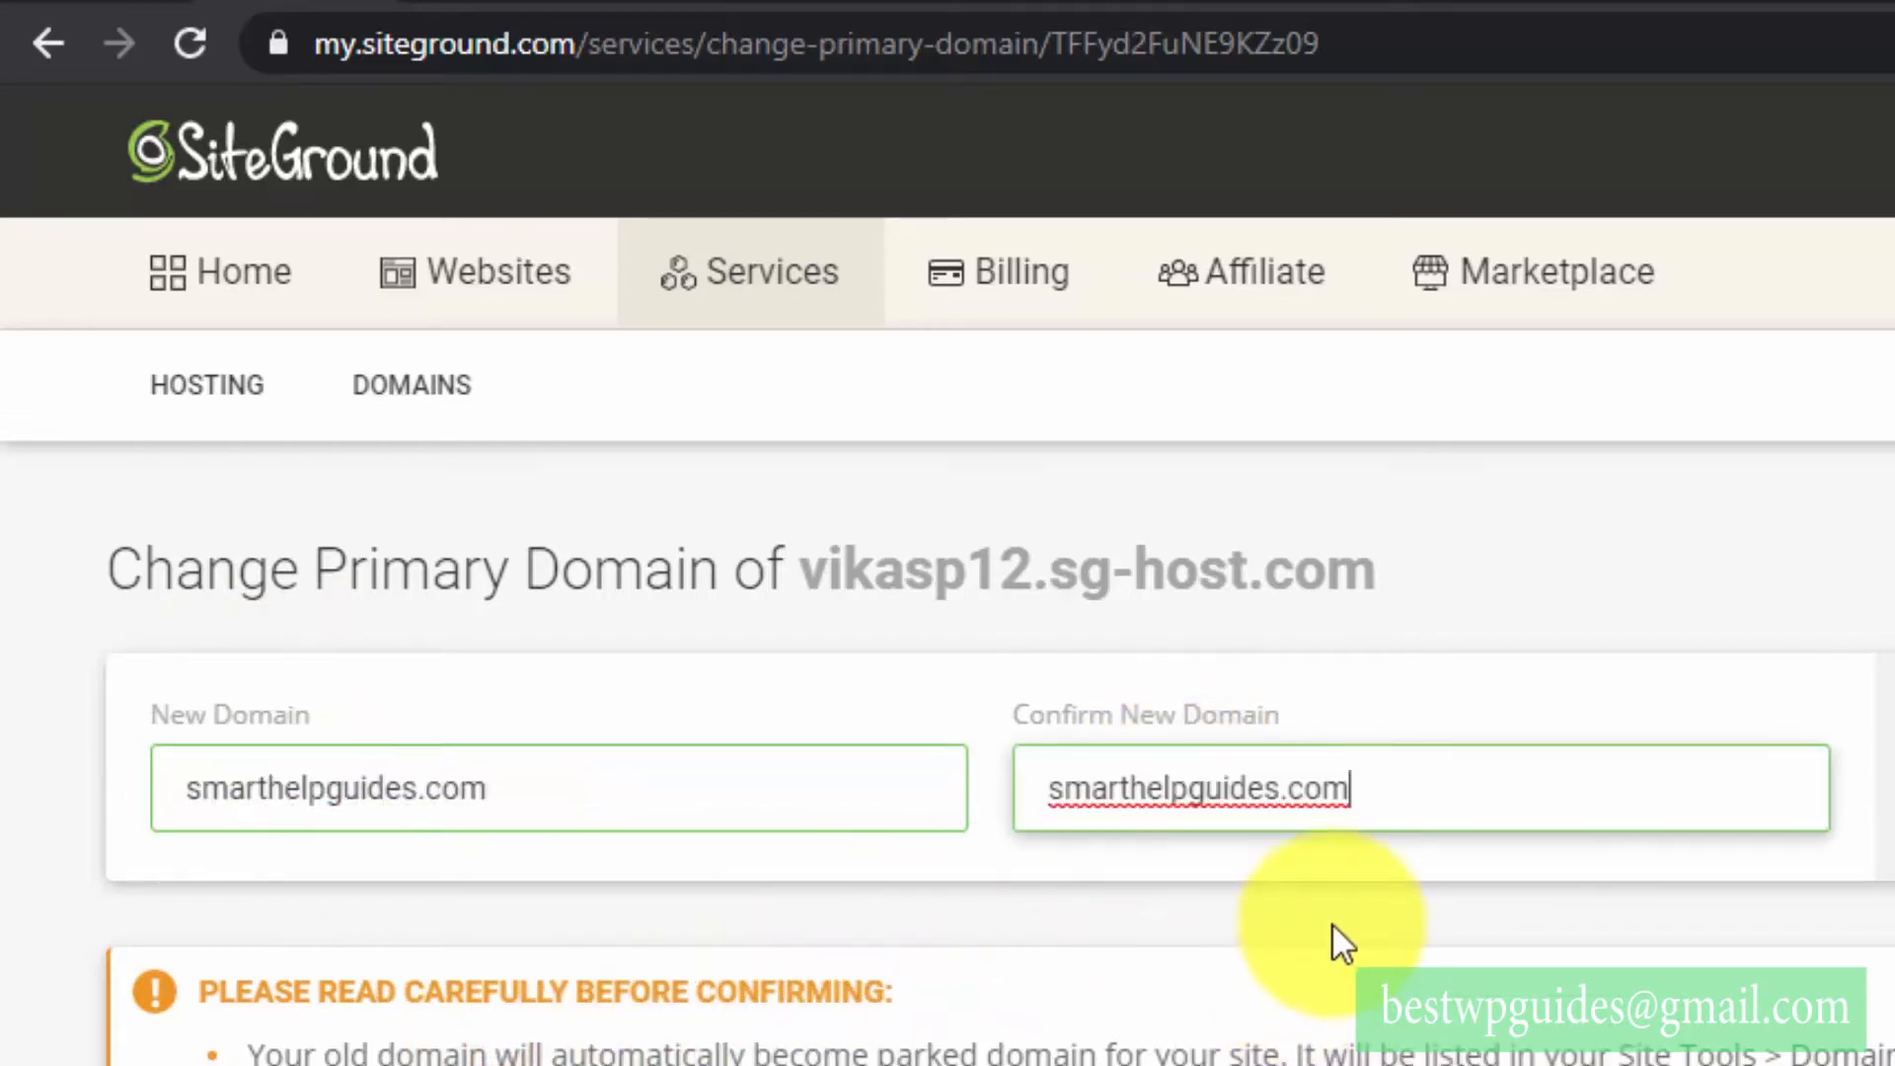
scroll("down", 3)
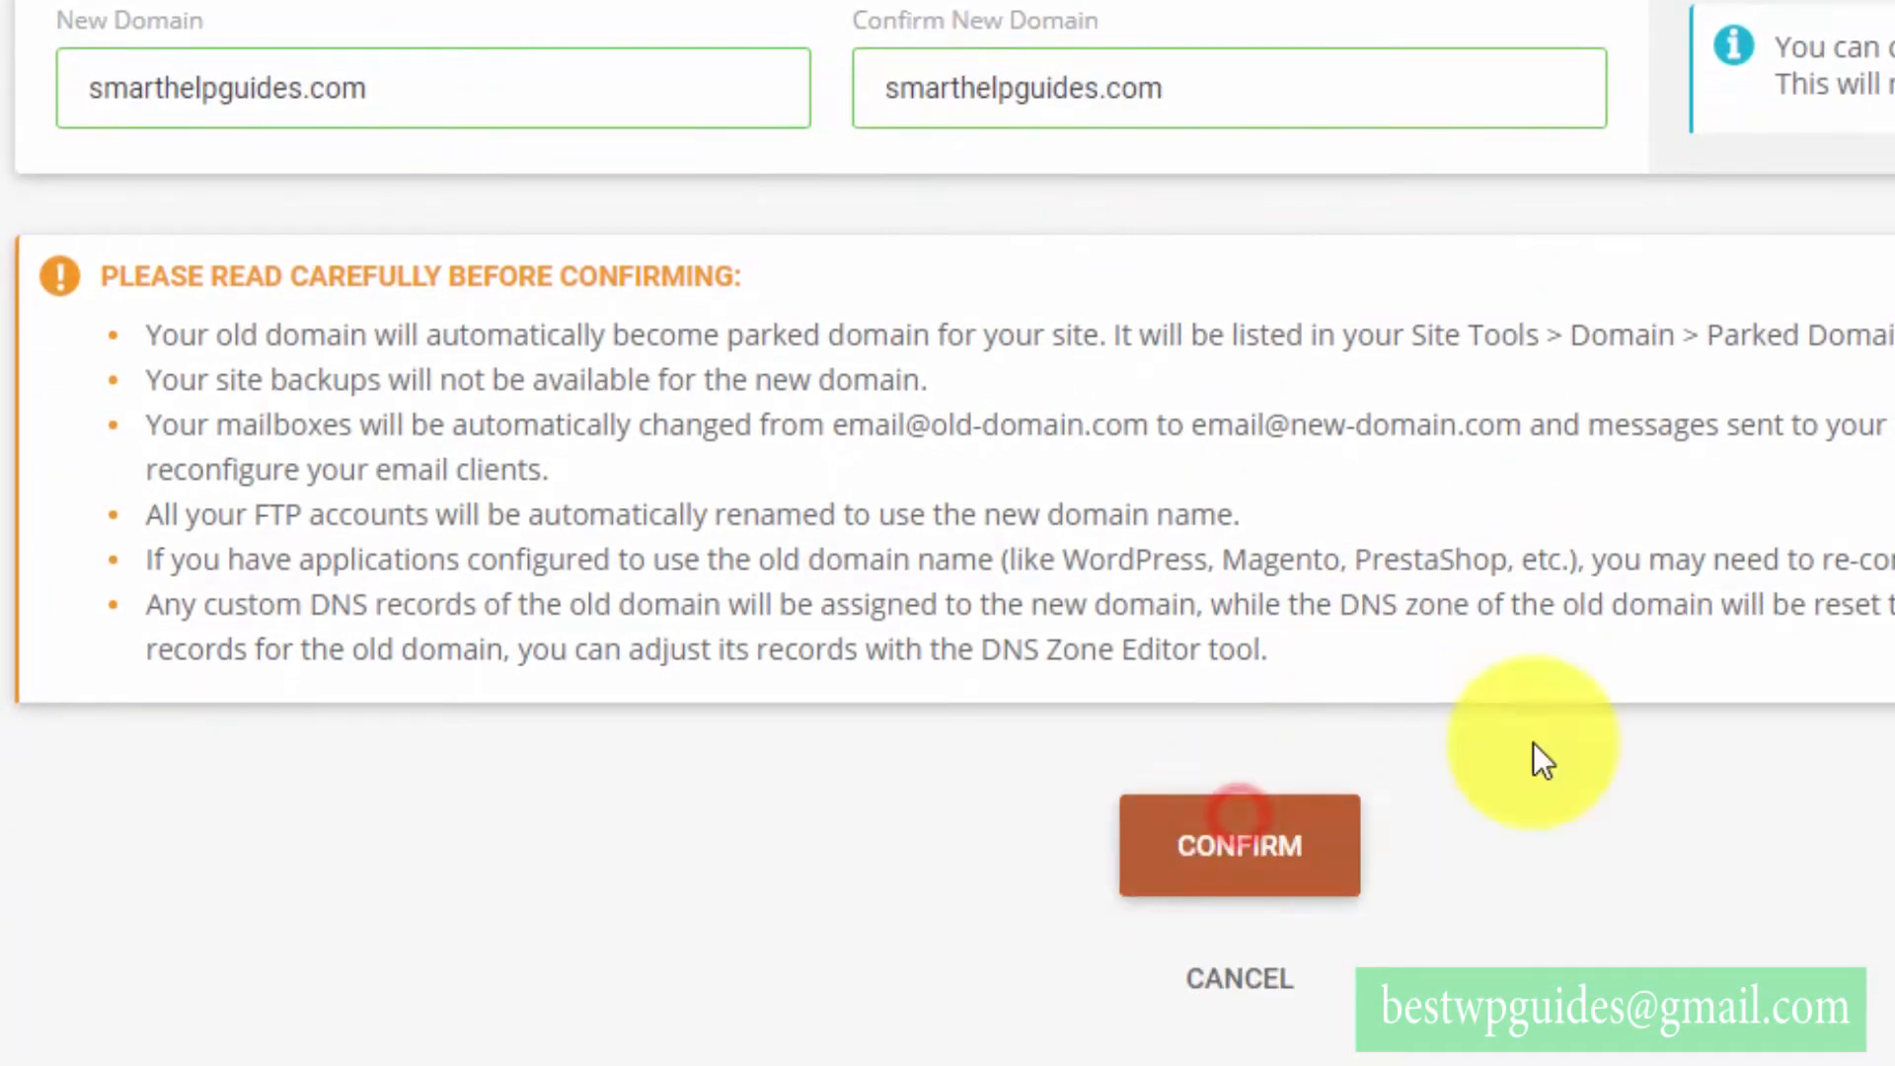
- Confirm the primary domain change and review the NS1/NS2 SiteGround nameservers listed
left_click(1238, 845)
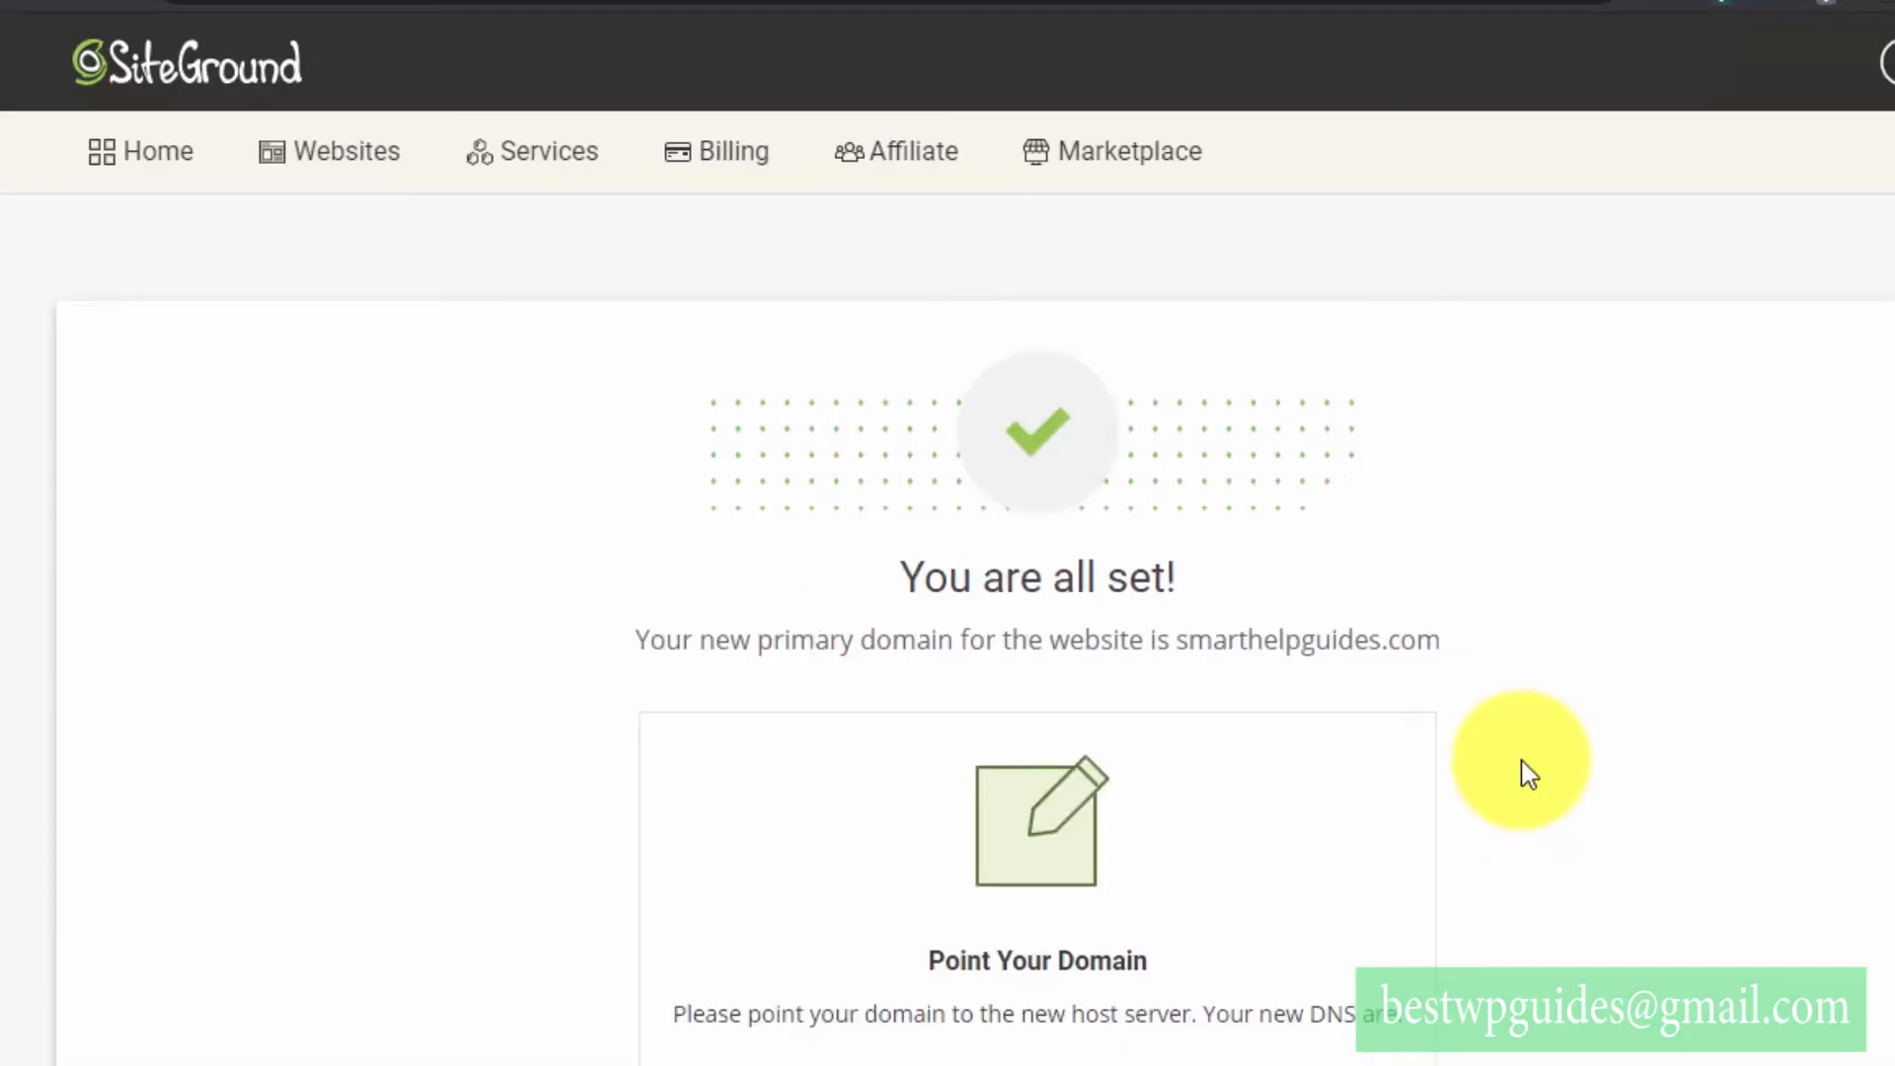
mouse_move(1586, 678)
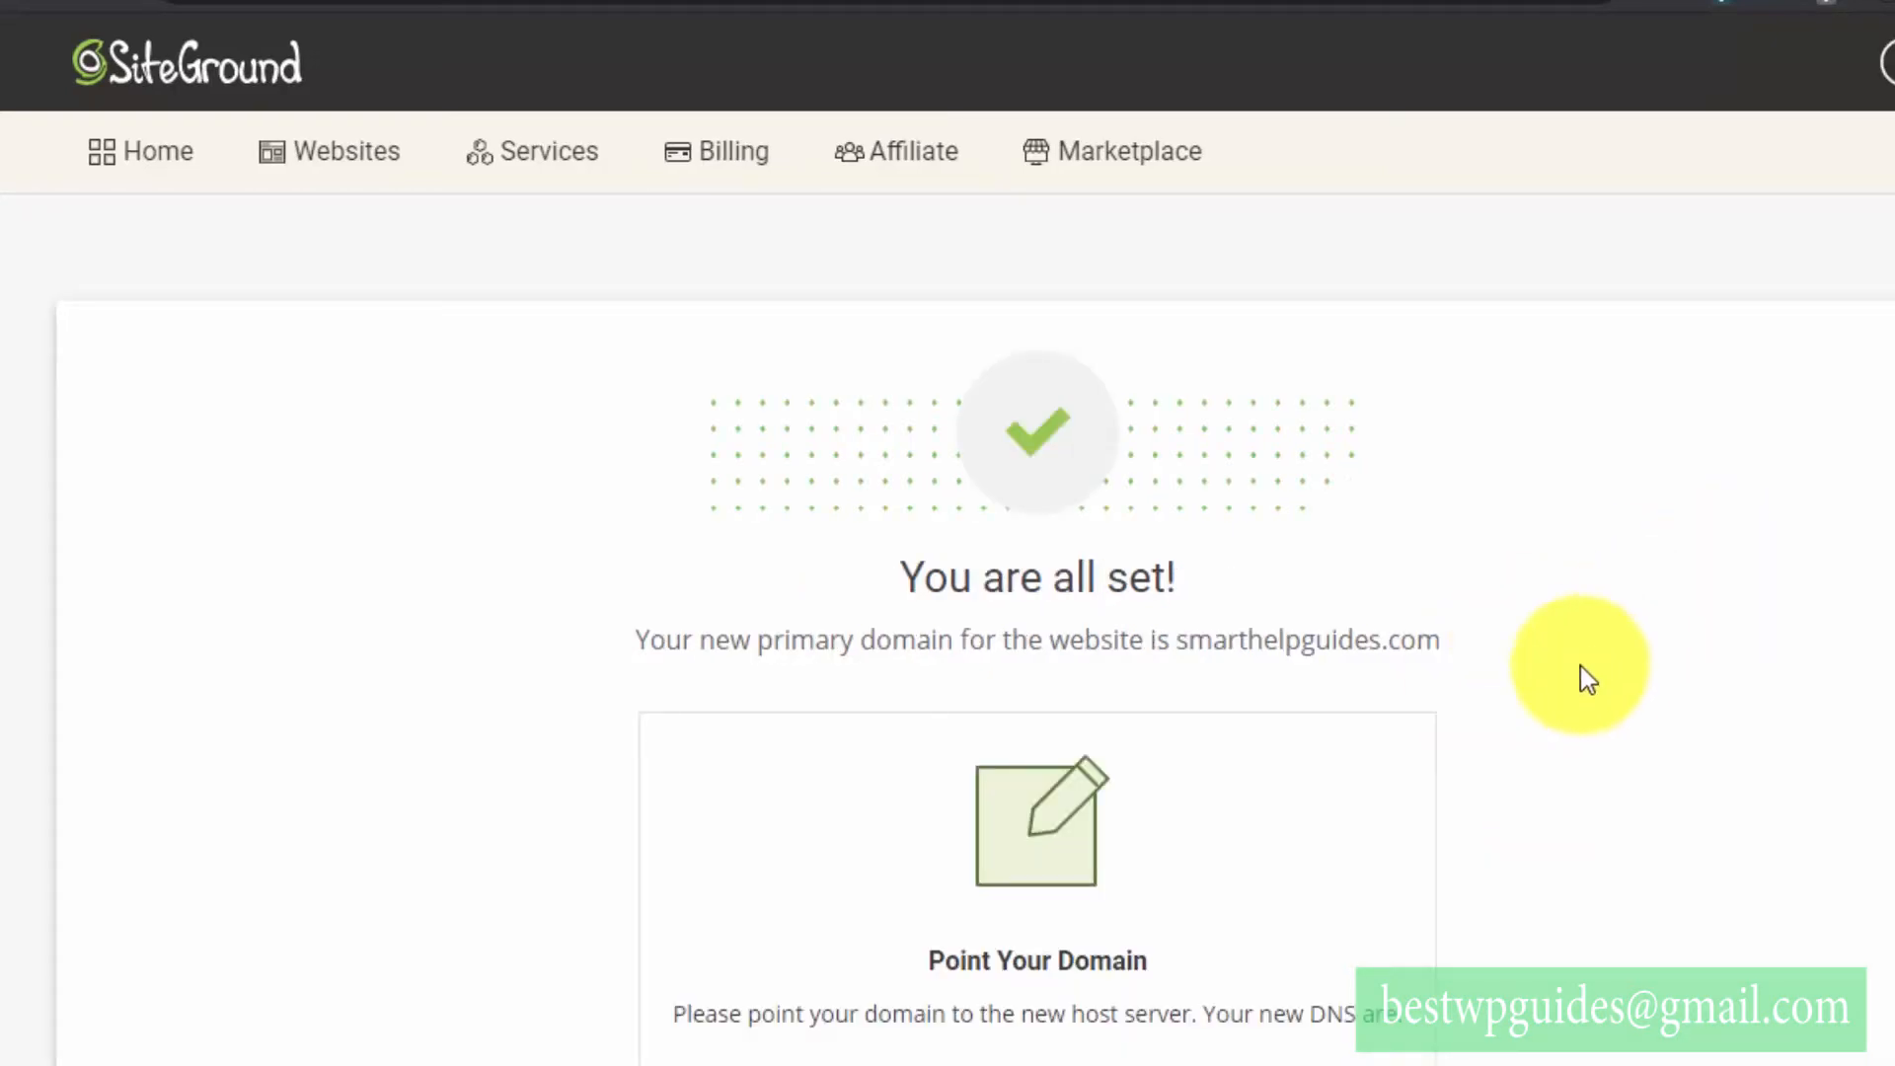
scroll("down", 3)
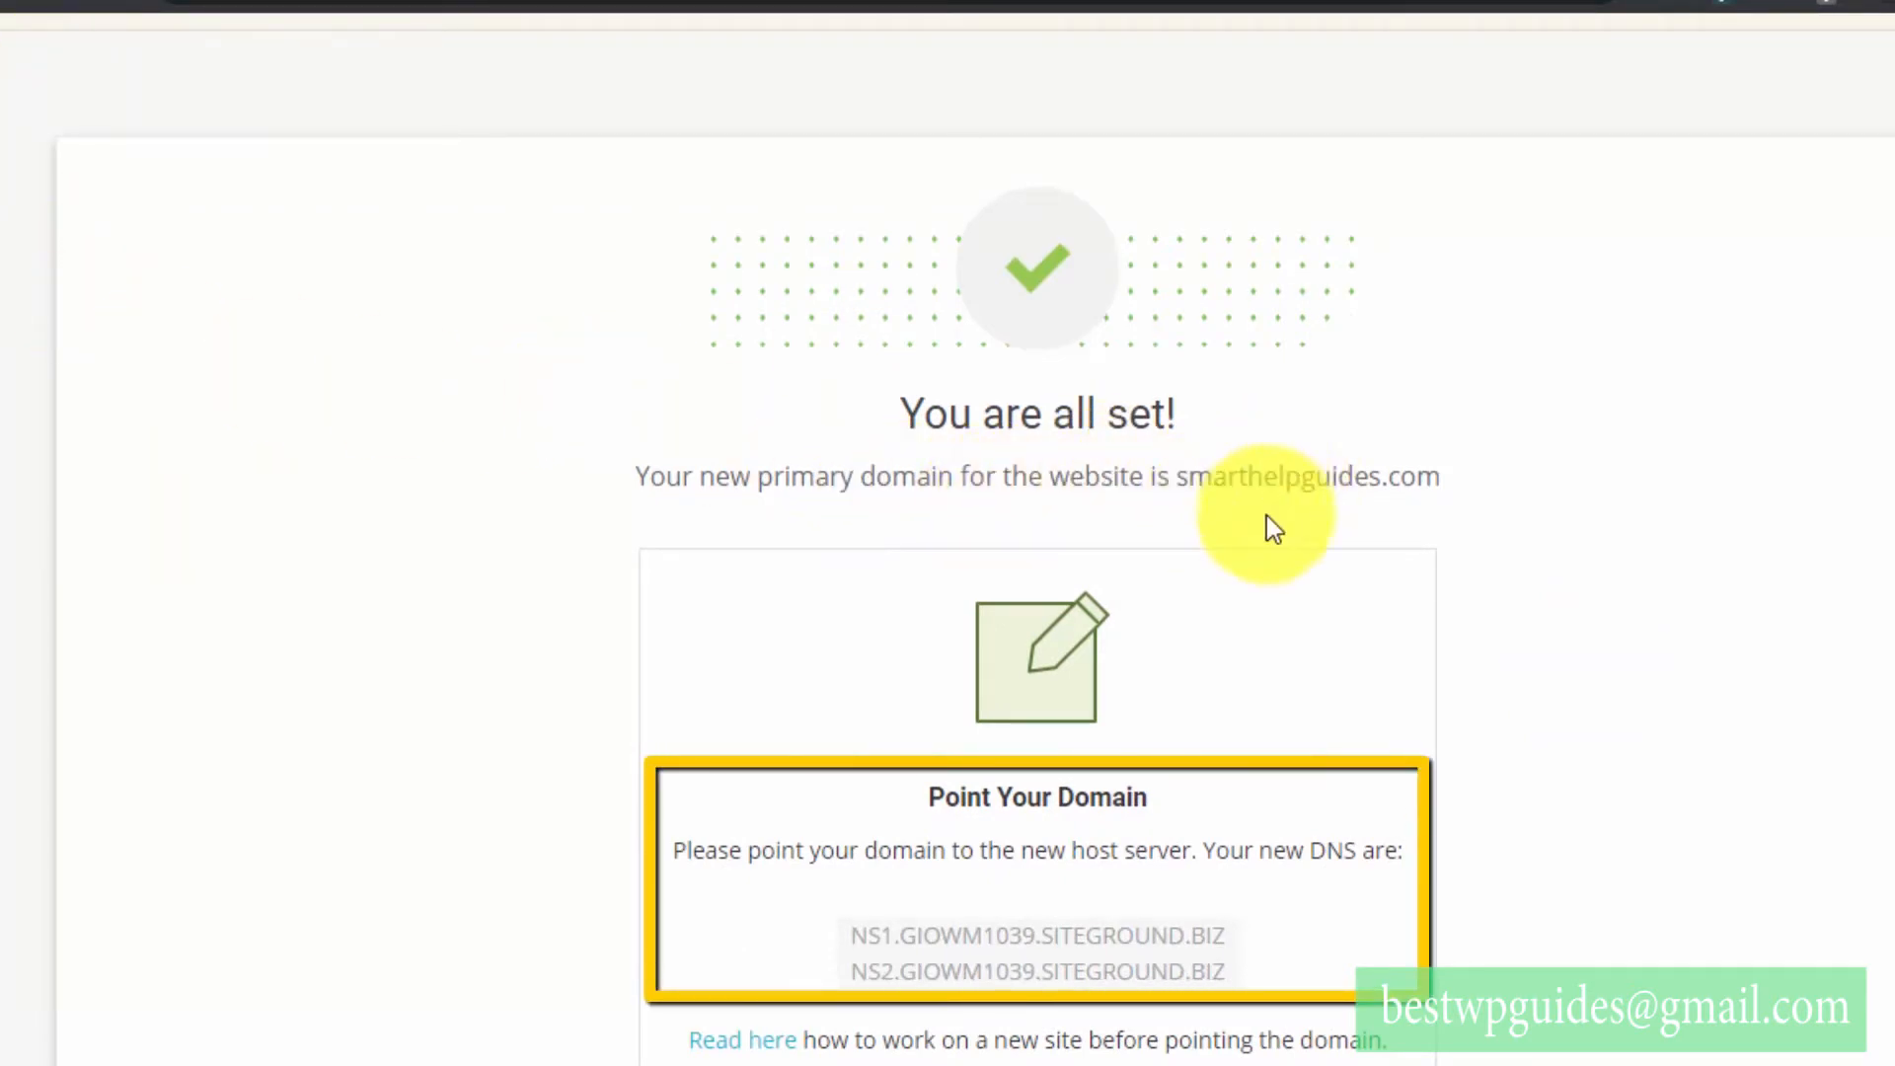
mouse_move(906, 821)
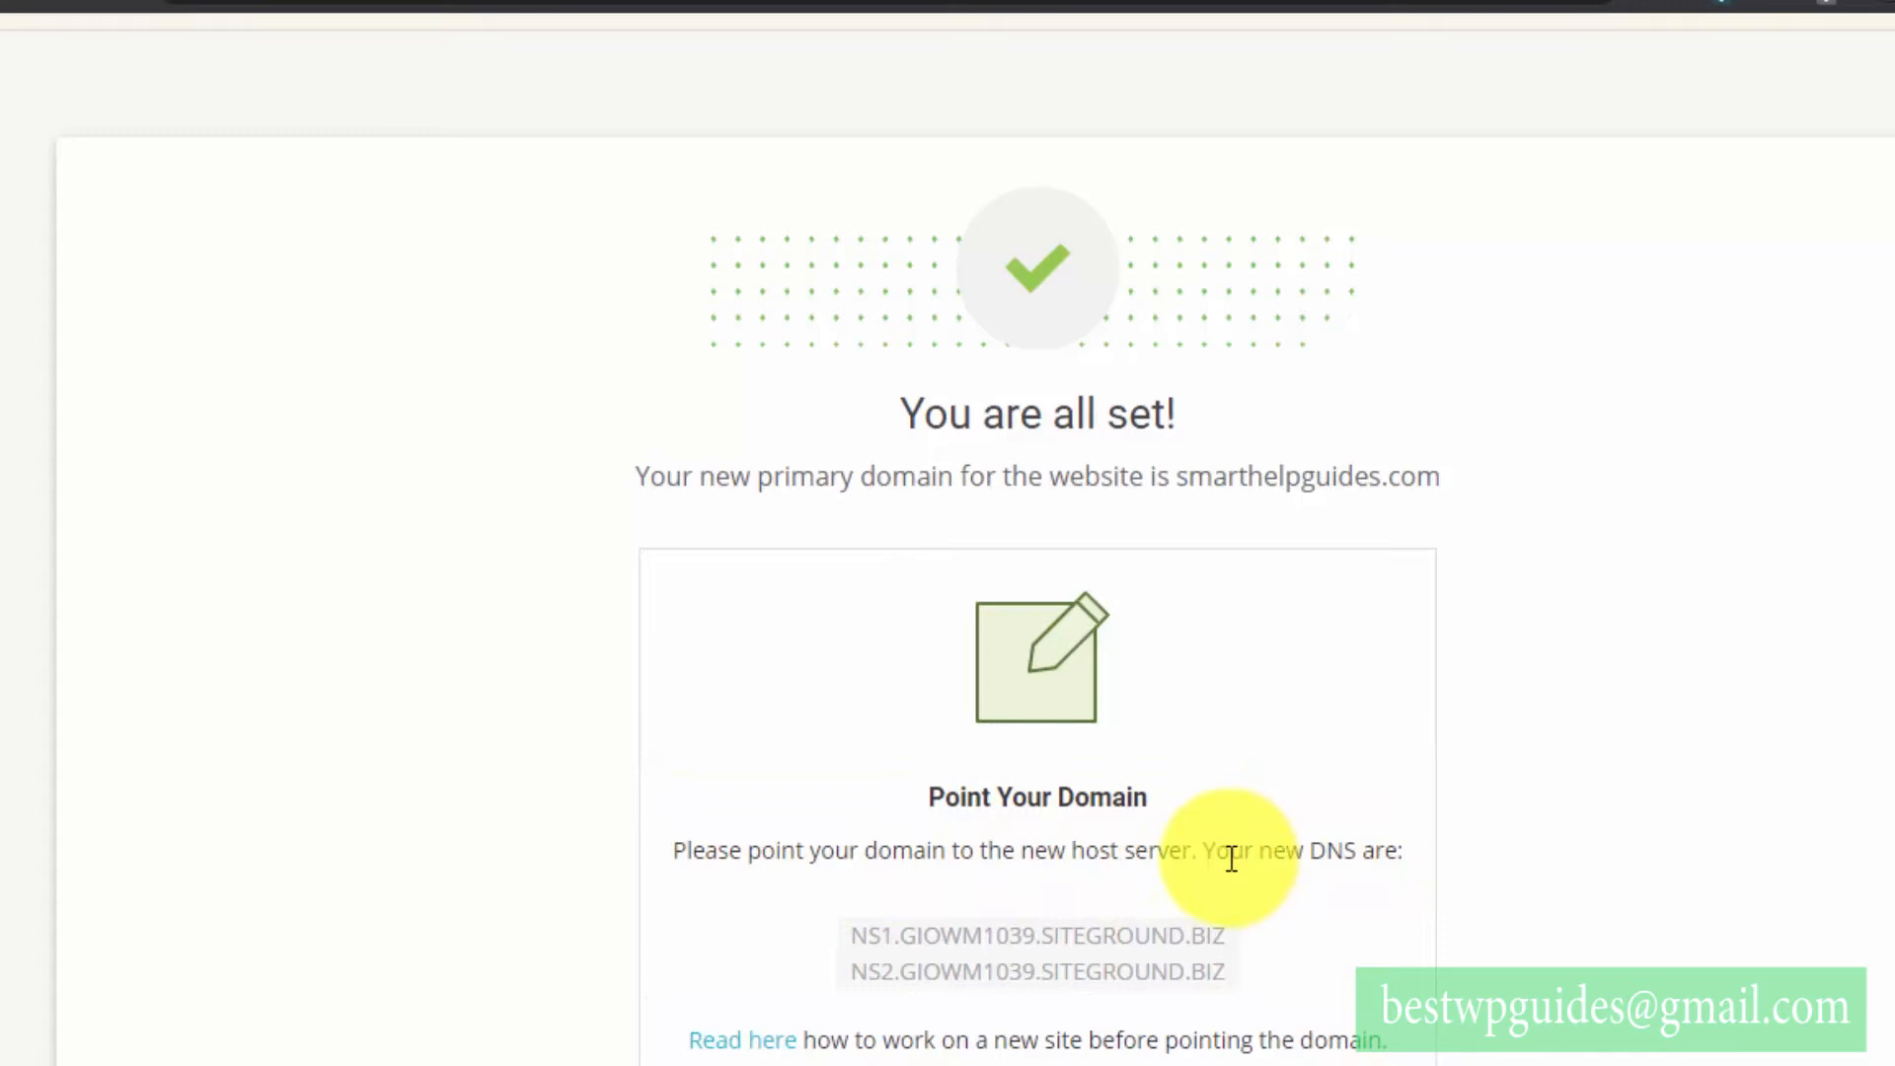
scroll("down", 3)
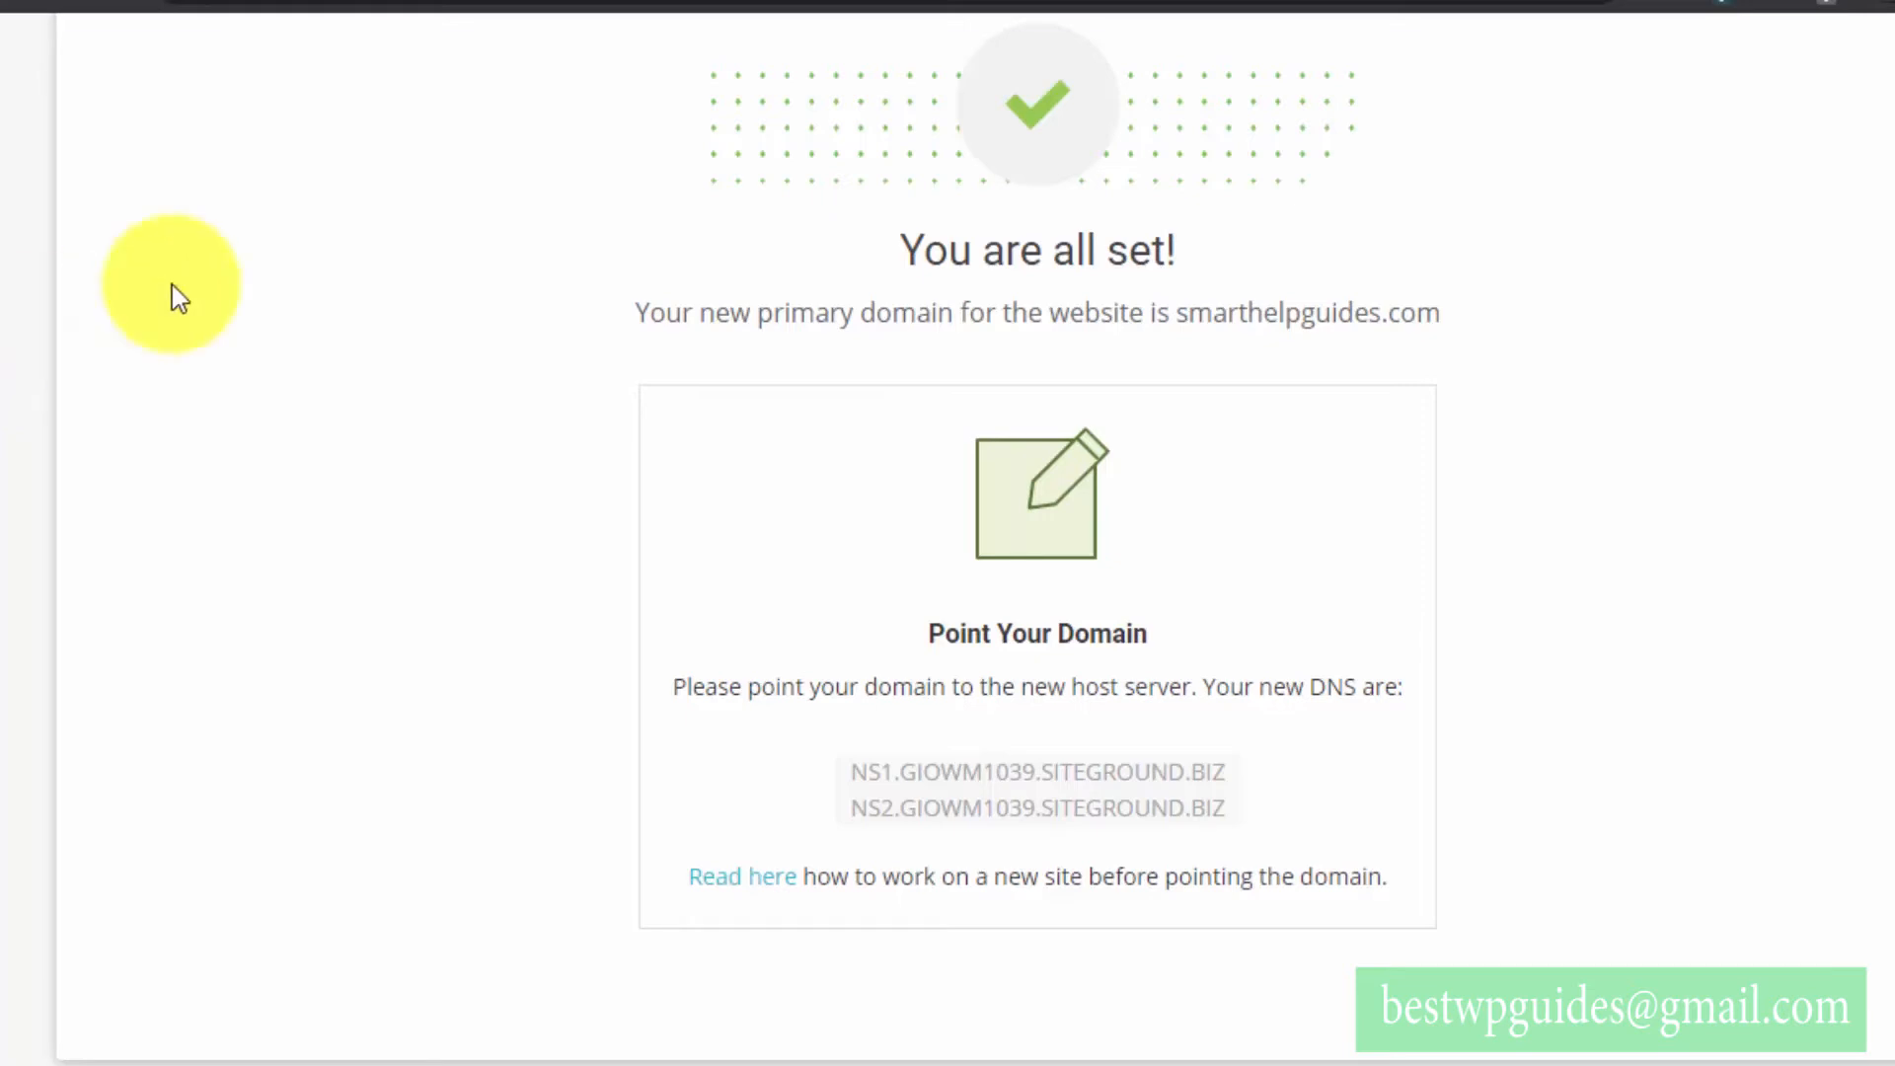
mouse_move(272, 185)
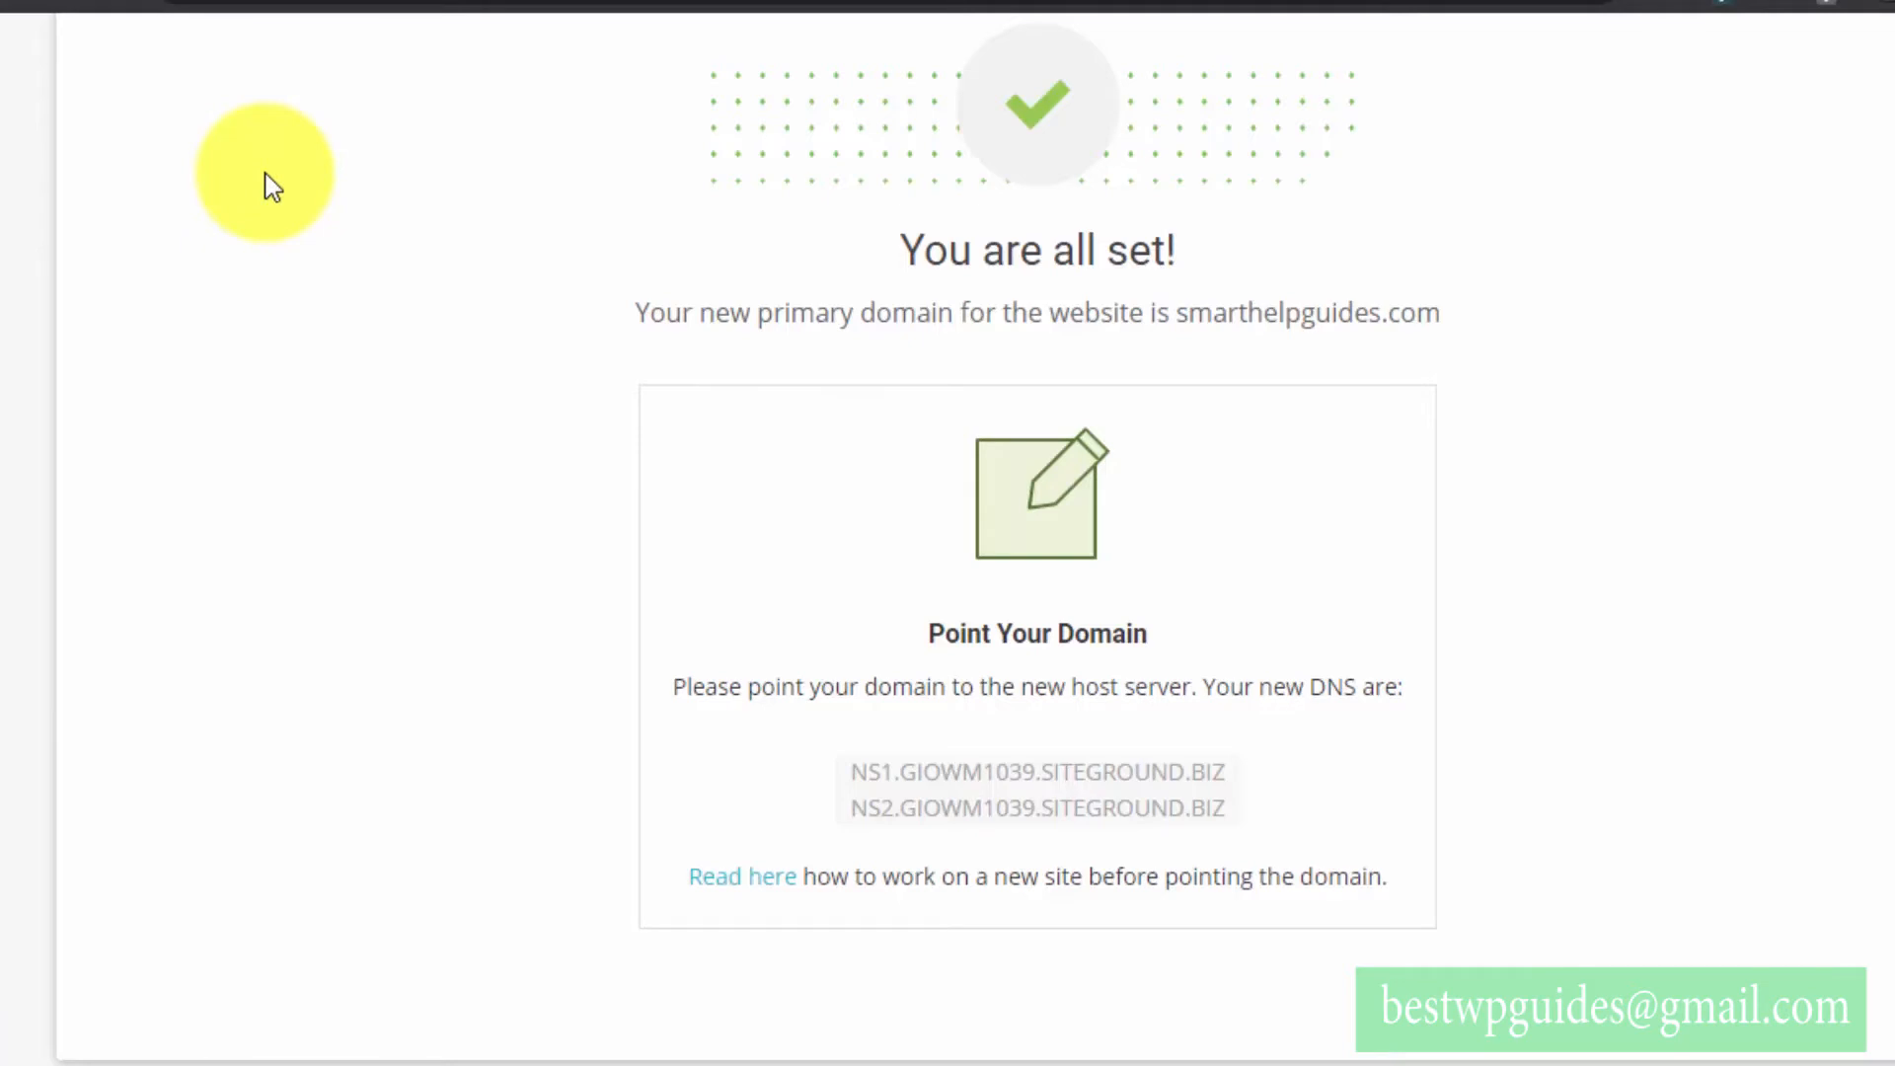
mouse_move(322, 125)
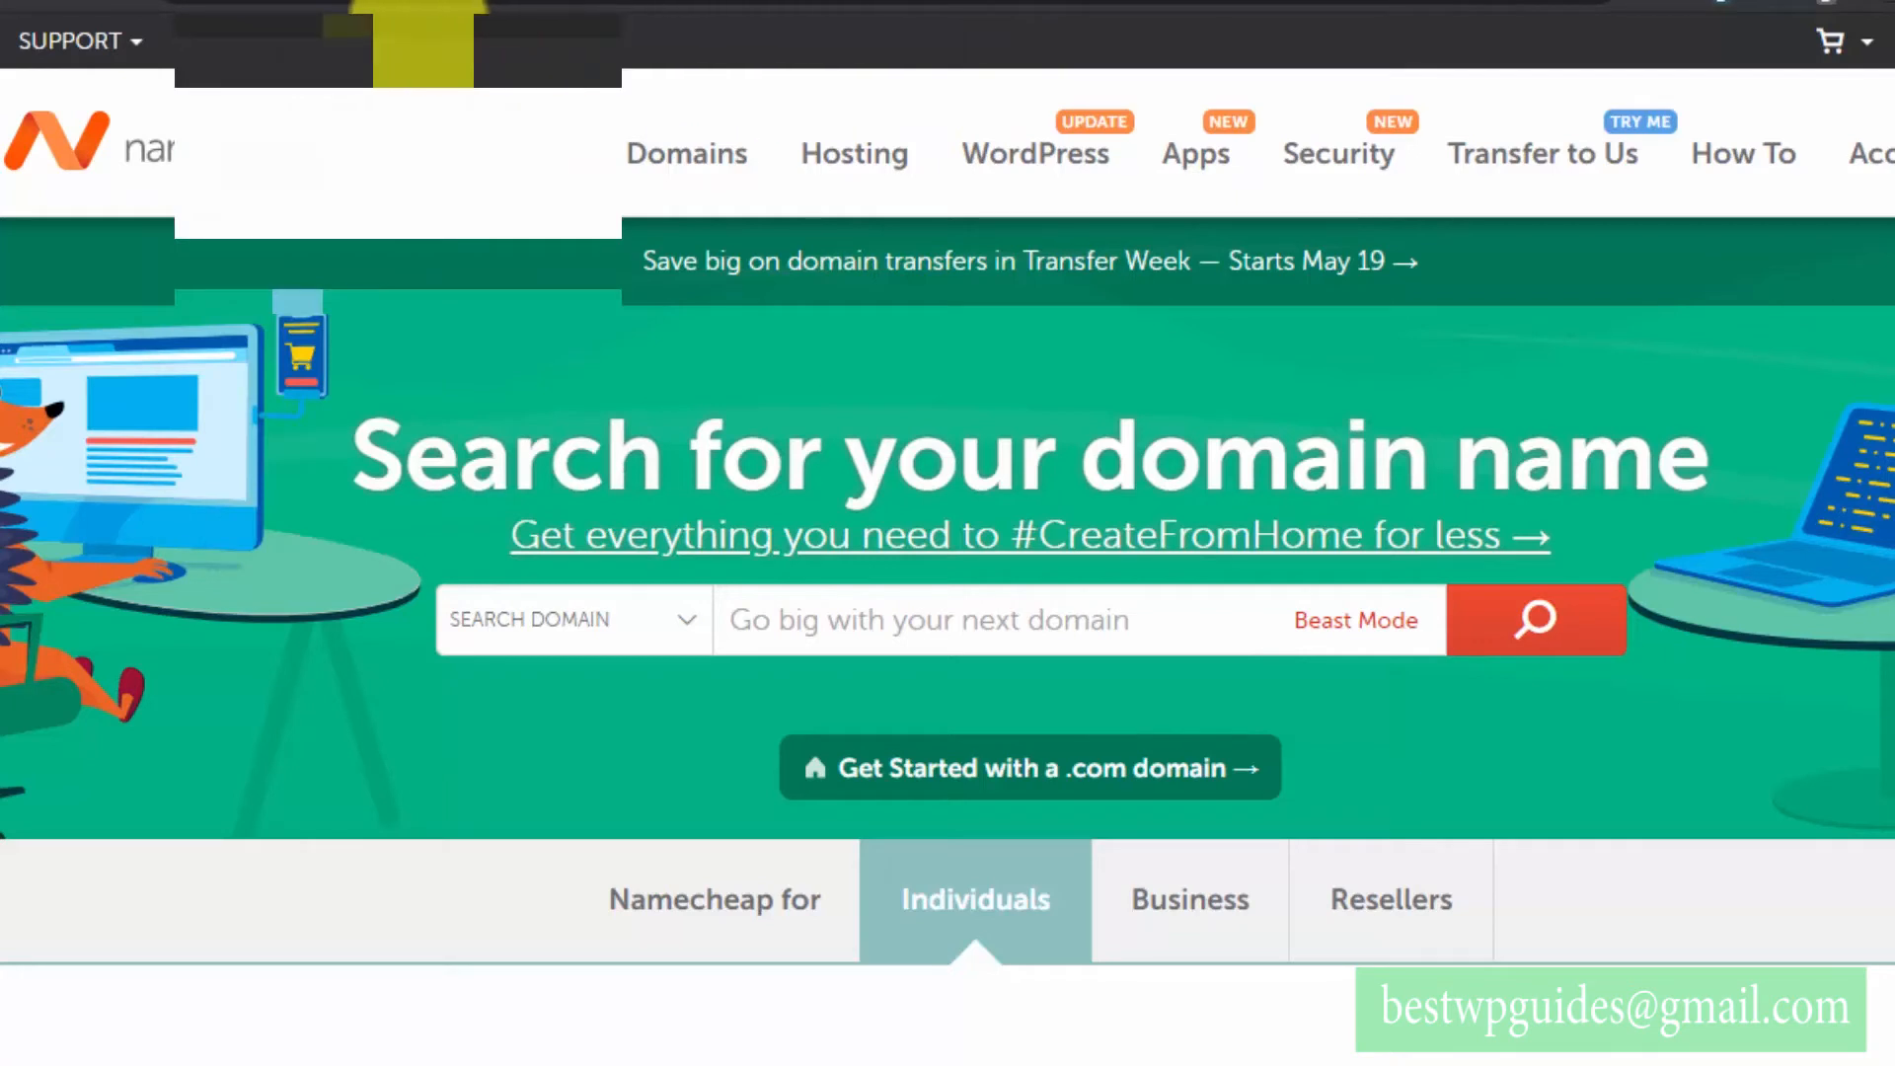
- Go to the Namecheap account dashboard's Recently Active list showing smarthelpguides.com
left_click(392, 144)
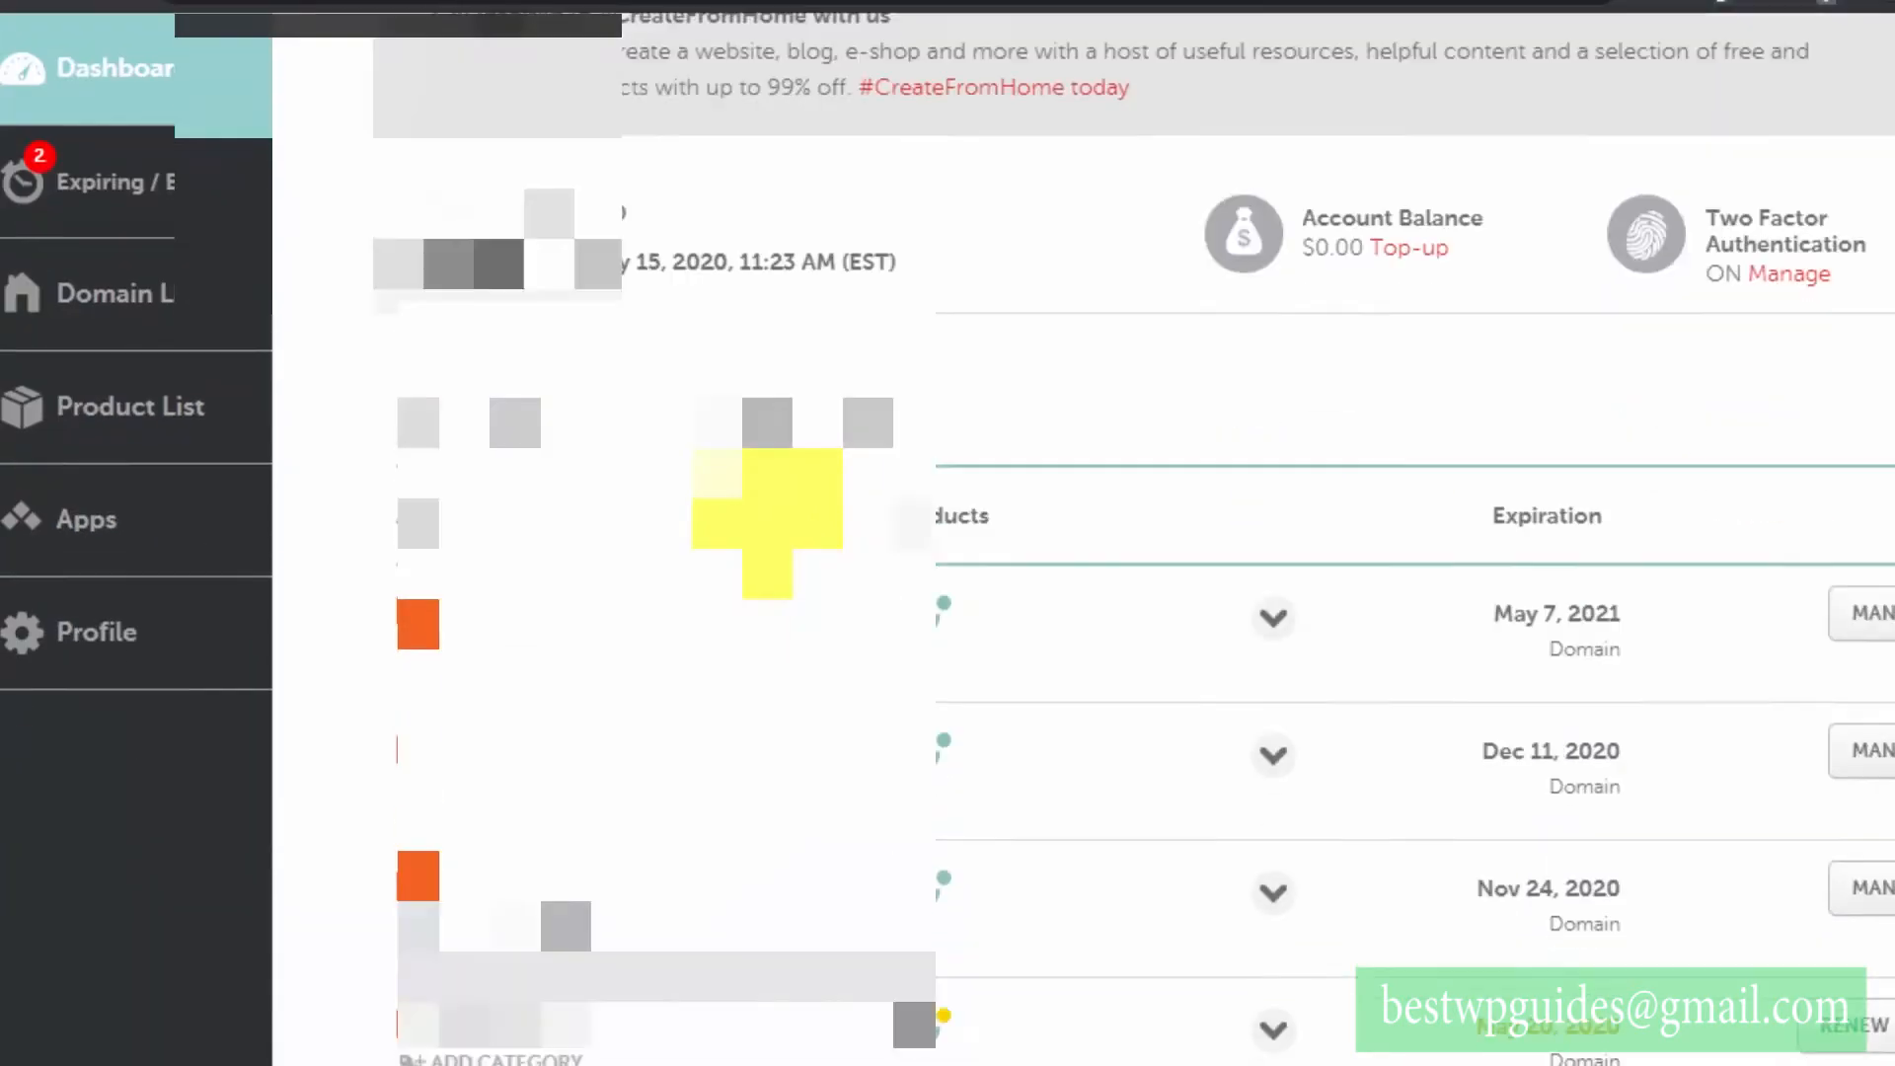
scroll("down", 3)
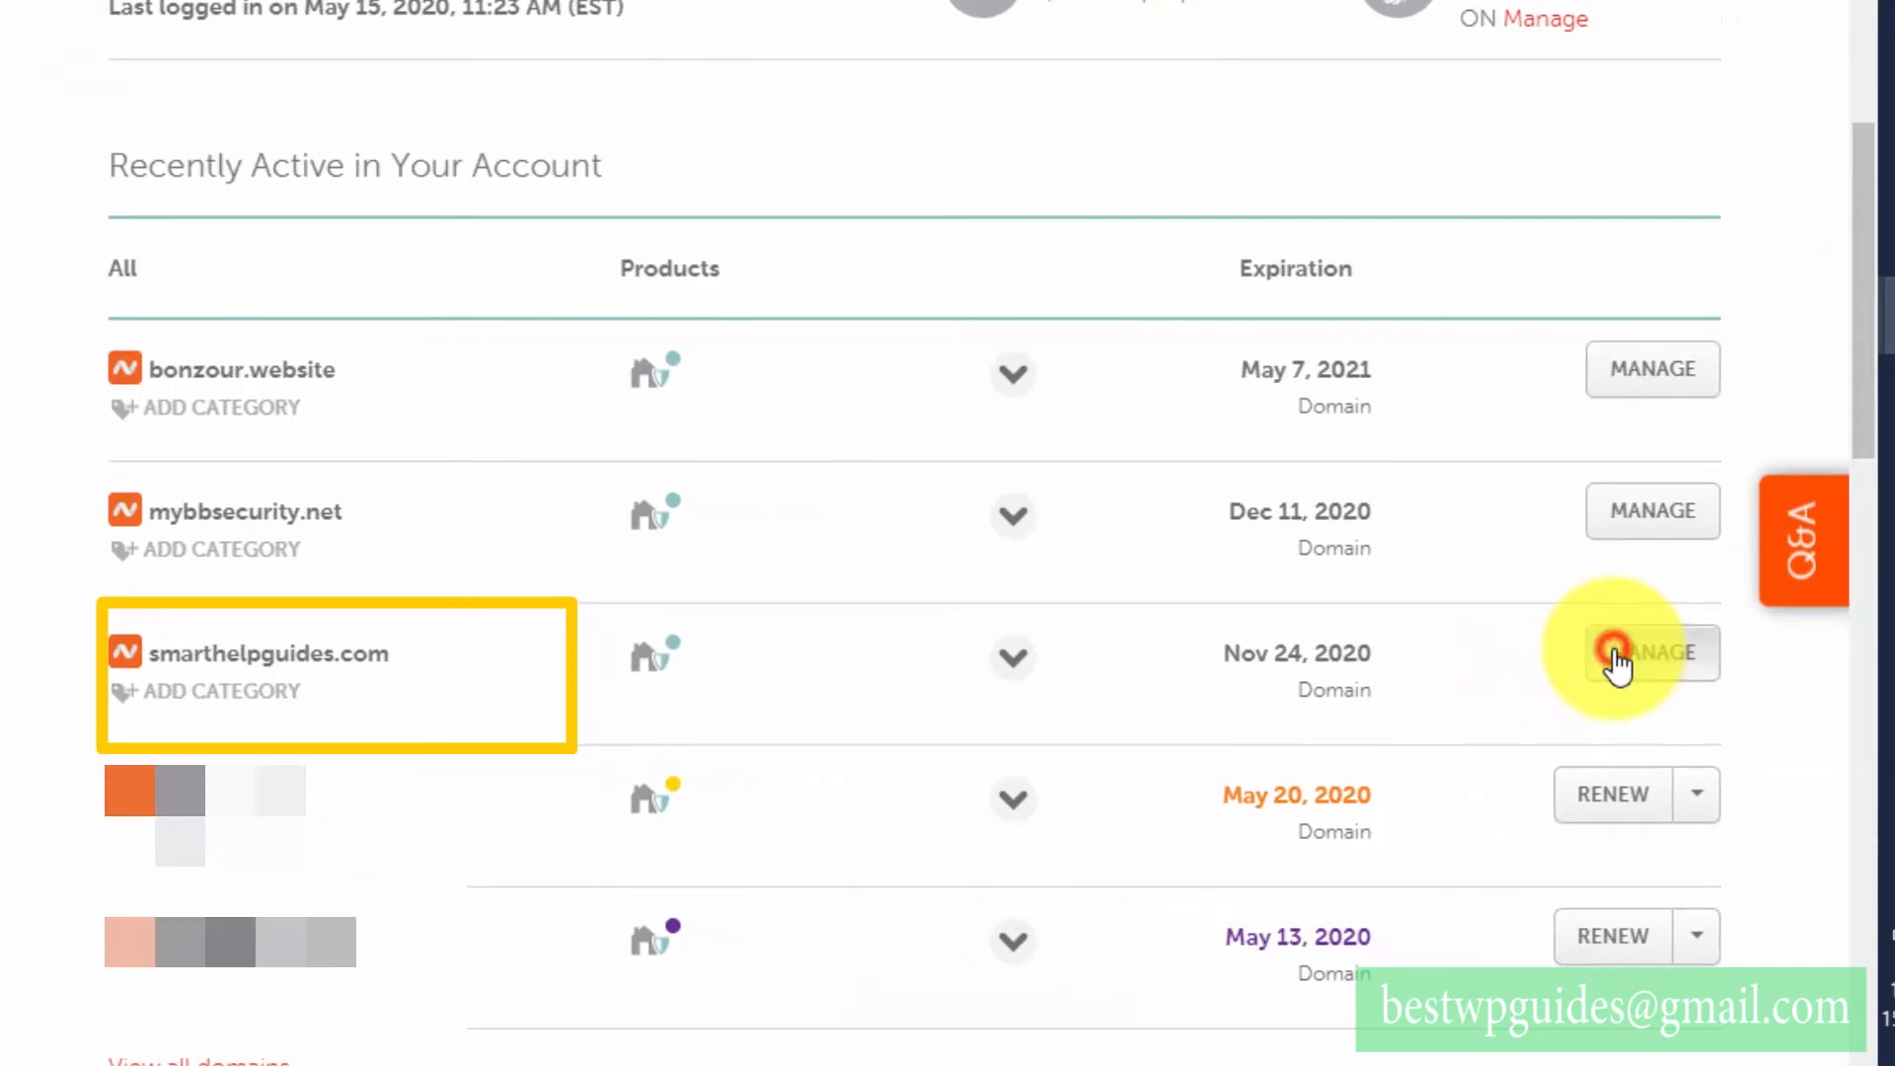
- Manage smarthelpguides.com in Namecheap and keep Custom DNS as the nameserver type
left_click(1652, 654)
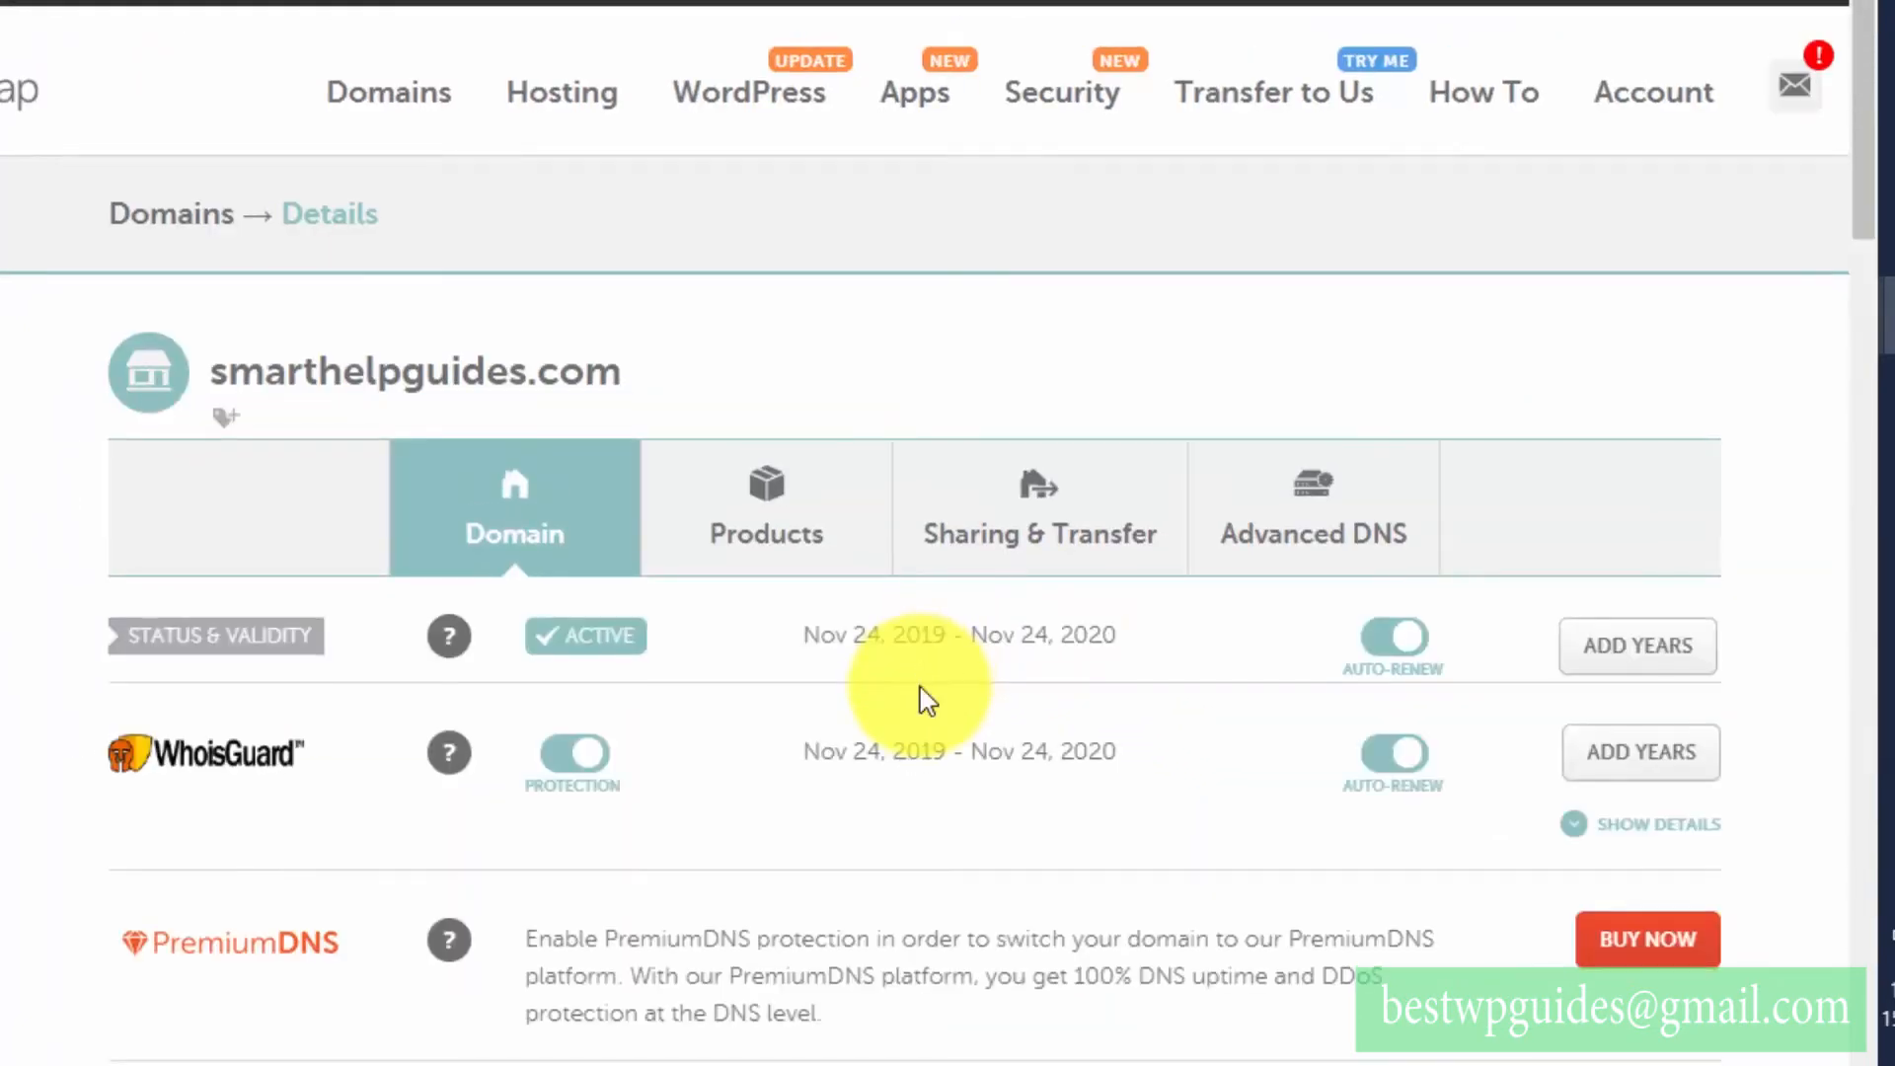
scroll("down", 3)
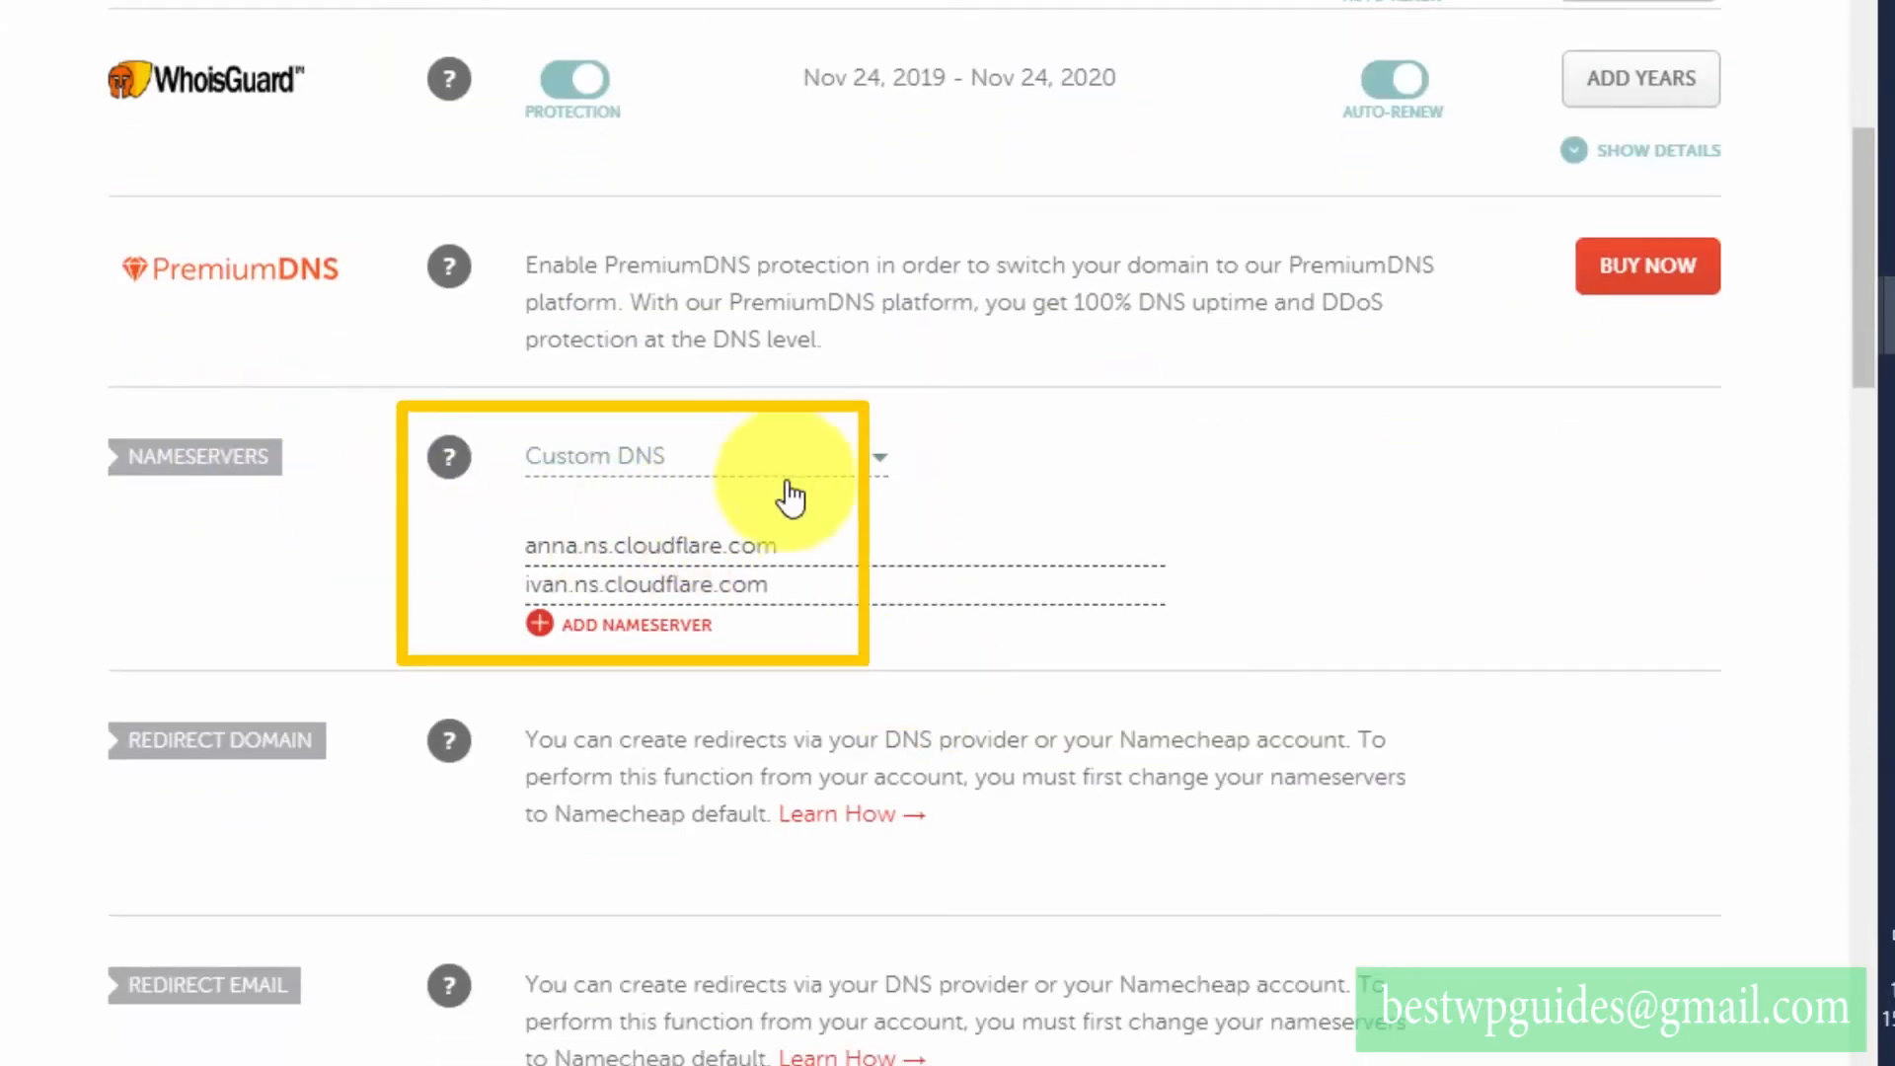
mouse_move(718, 519)
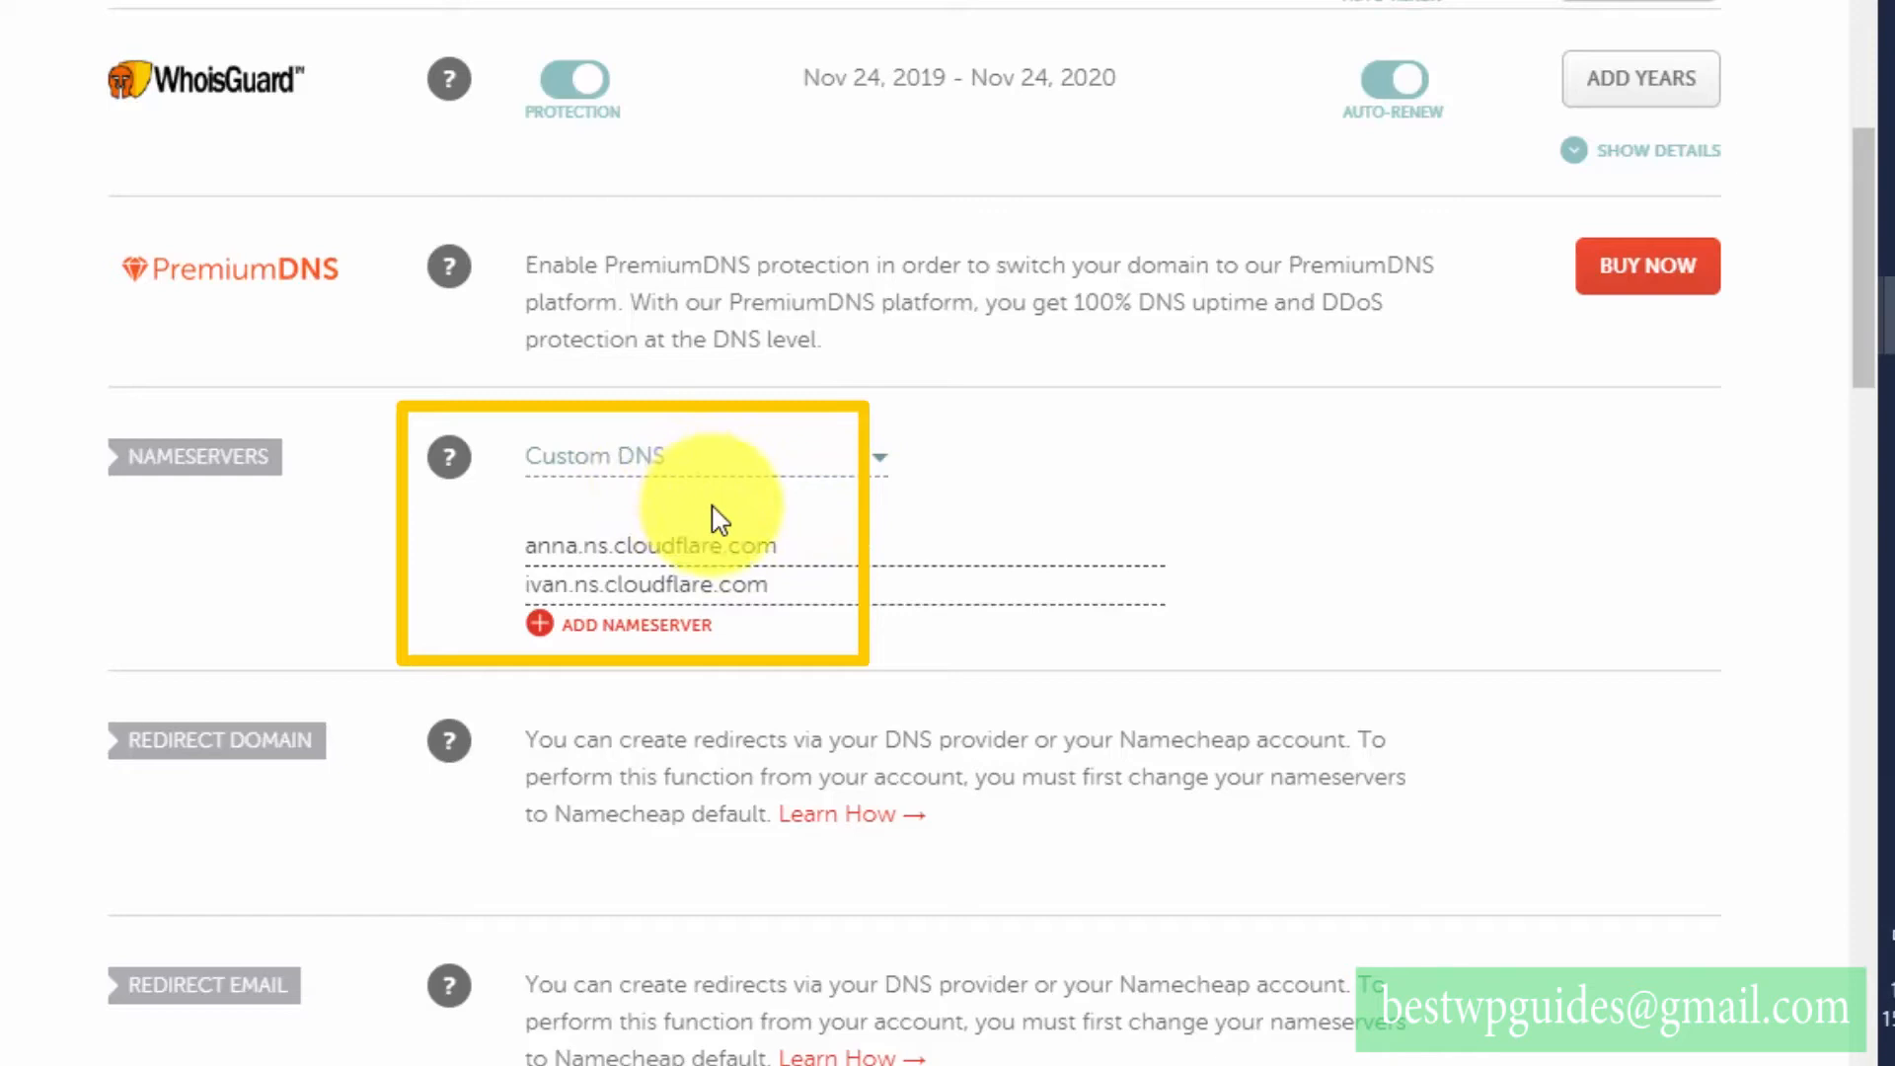
left_click(877, 456)
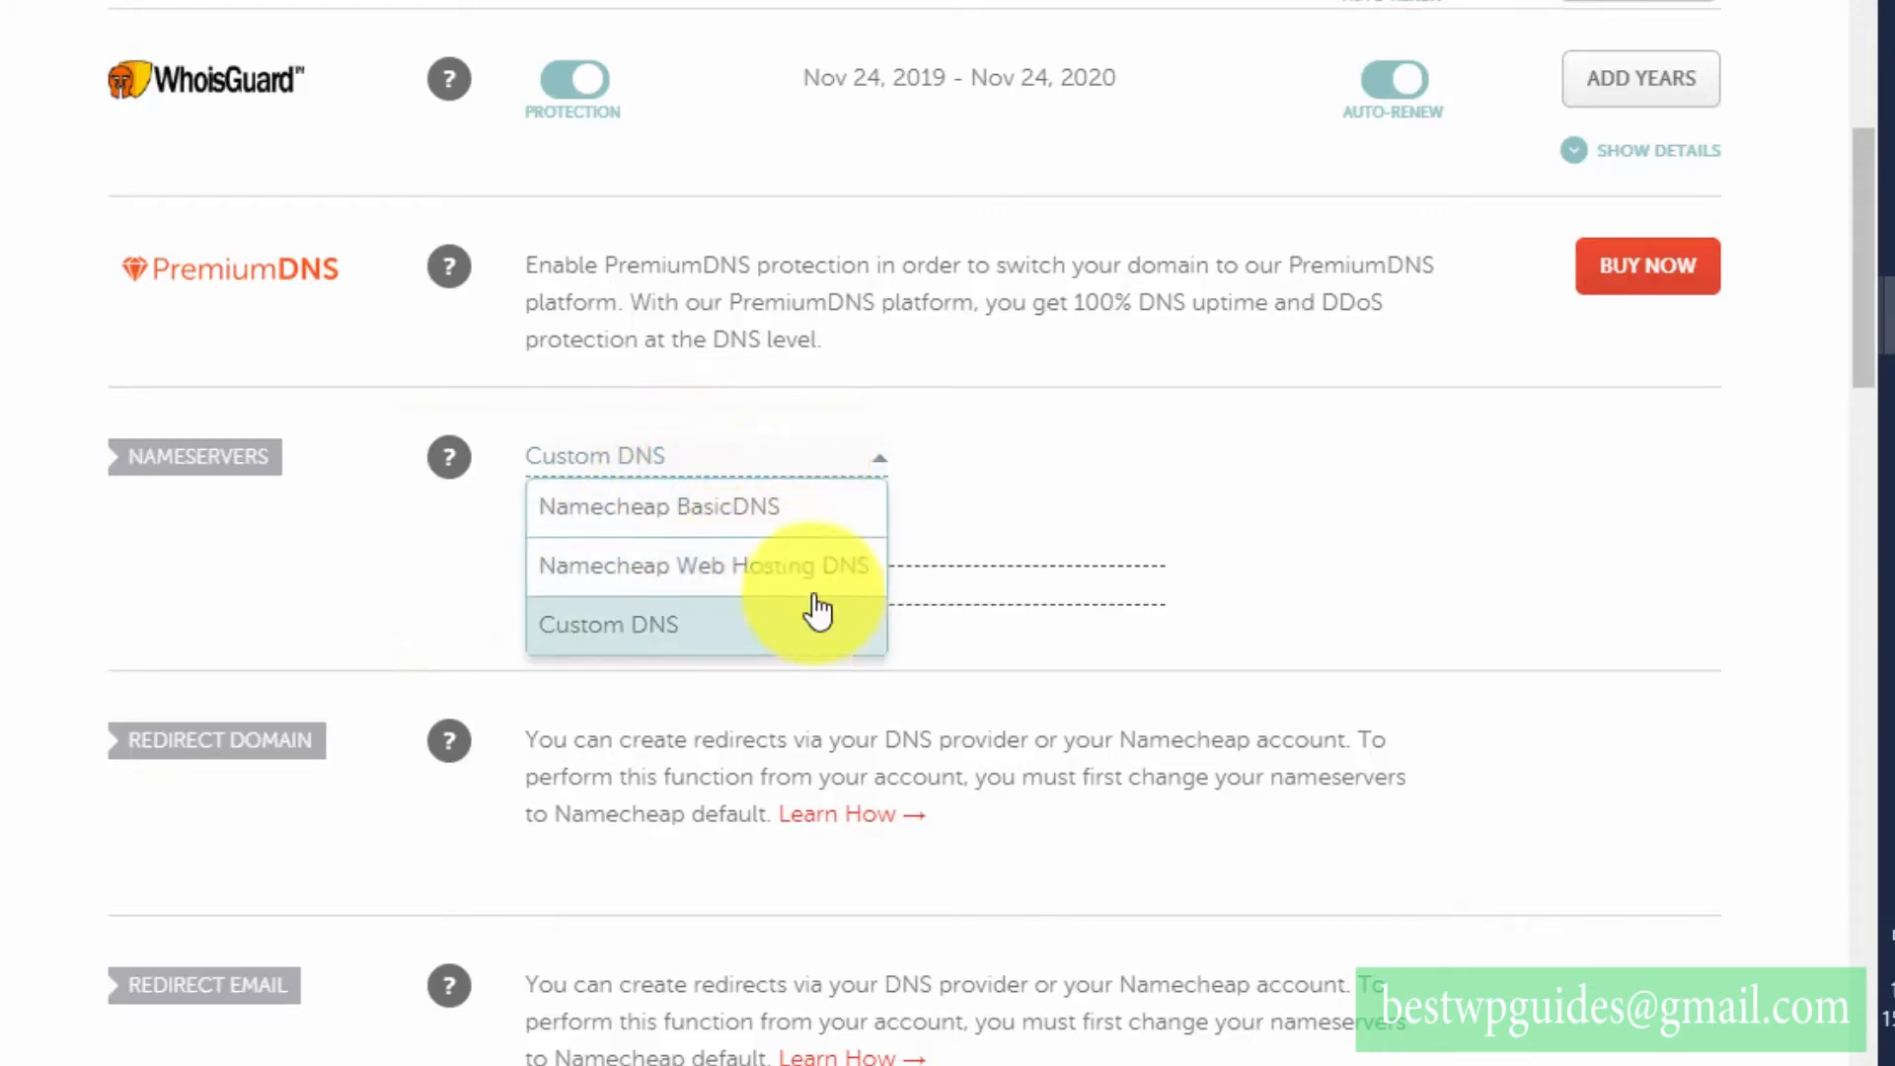
left_click(608, 626)
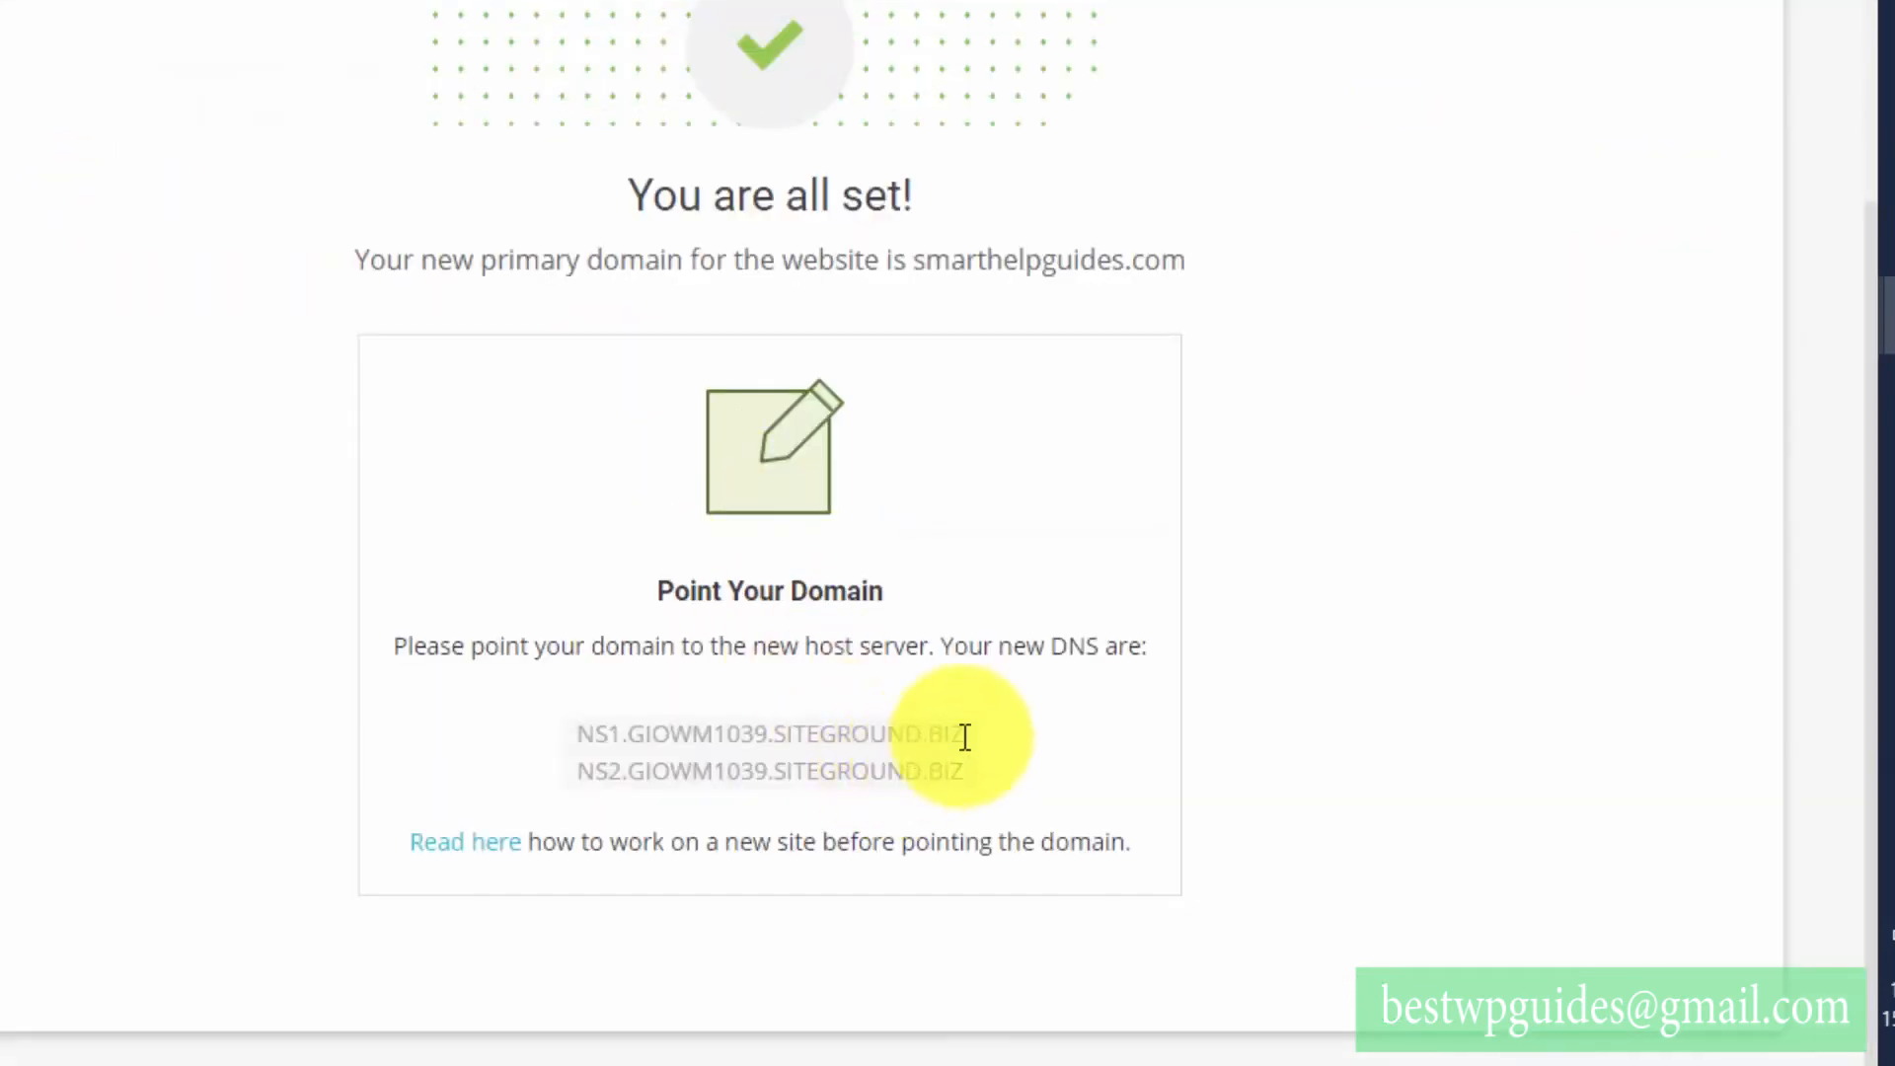
- Copy SiteGround's NS1.GIOWM1039.SITEGROUND.BIZ over the Cloudflare nameserver entries
right_click(633, 734)
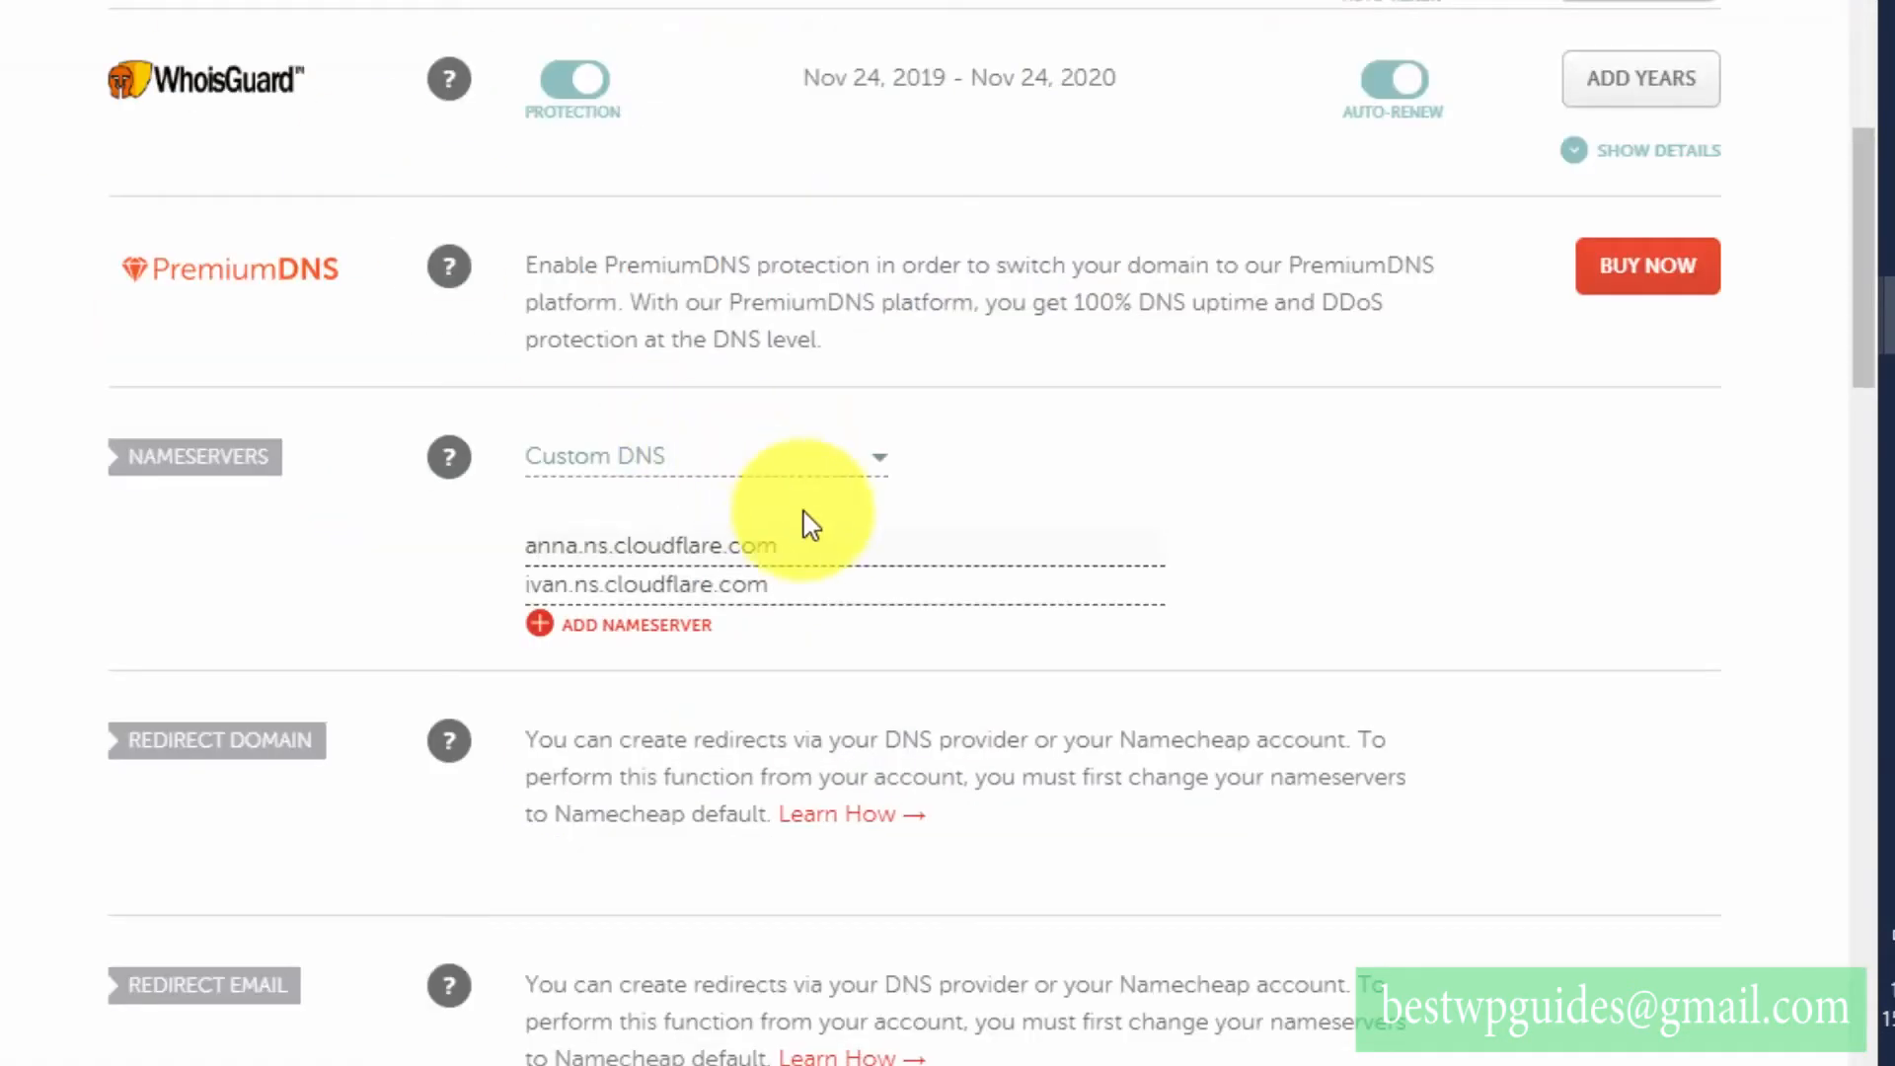
right_click(649, 545)
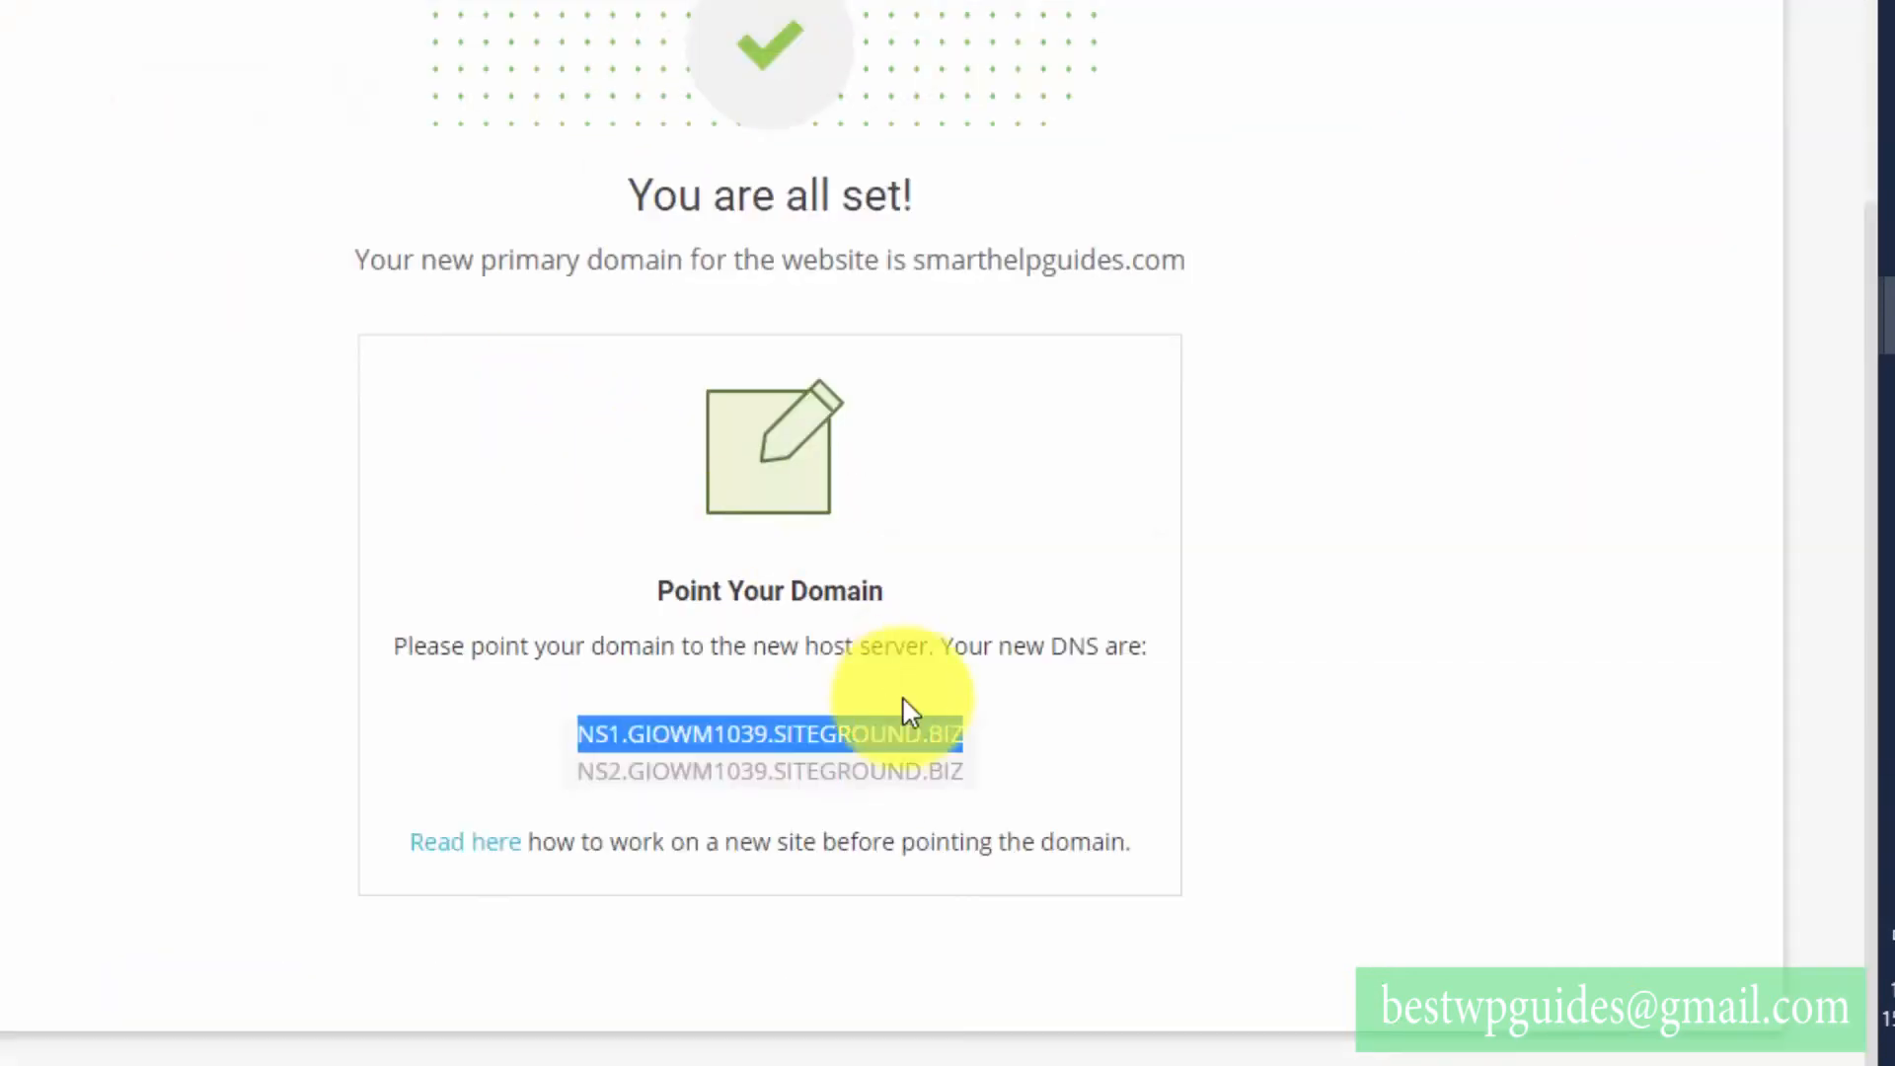
right_click(633, 772)
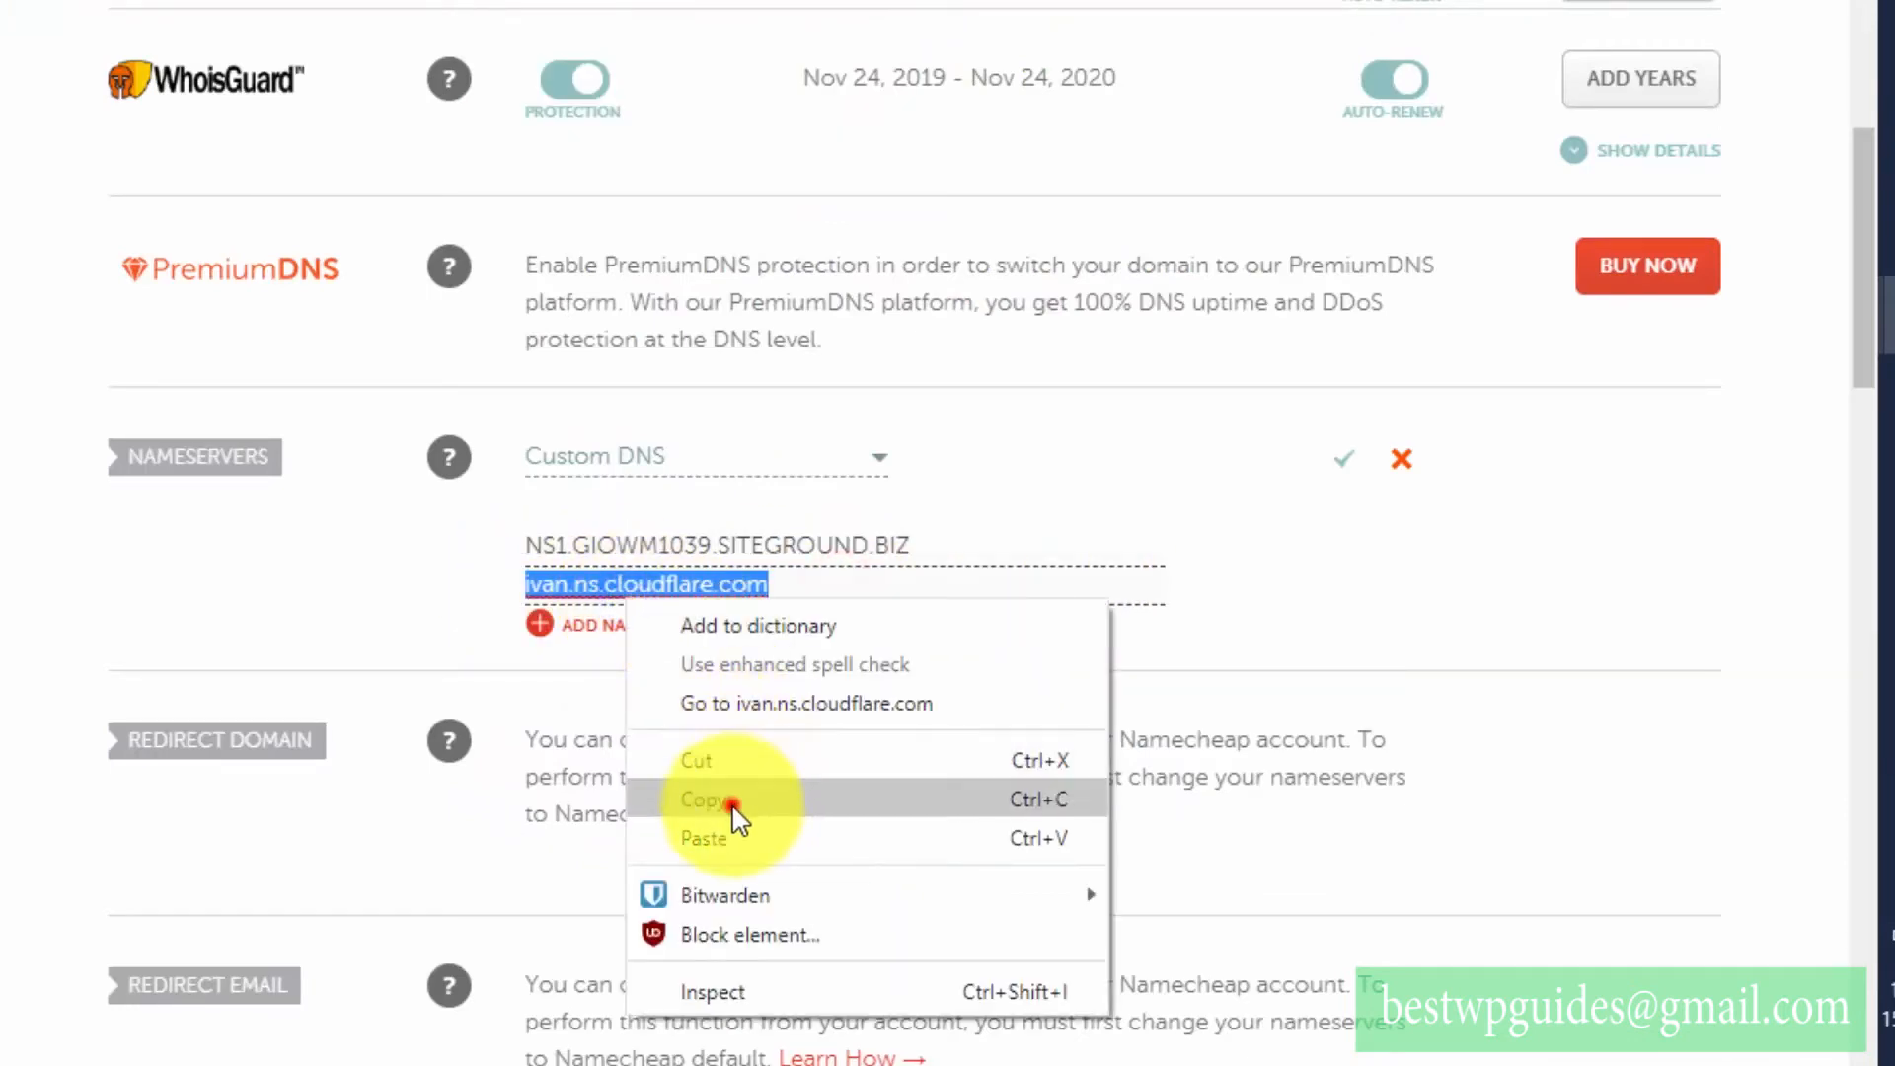
left_click(709, 800)
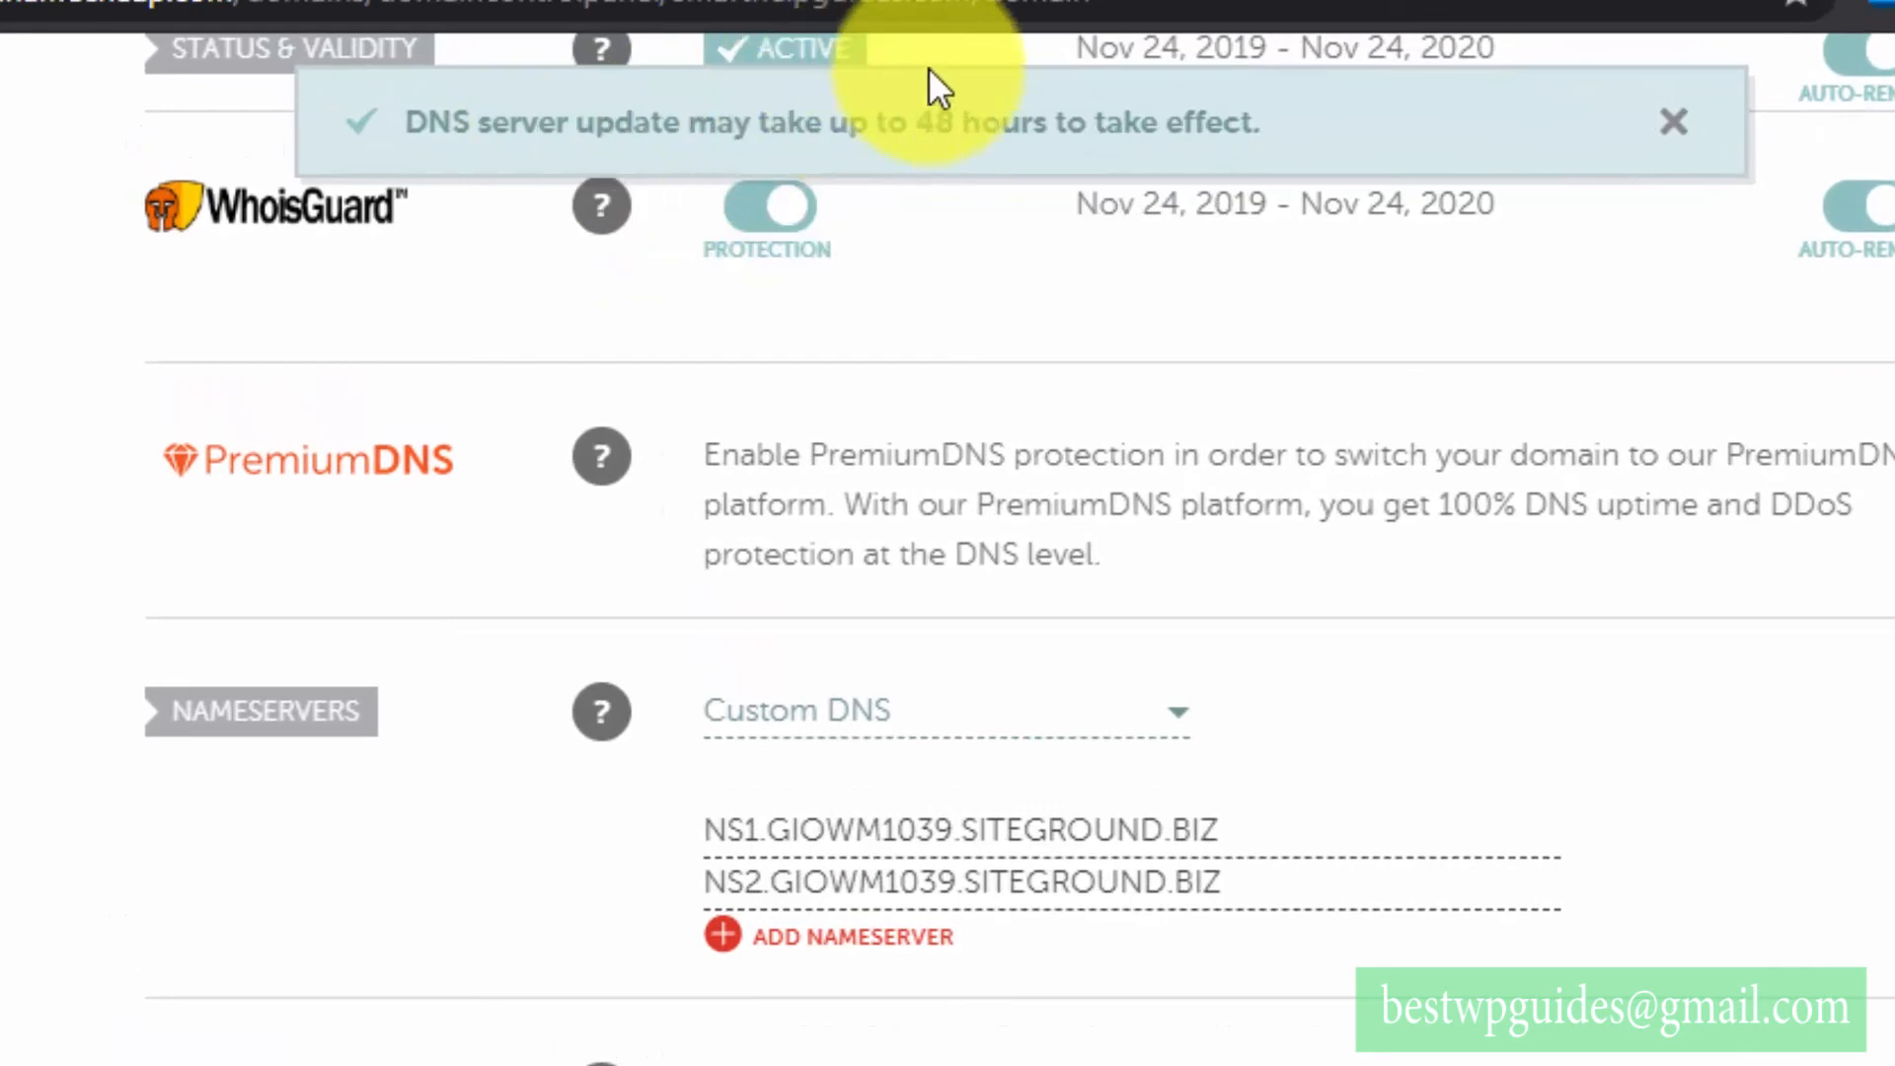
mouse_move(1355, 132)
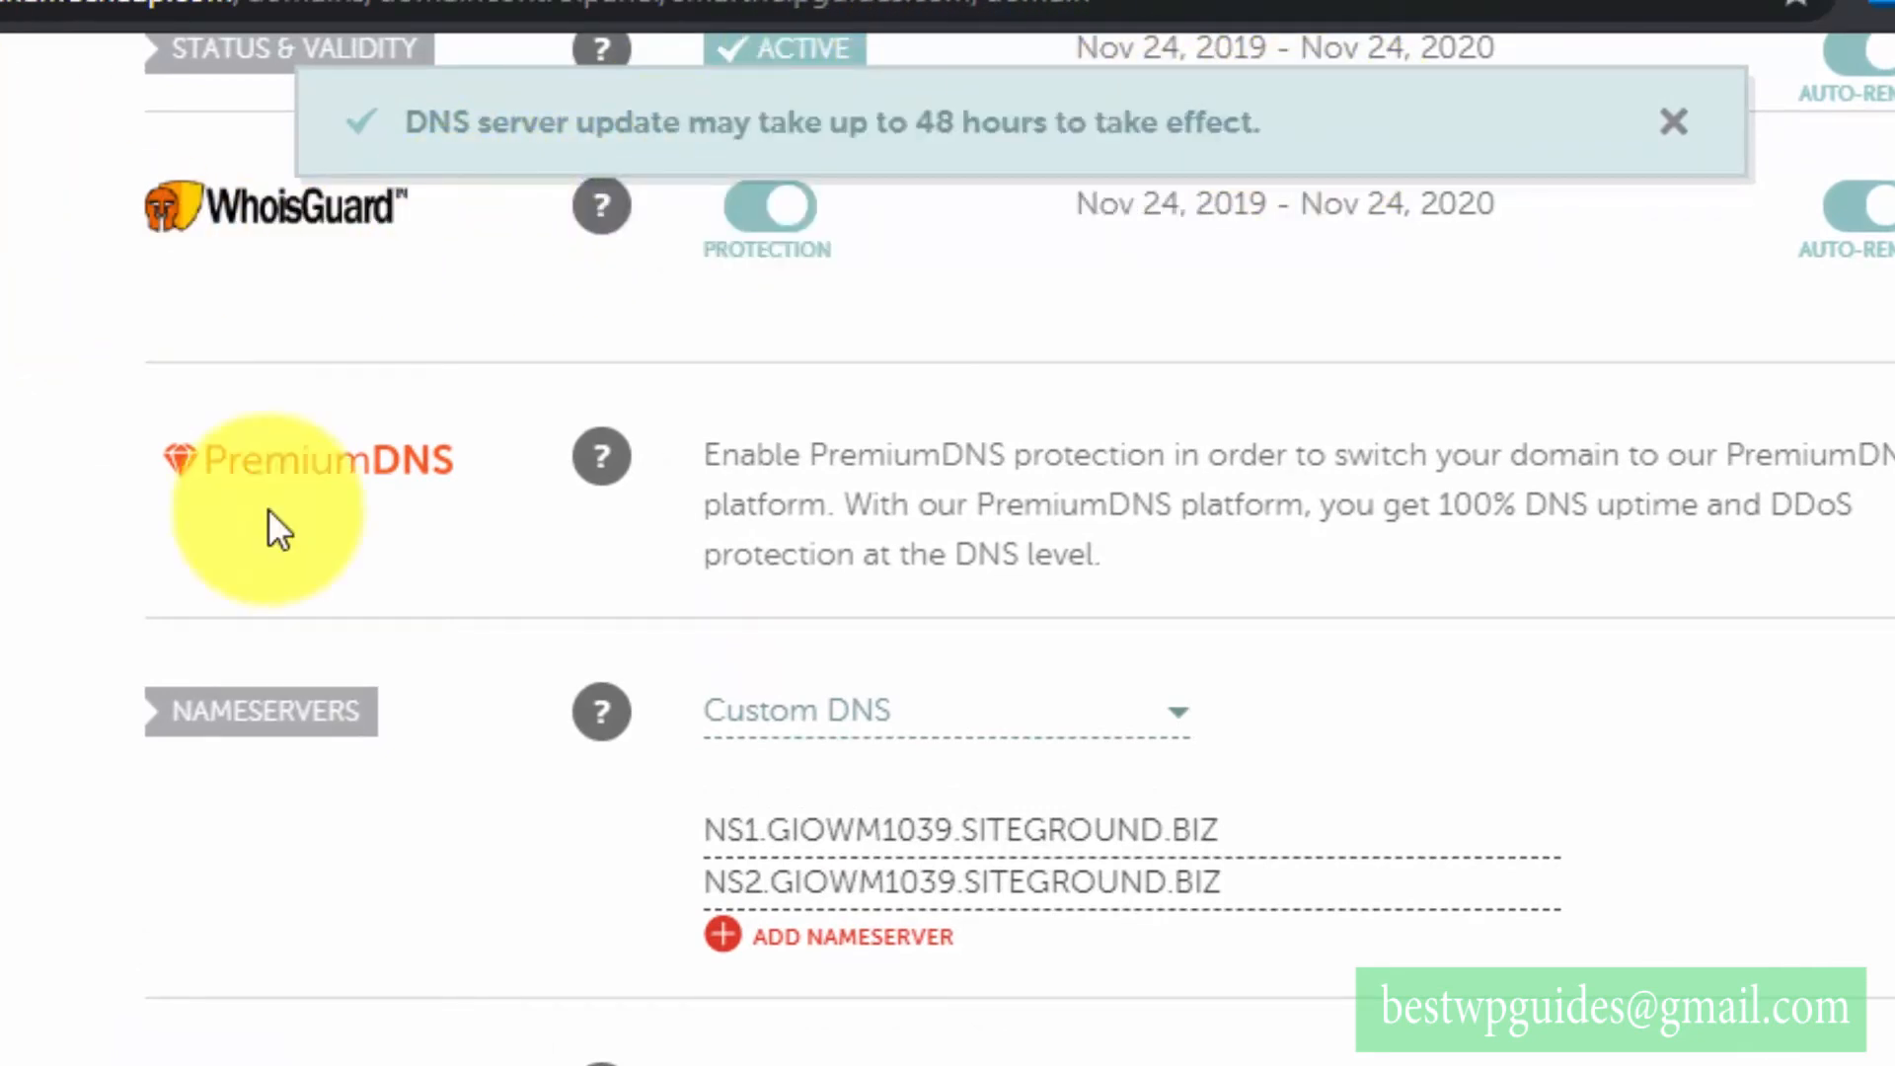
- Review the saved NS1/NS2 GIOWM1039 SiteGround nameservers for the domain
scroll("down", 3)
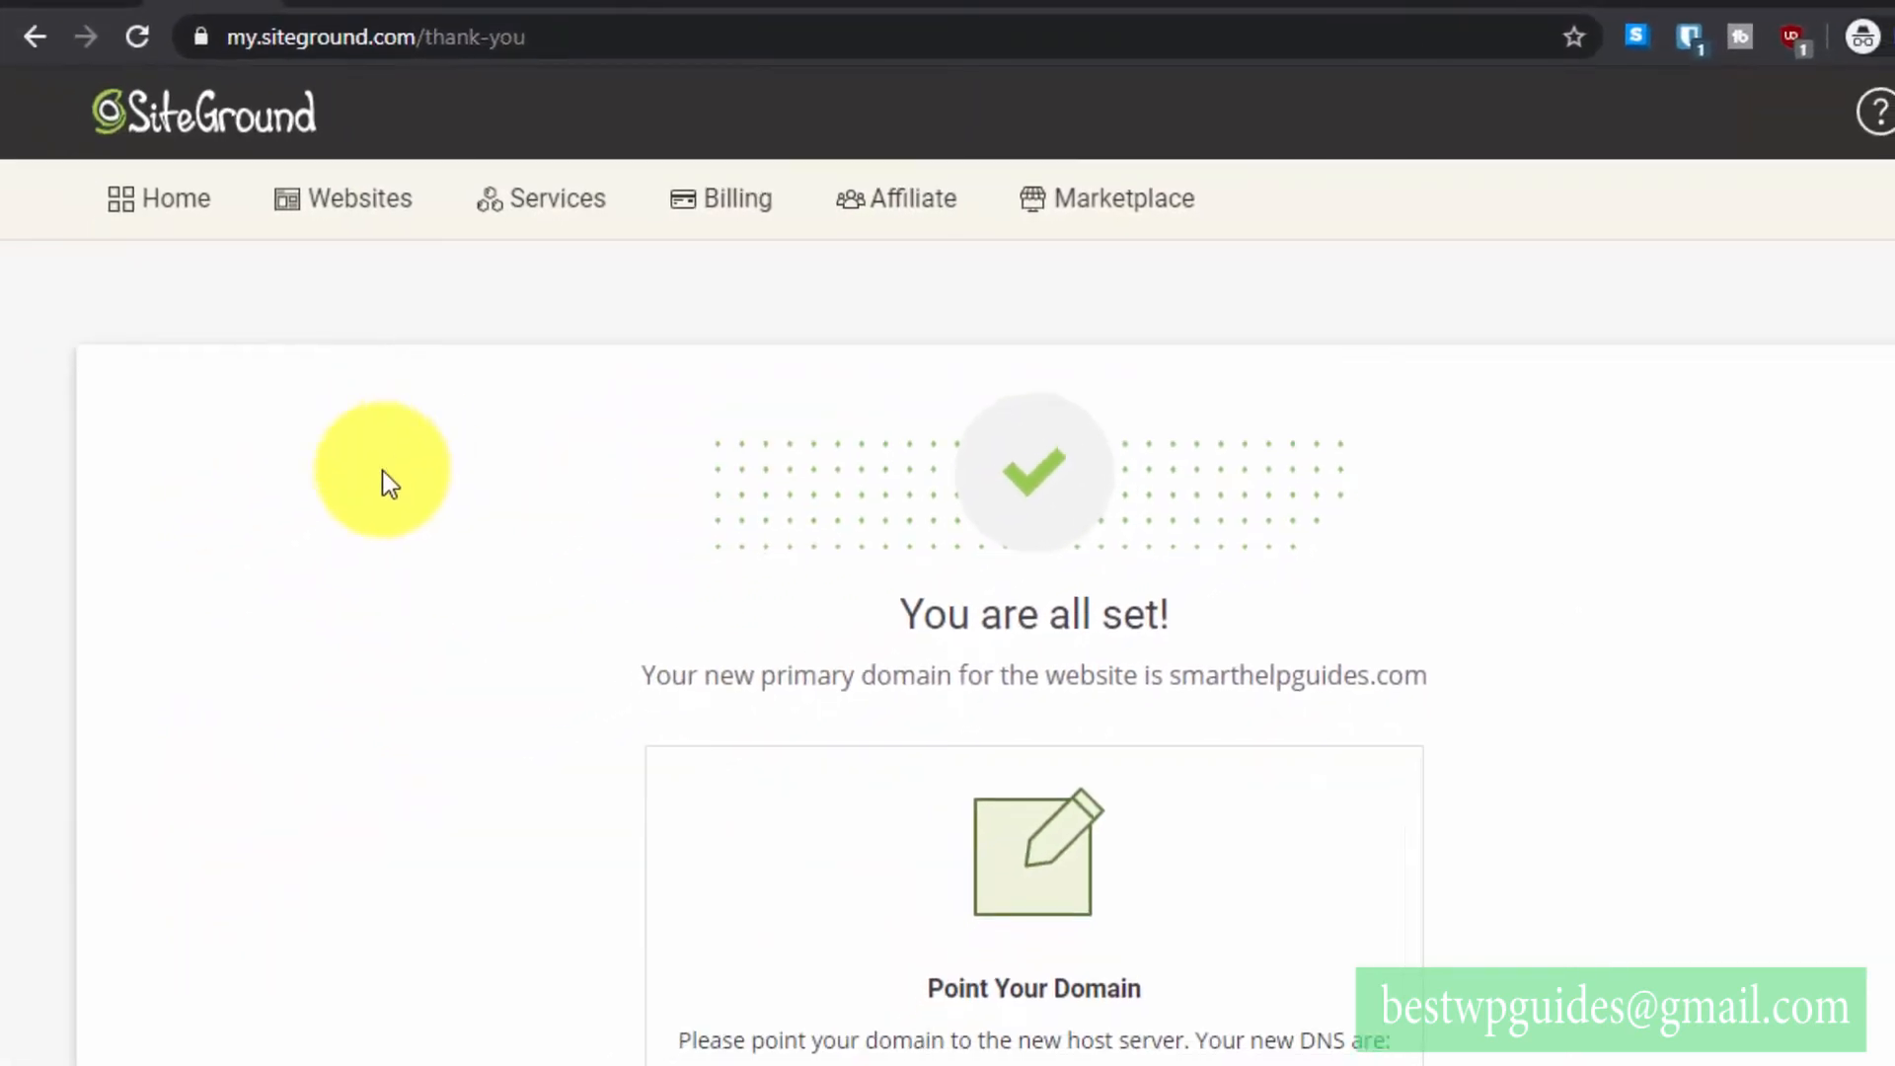
- Show SiteGround's My Websites list with smarthelpguides.com and vikasp11.sg-host.com
scroll("down", 3)
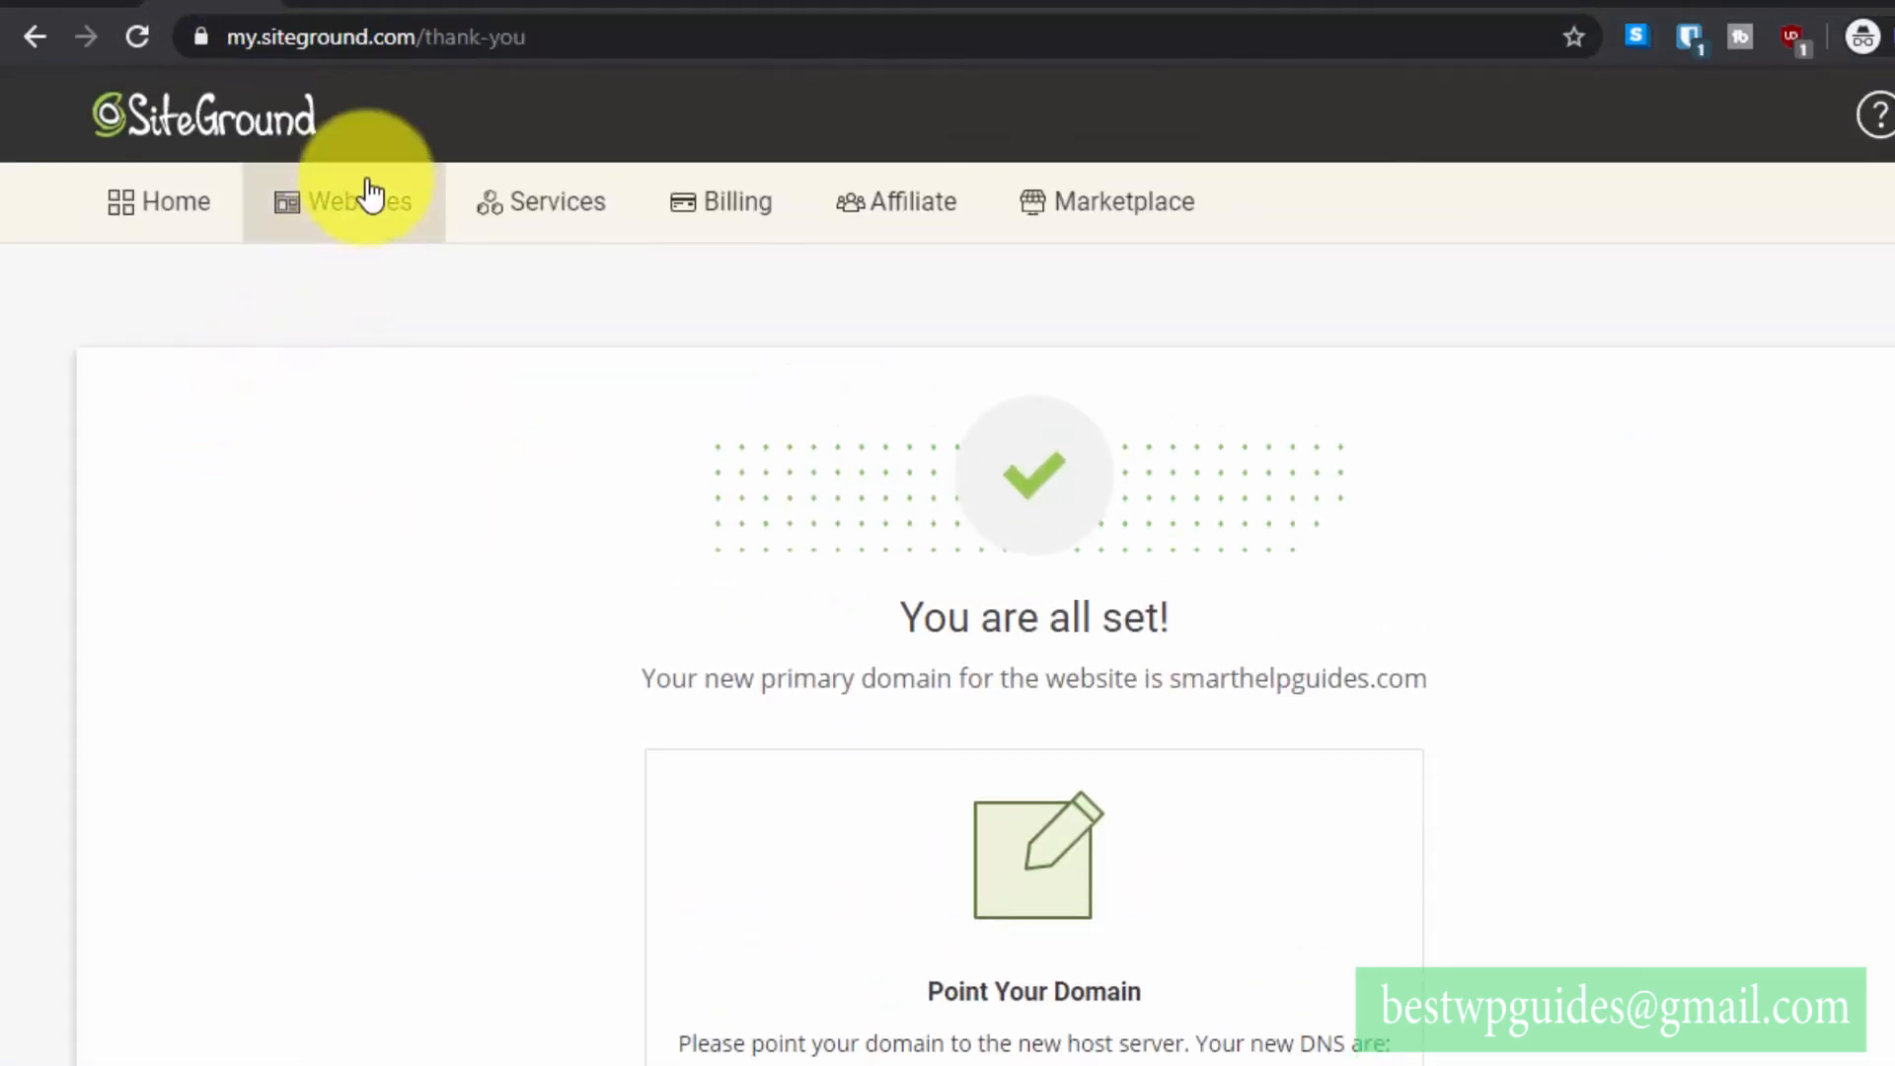
left_click(359, 202)
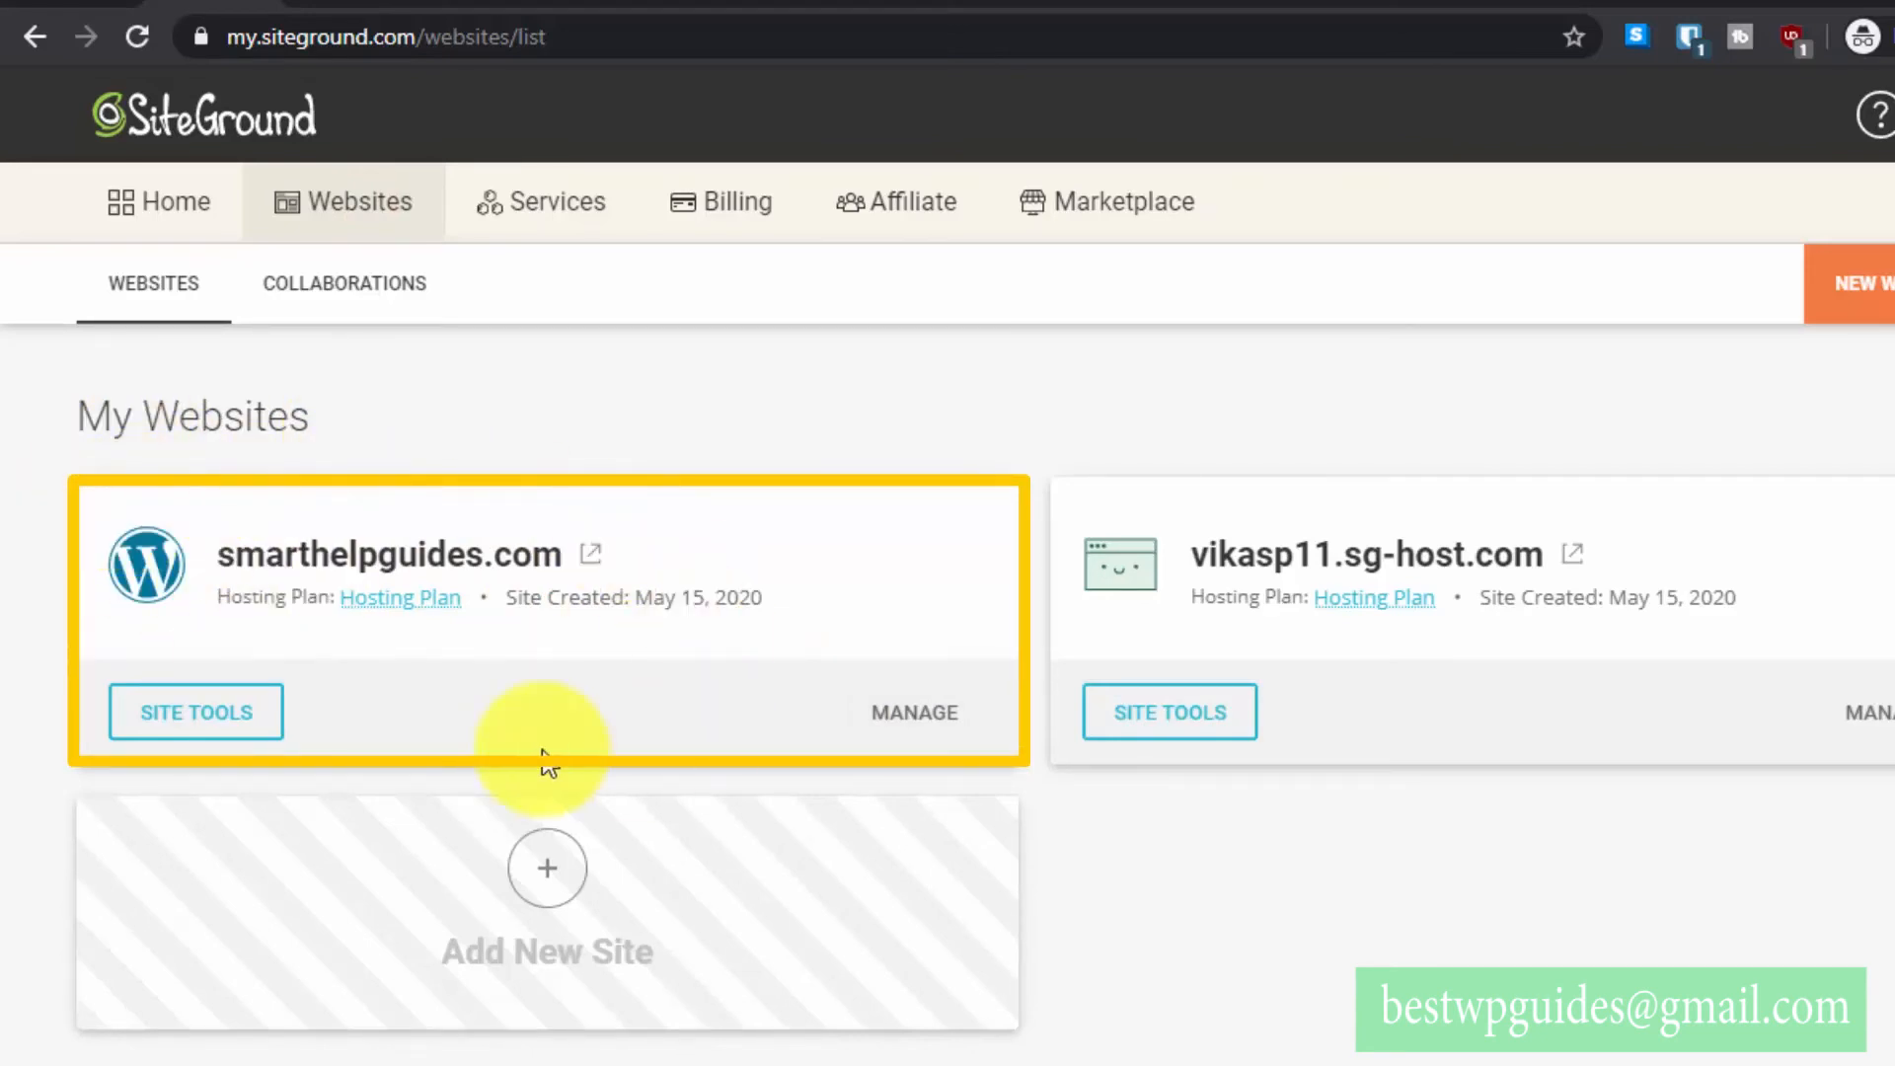
mouse_move(498, 677)
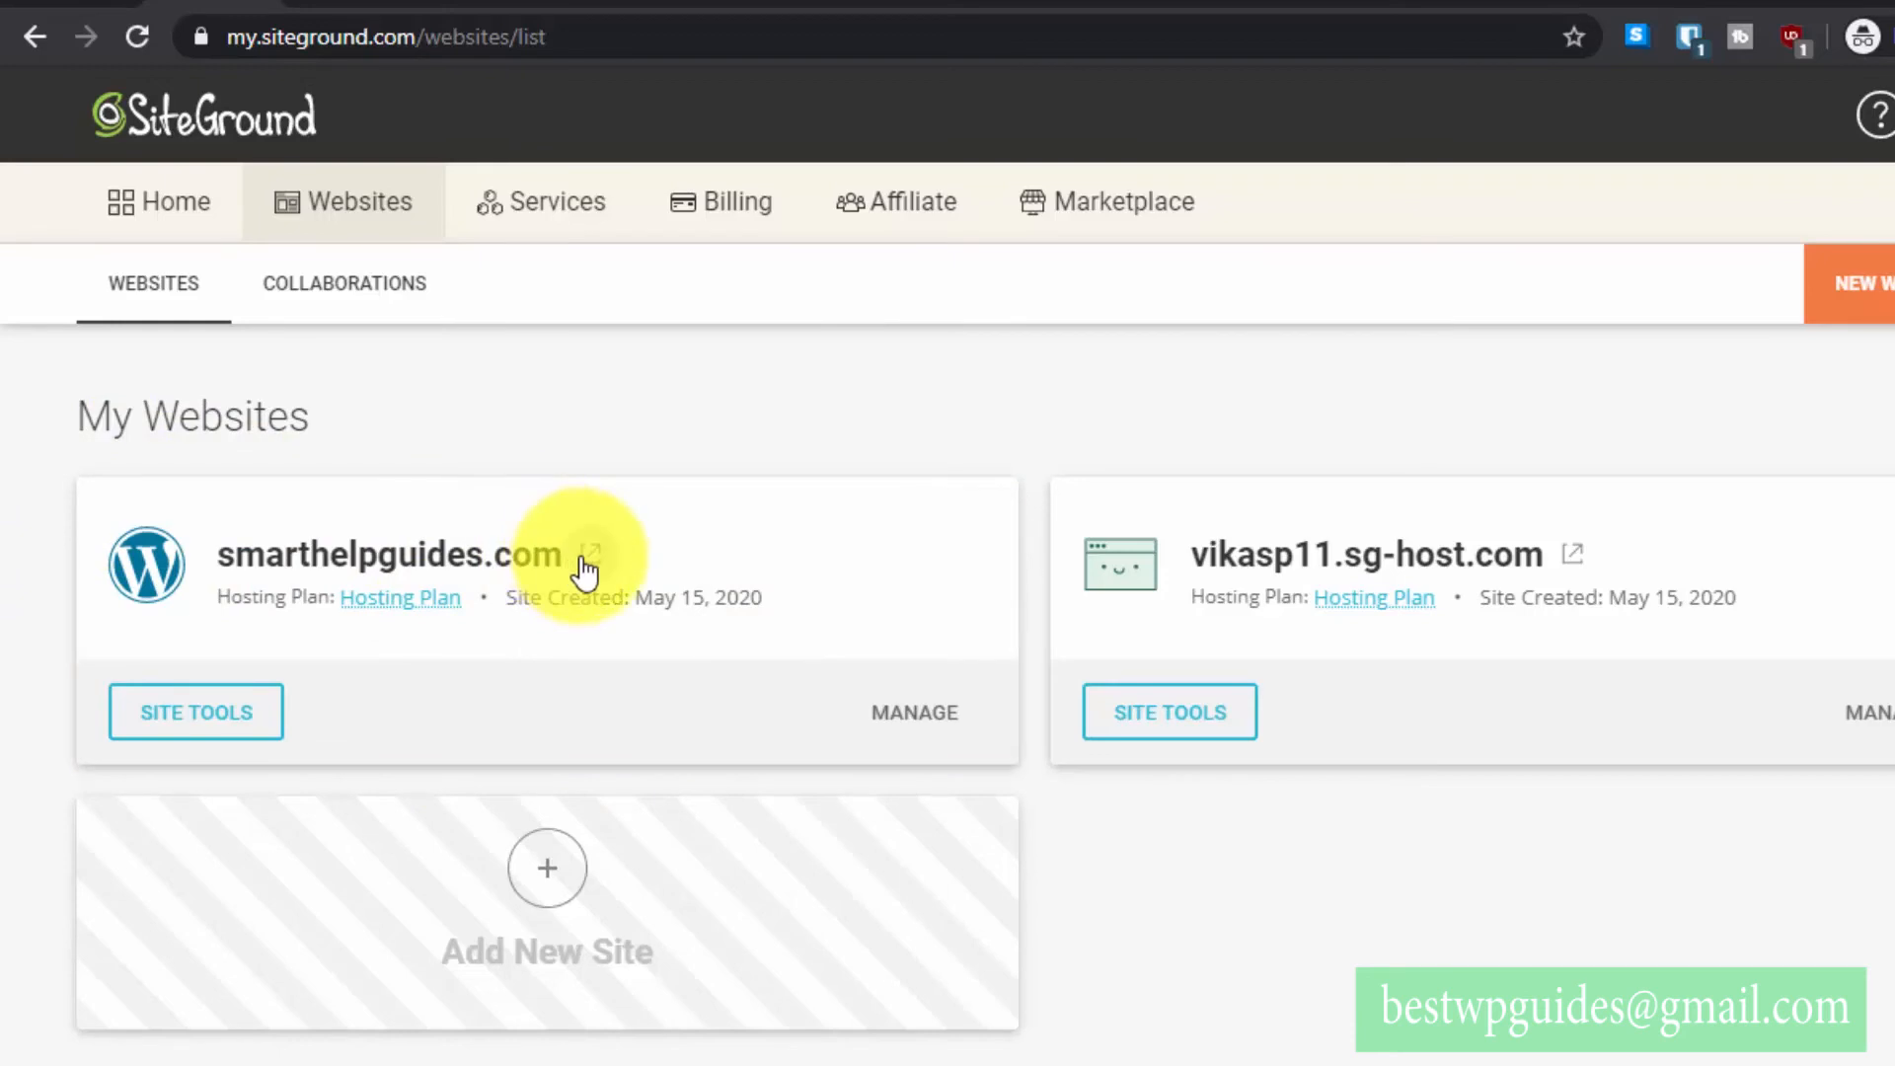
- Load smarthelpguides.com from the site list and check its connection security via the padlock
left_click(591, 553)
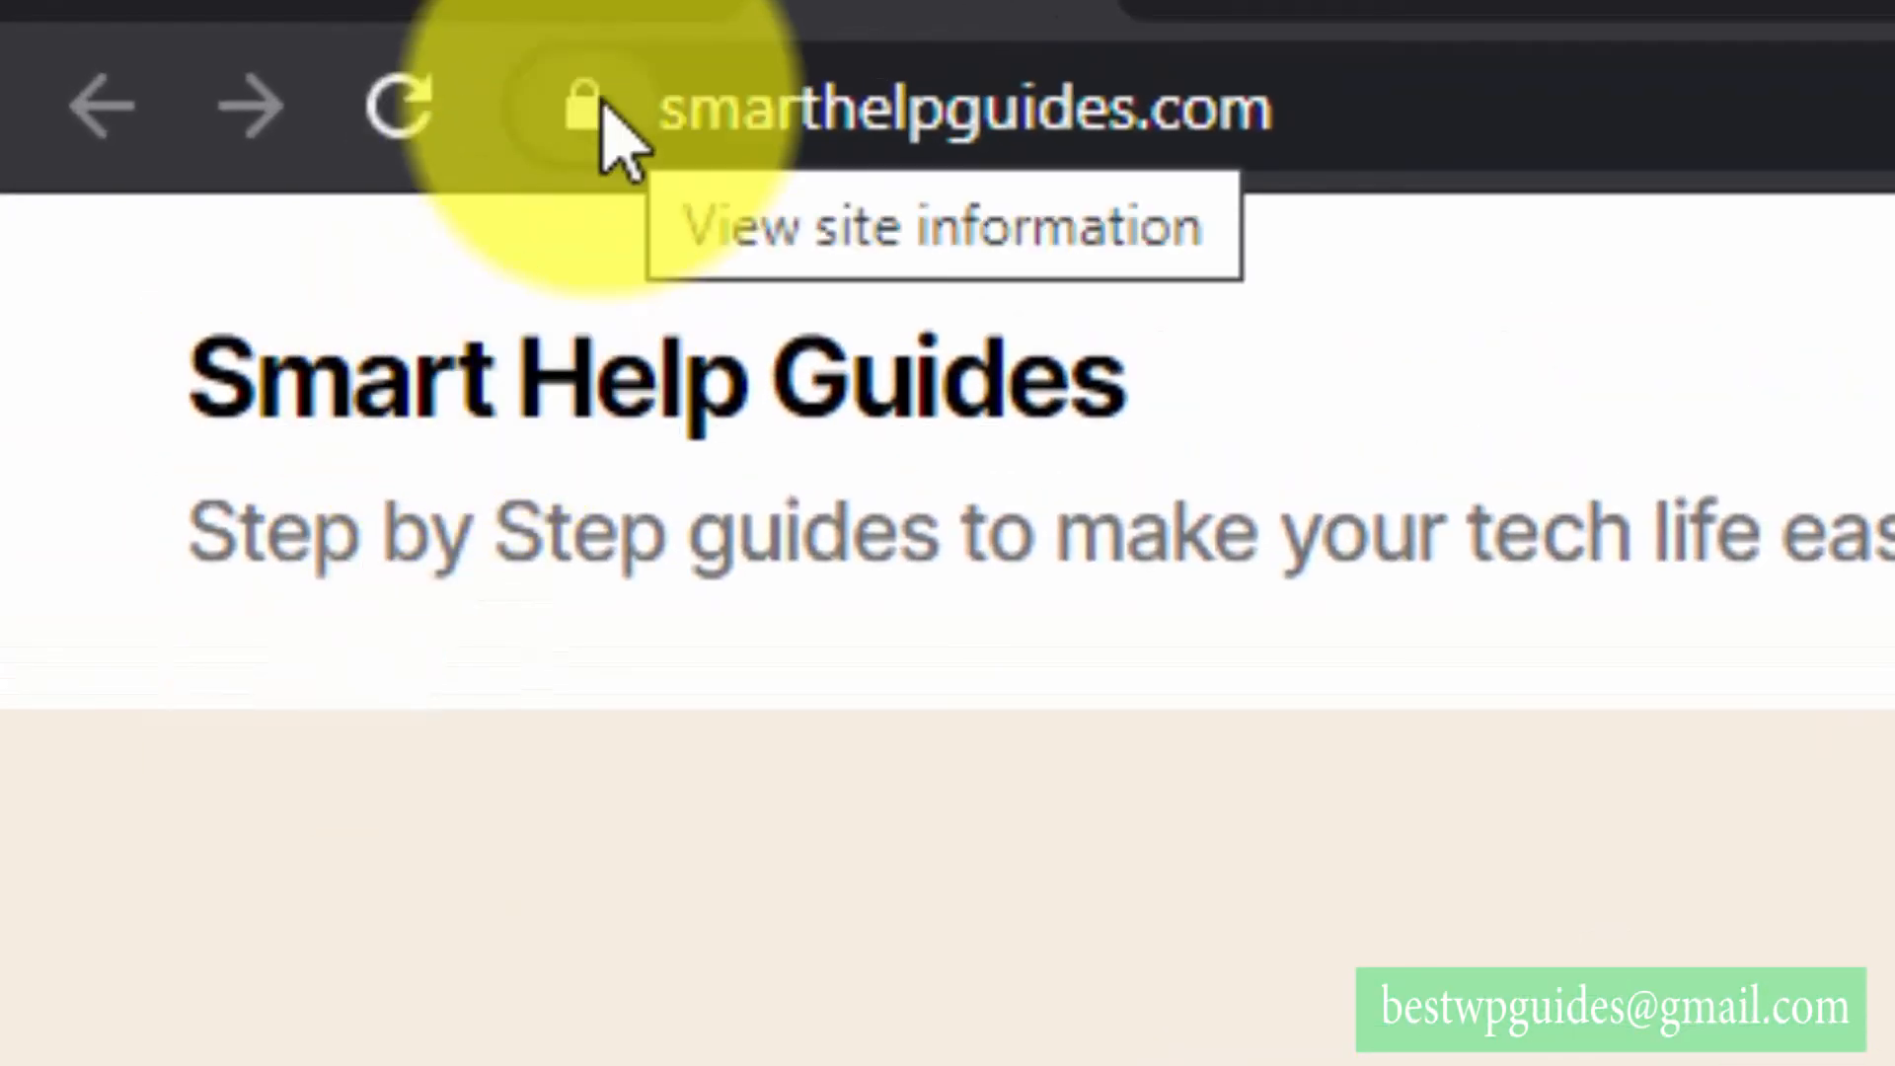
left_click(580, 107)
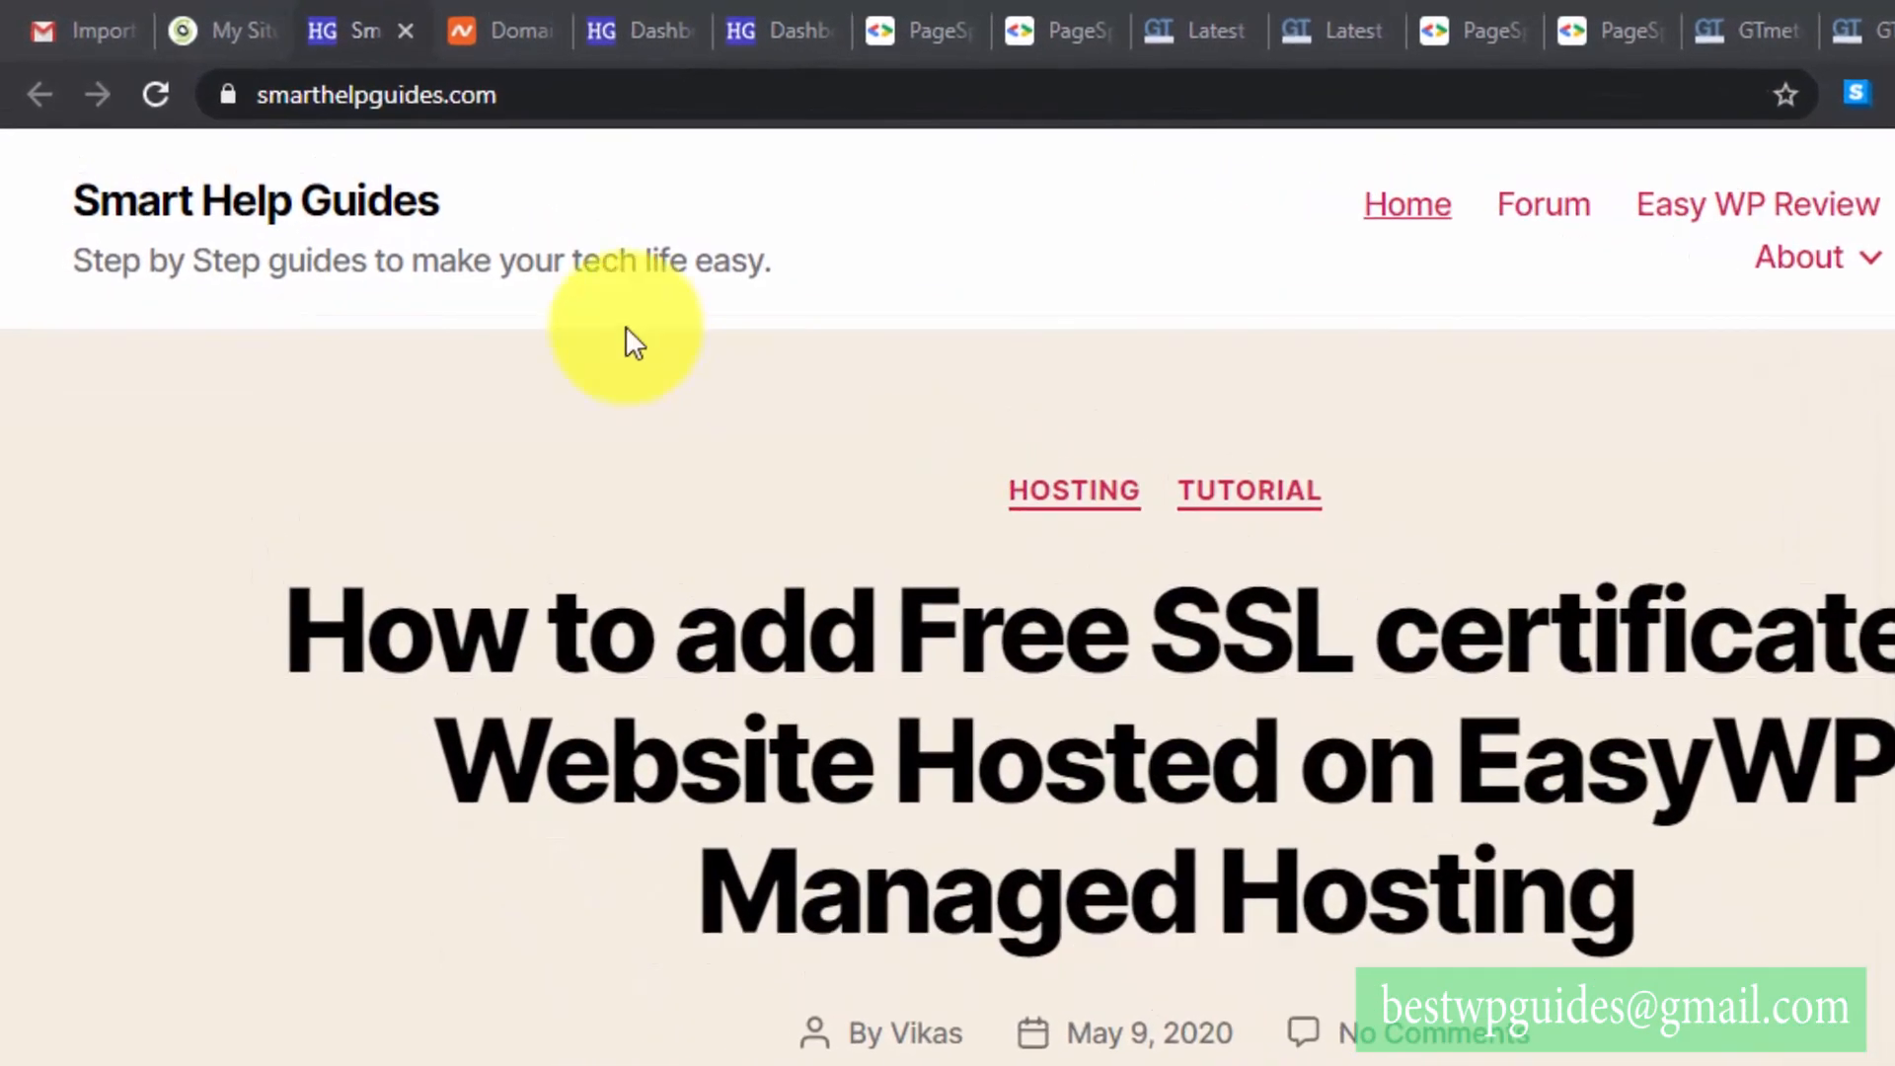
right_click(604, 99)
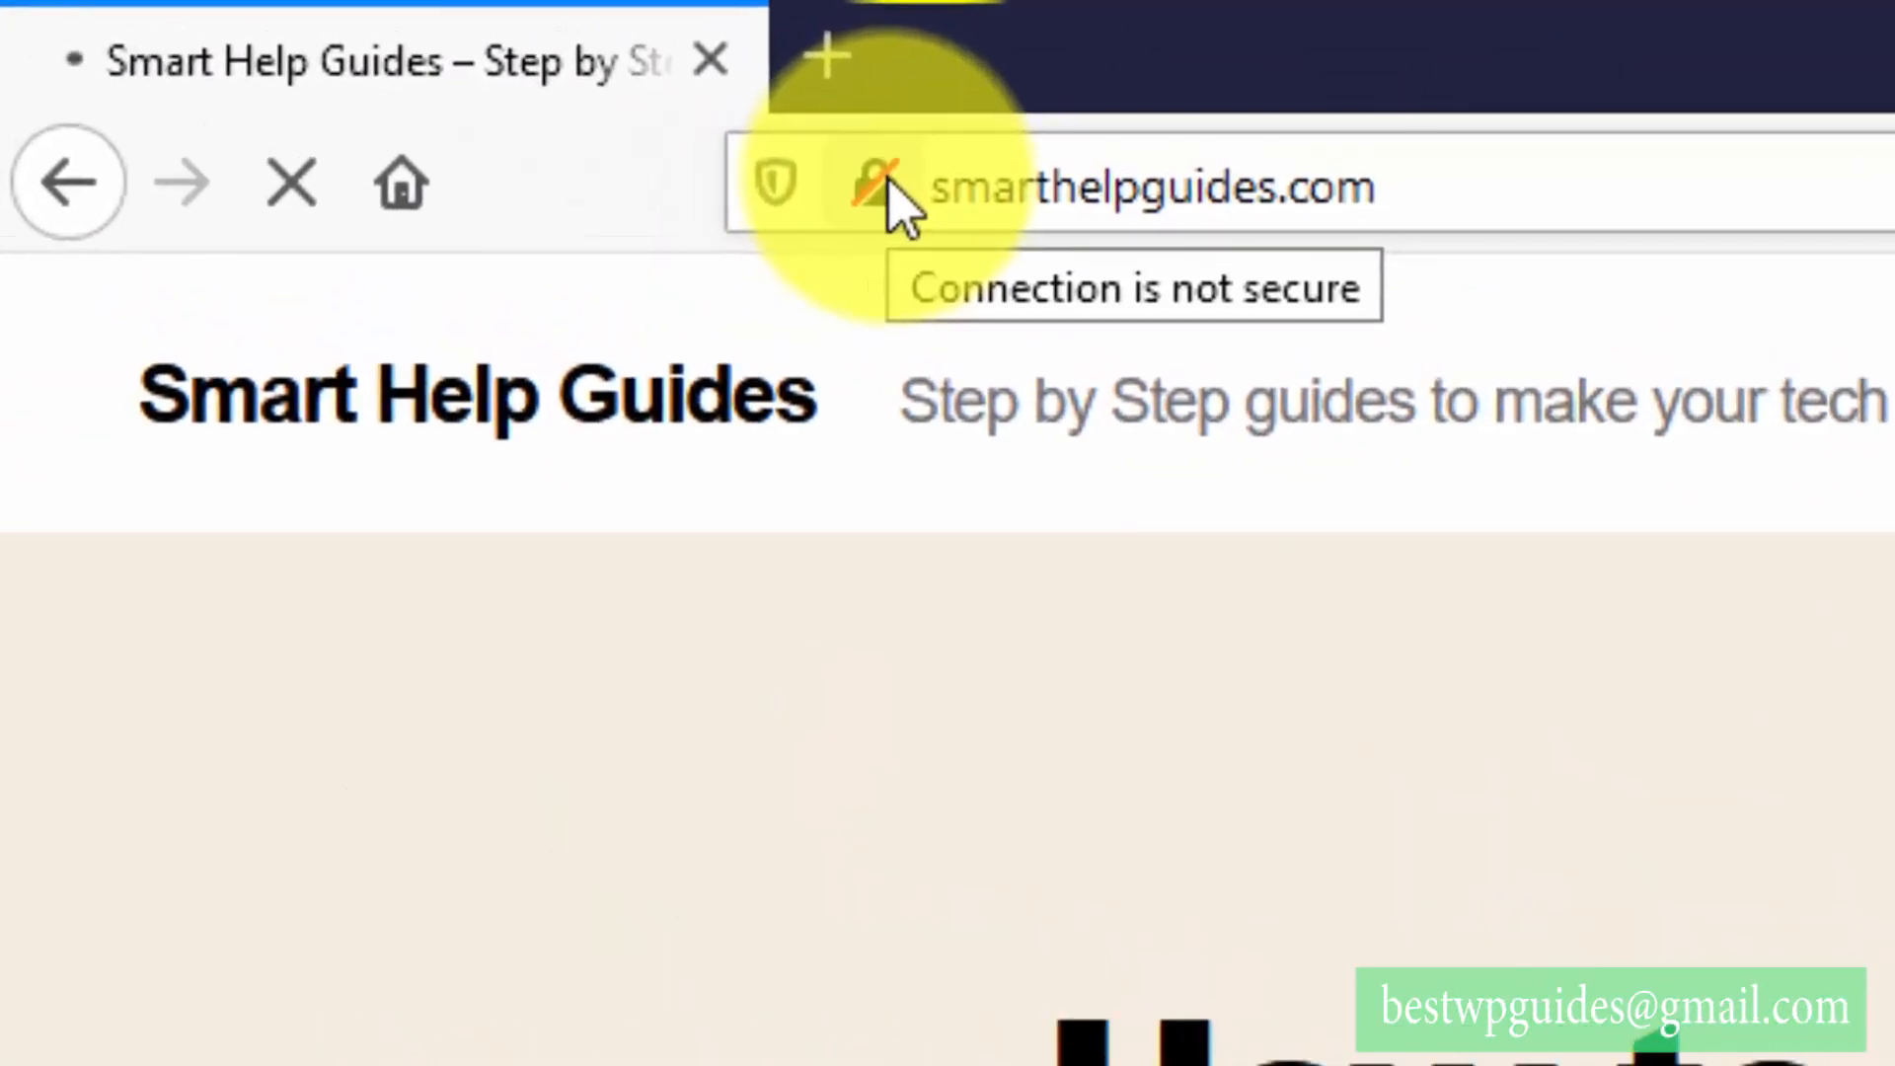
- Inspect Firefox's site information for smarthelpguides.com, confirming the connection is not secure, then review the page
left_click(882, 185)
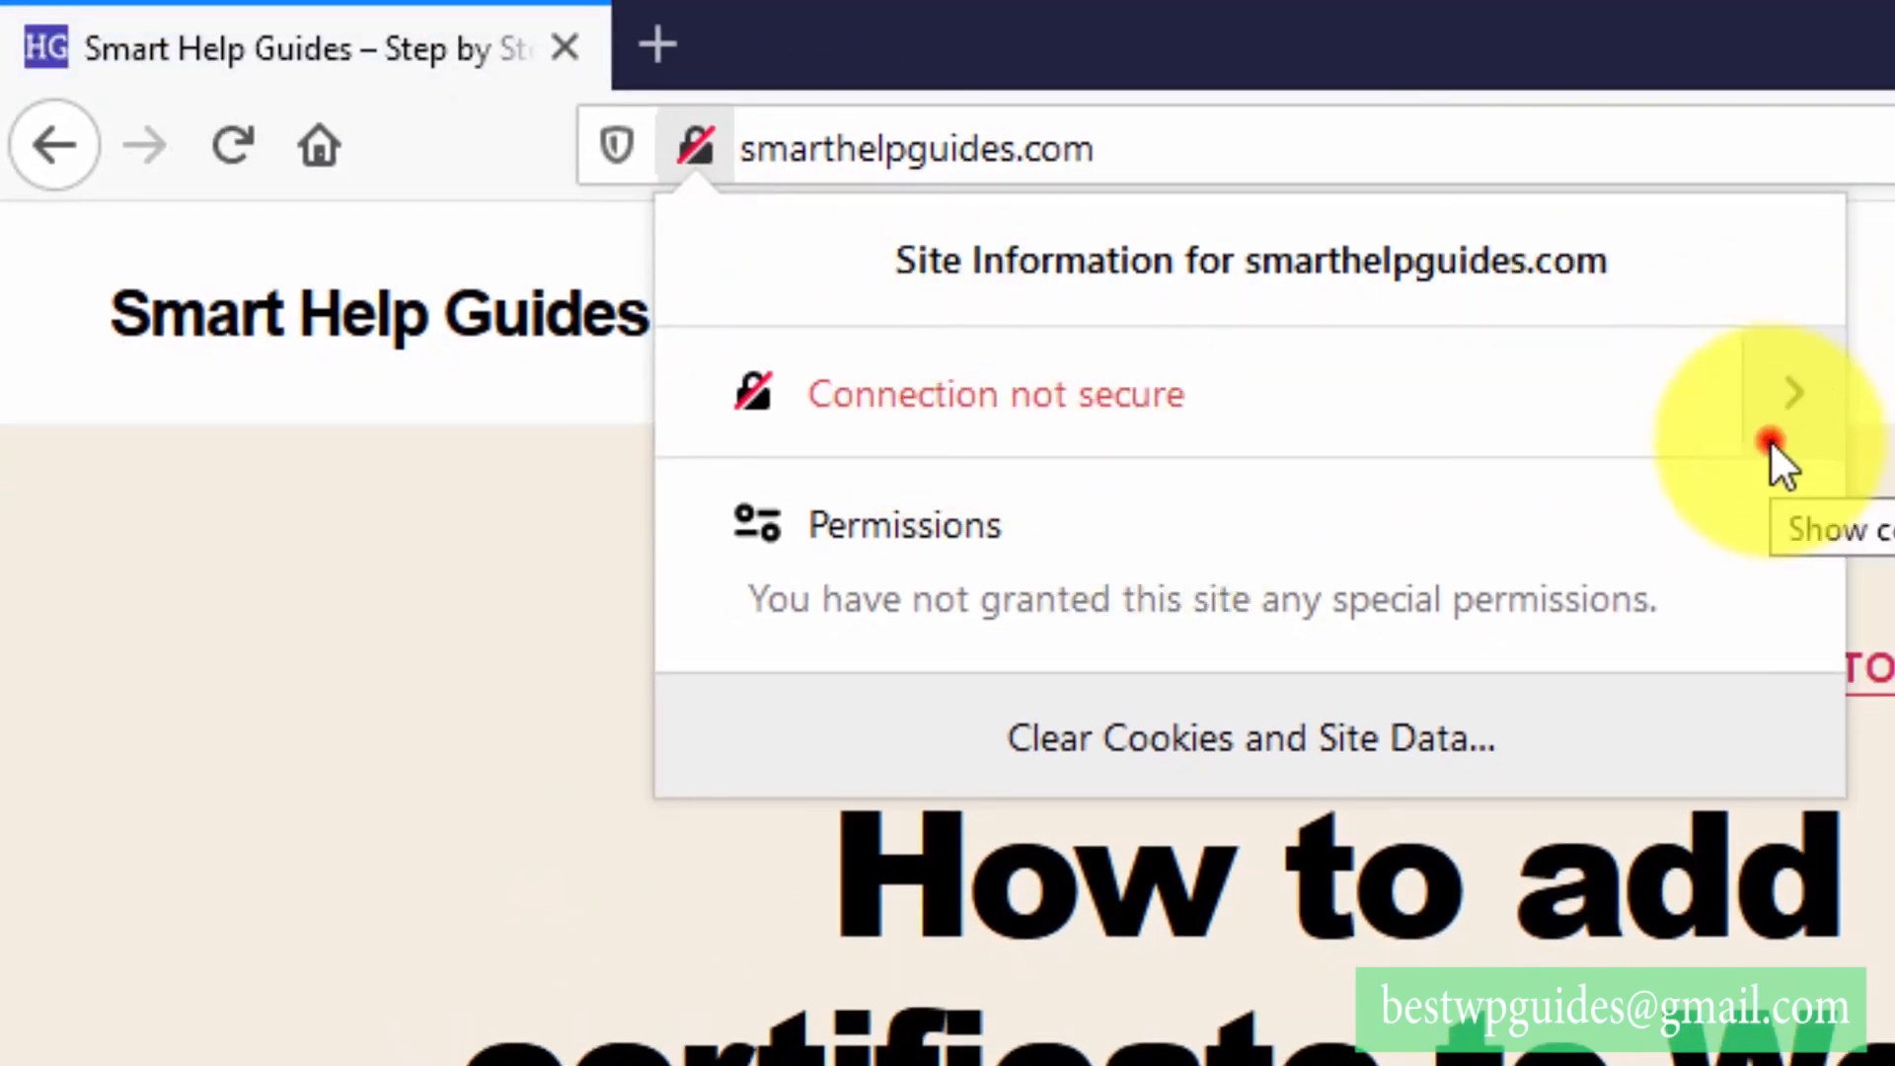
left_click(1795, 393)
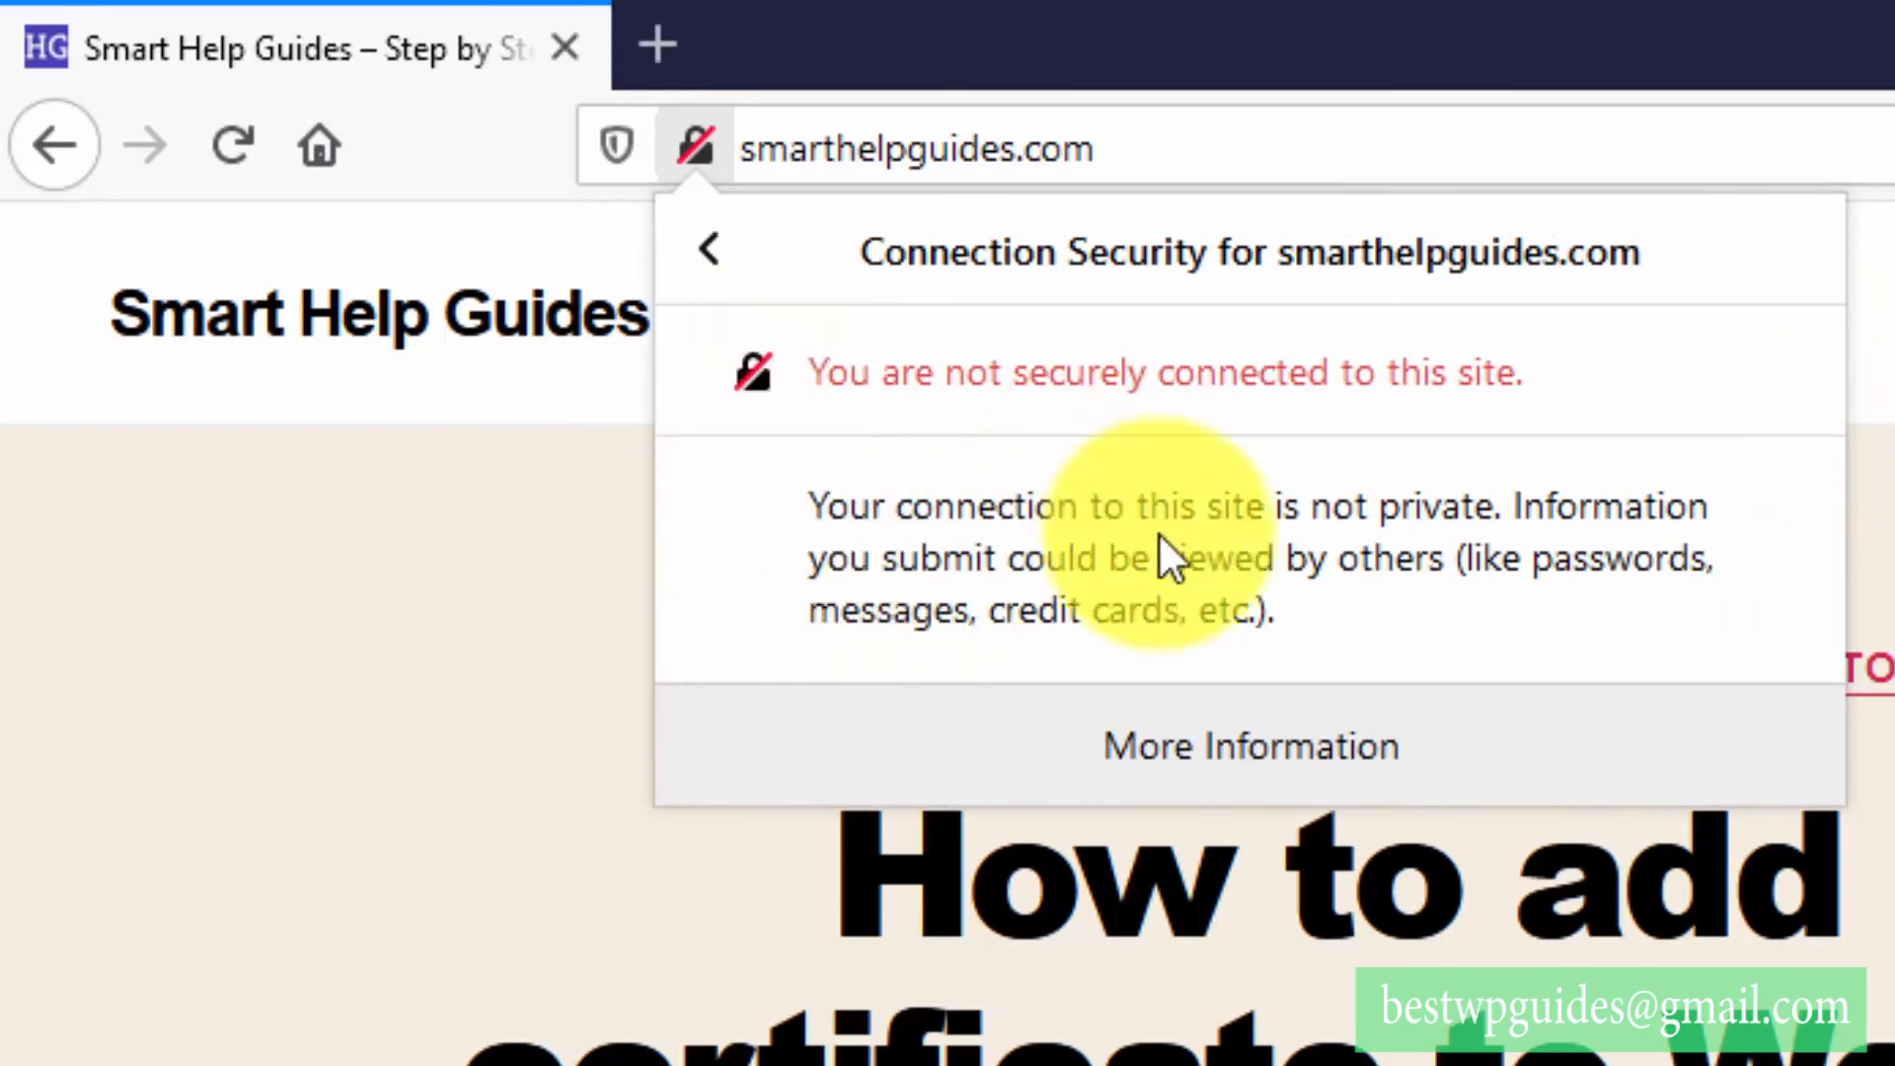
left_click(708, 251)
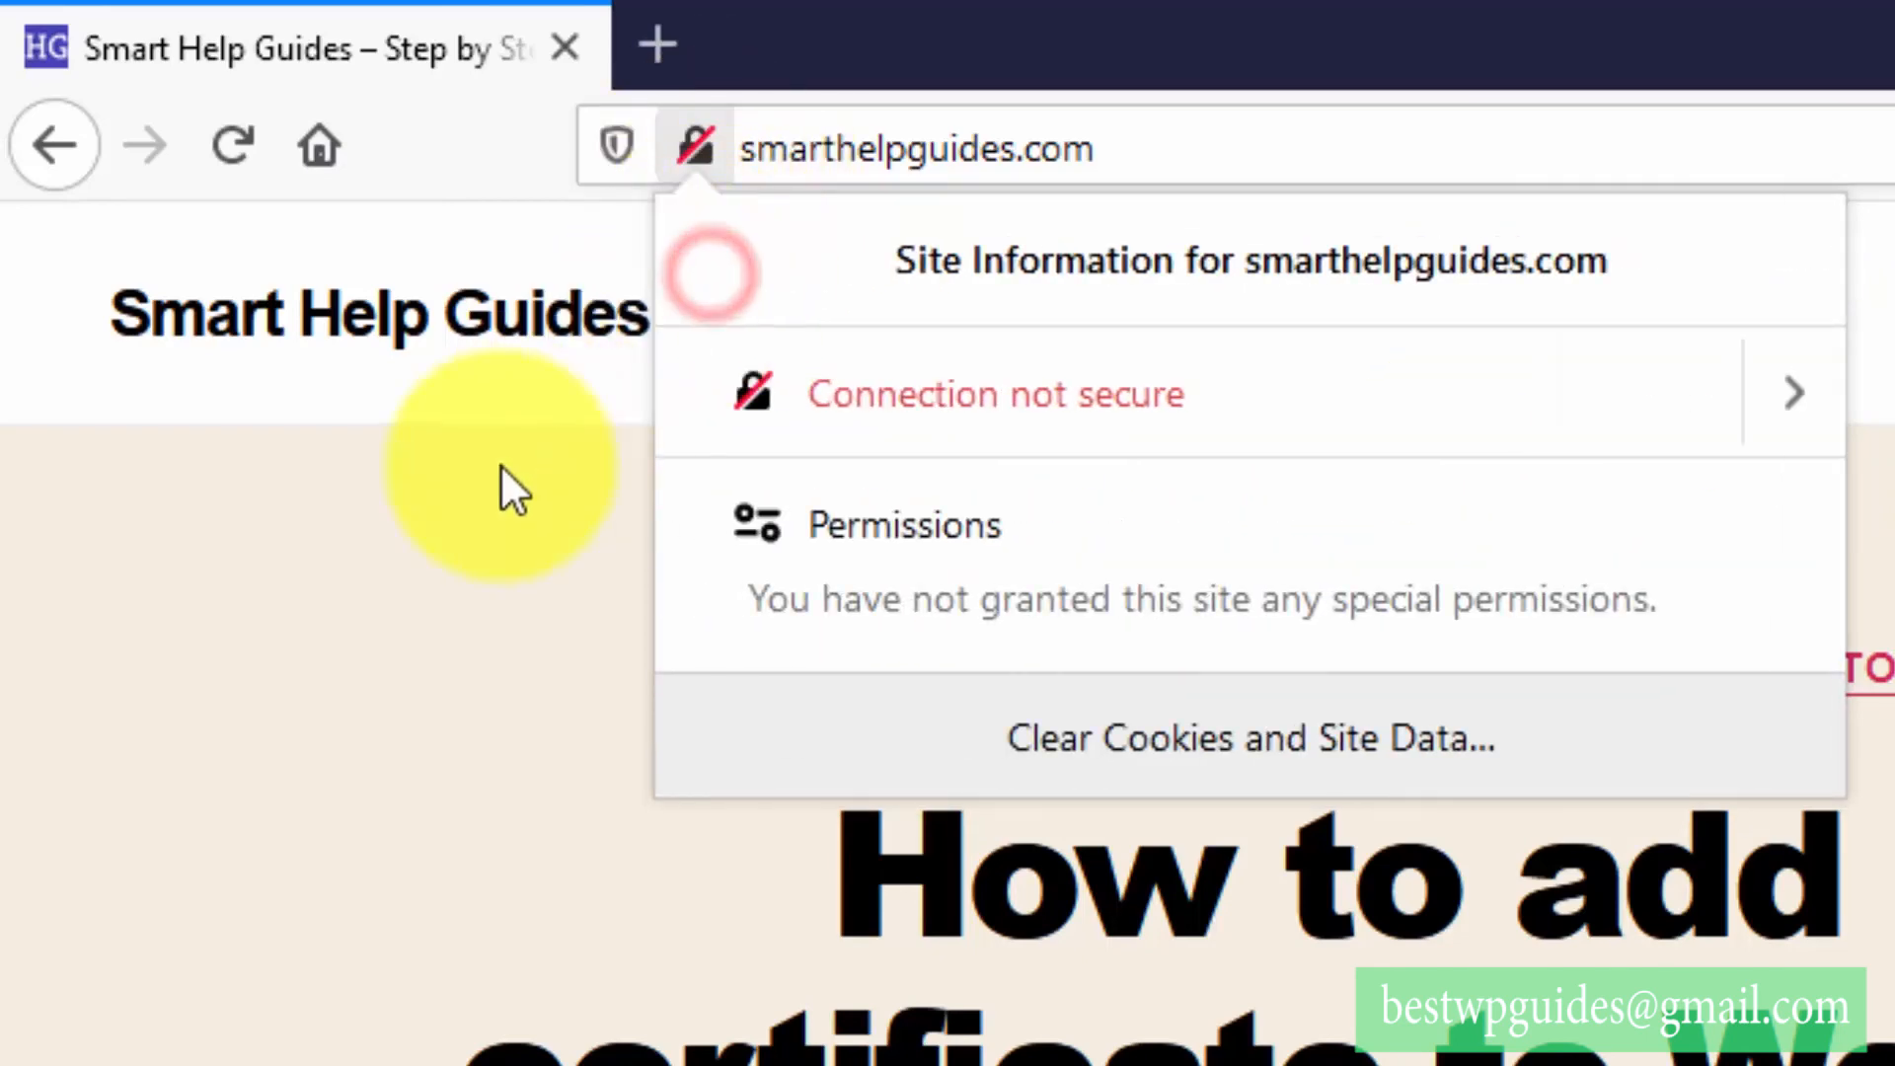
left_click(398, 640)
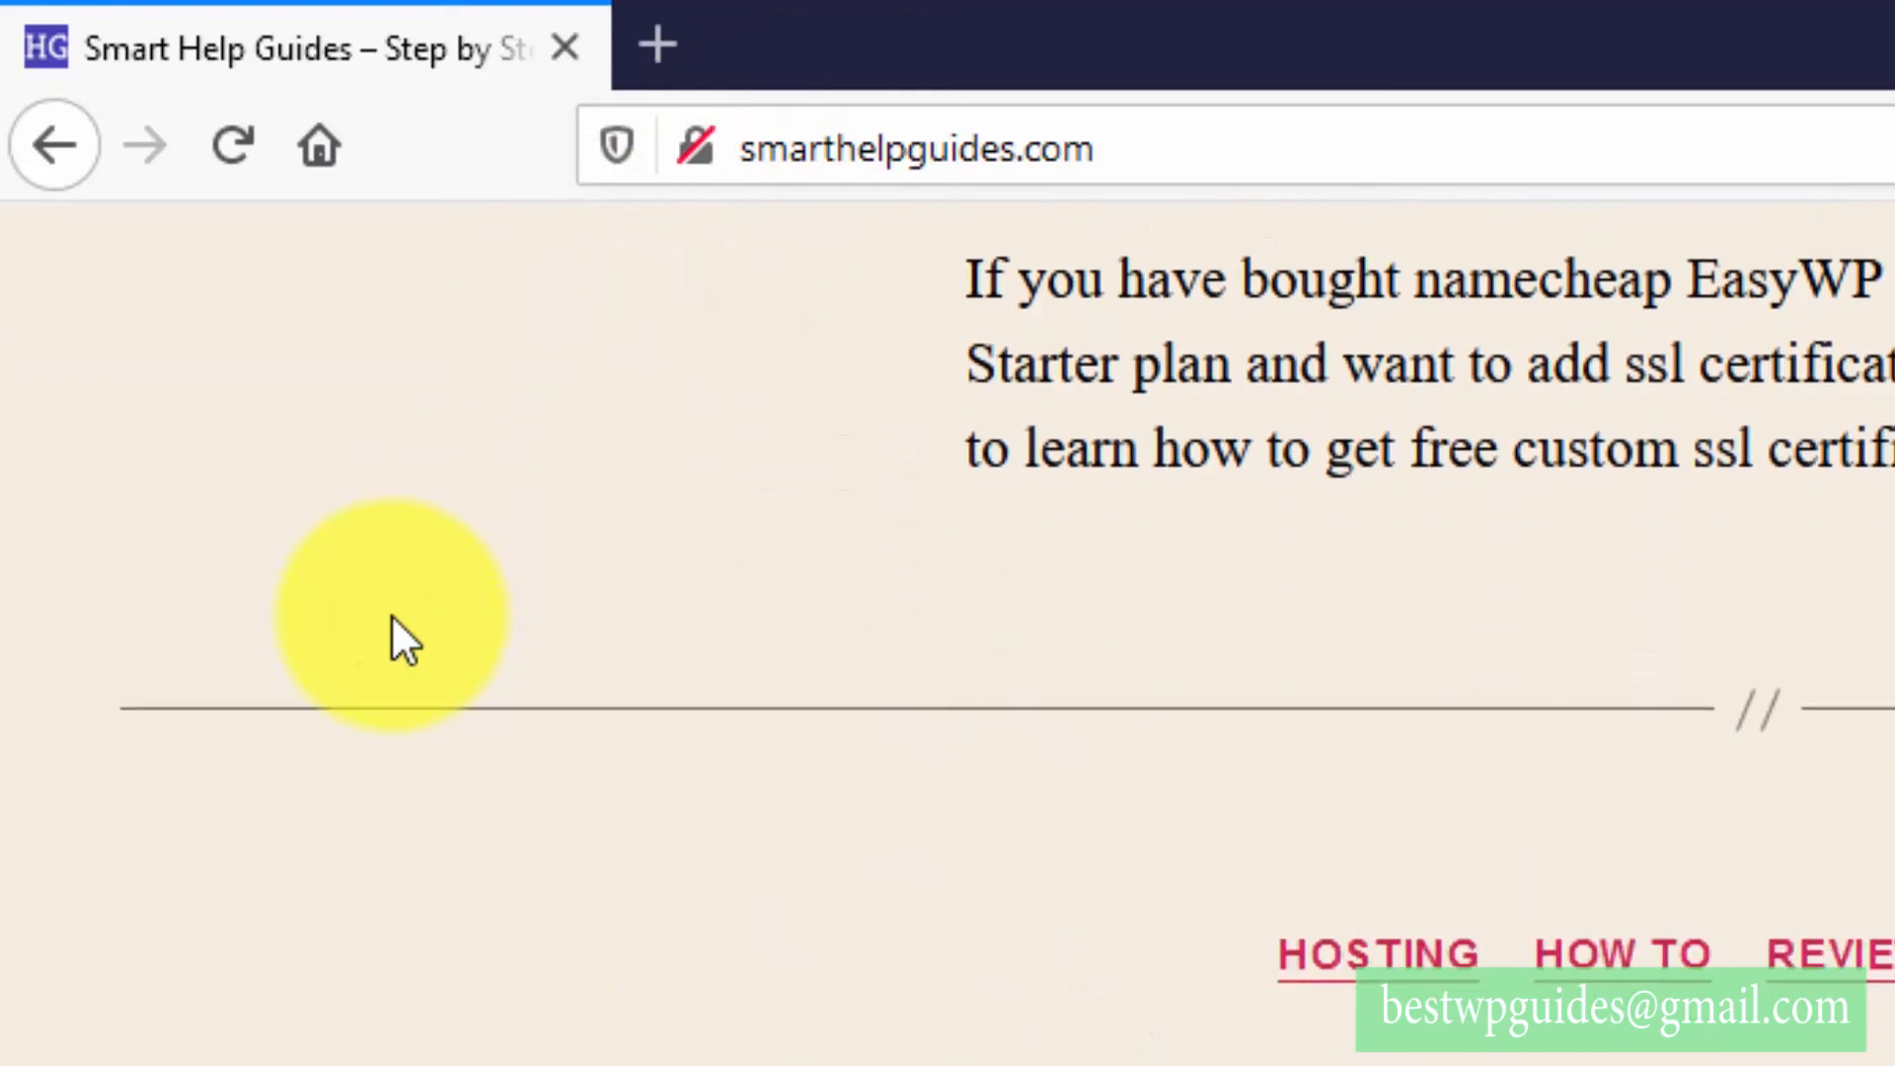
scroll("down", 3)
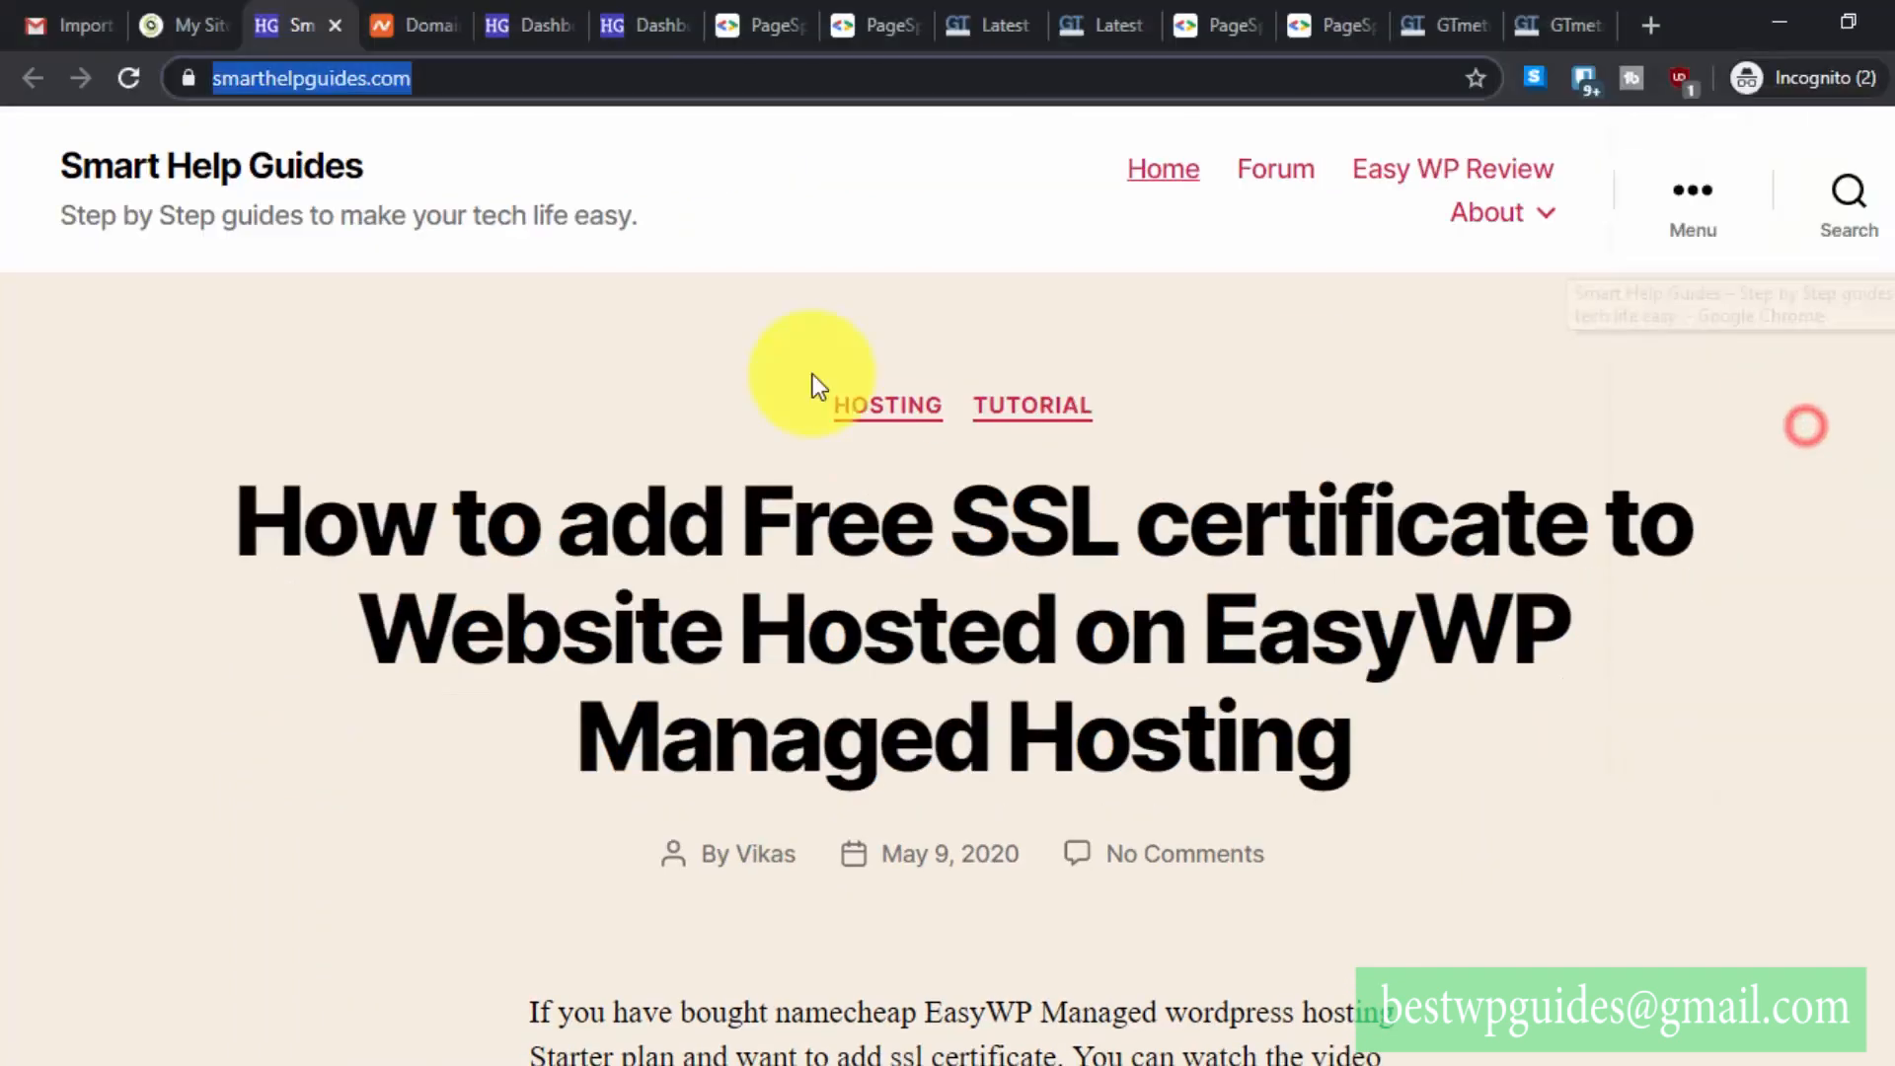
mouse_move(184, 23)
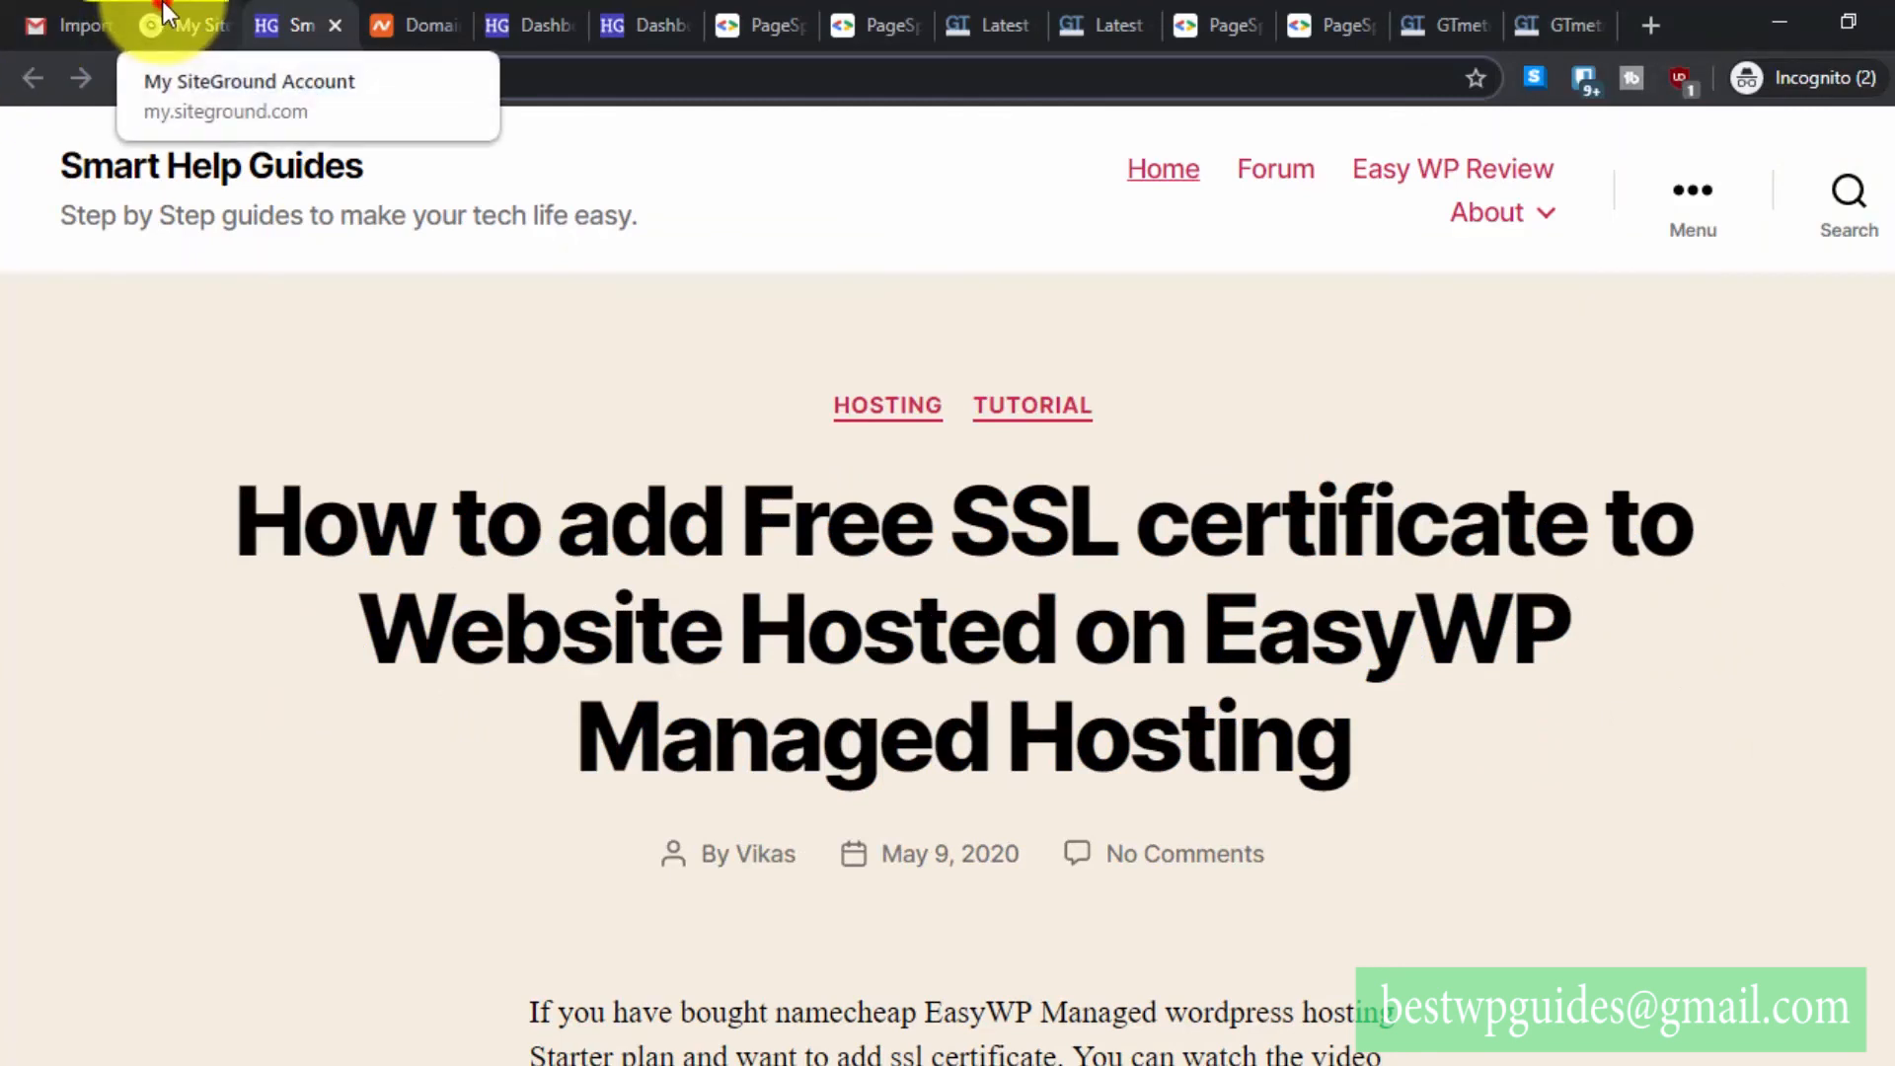
- Switch back to the My SiteGround Account tab listing smarthelpguides.com and vikasp11.sg-host.com
left_click(182, 24)
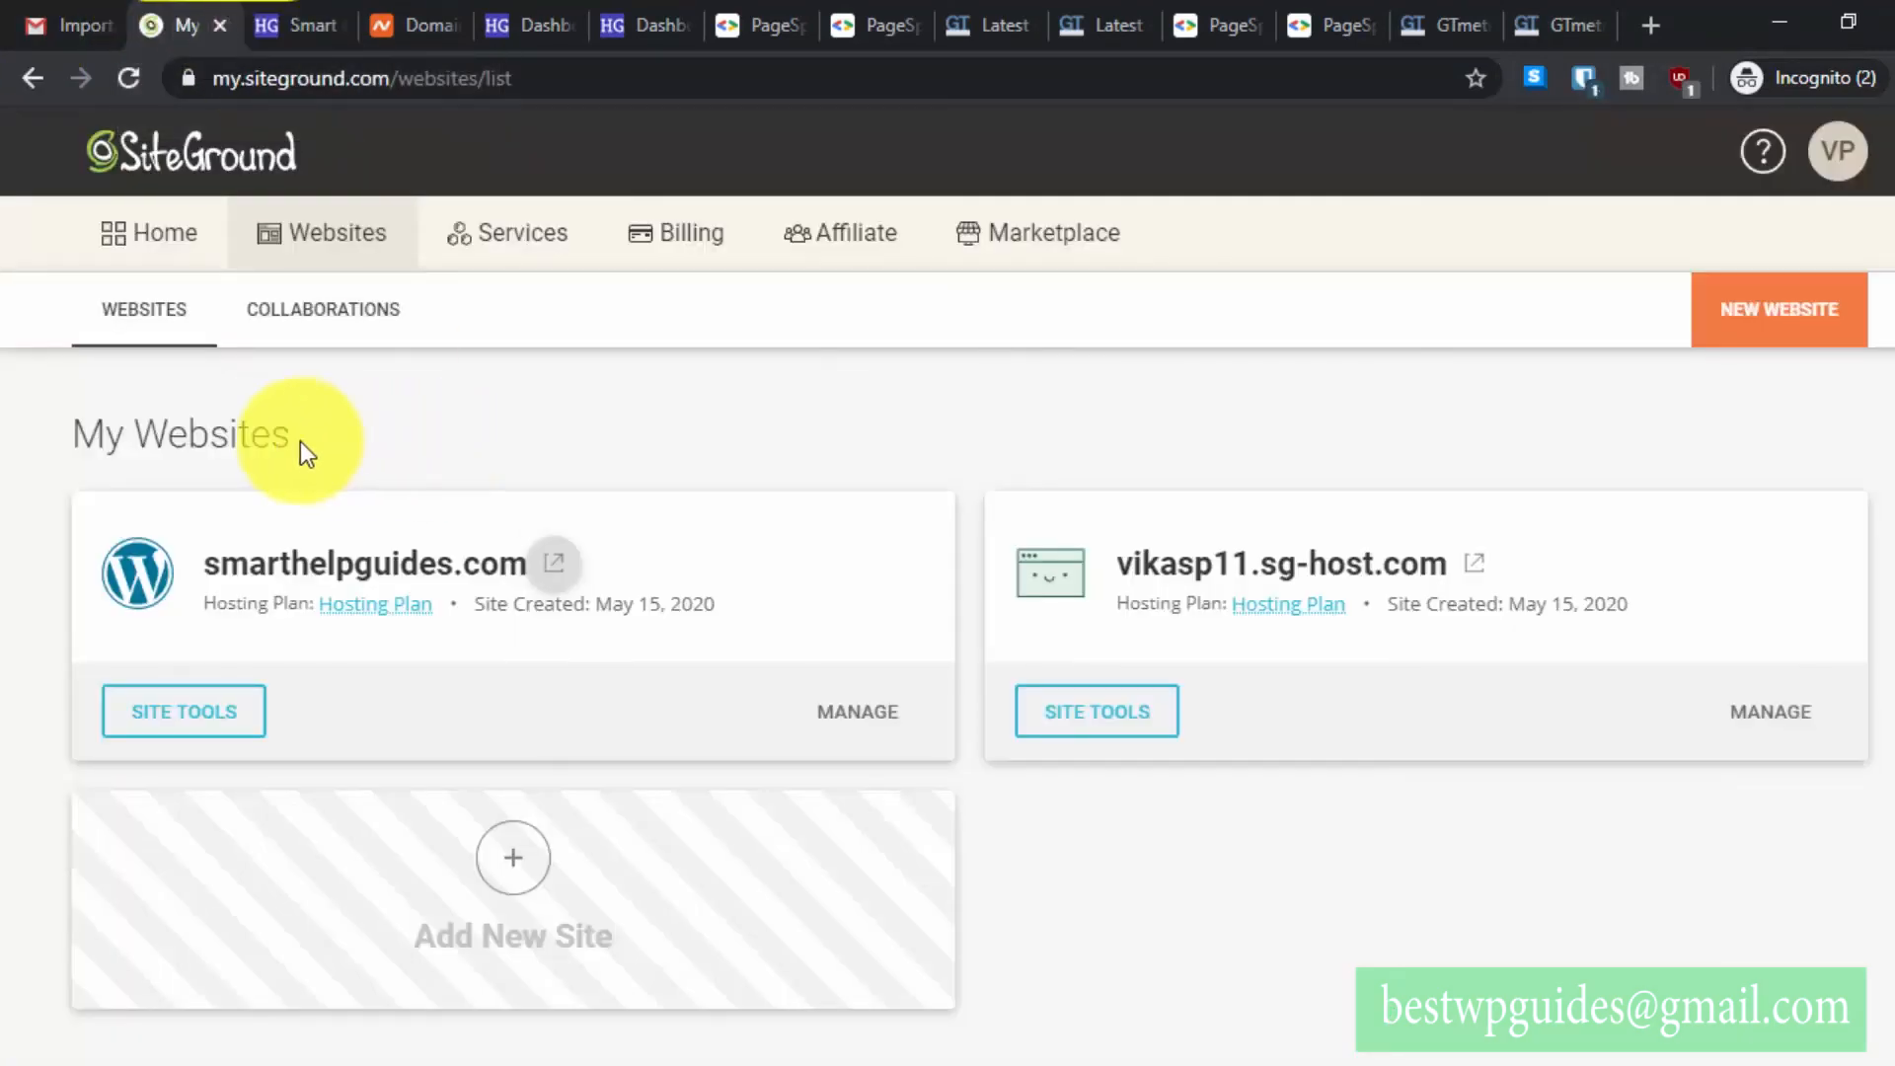